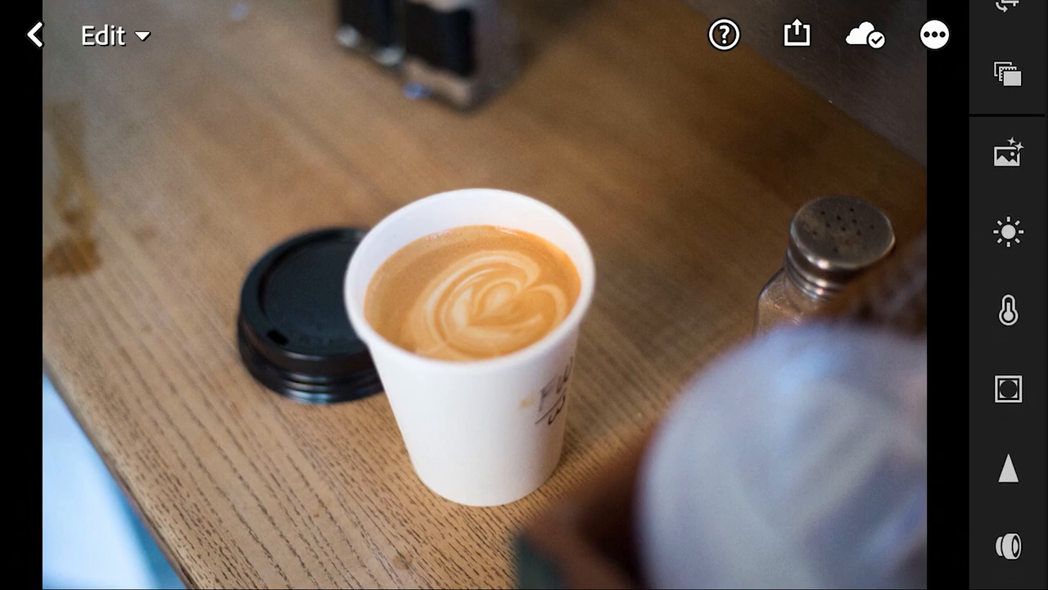
Step: Pull the latte photo's highlights down to -100 in the Light adjustments
left_click(1007, 232)
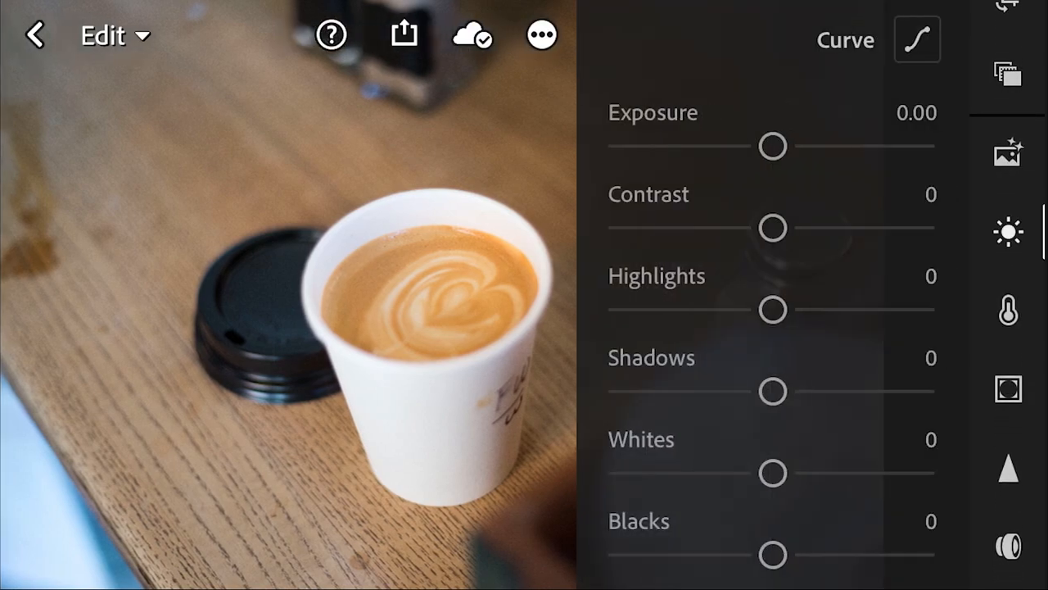
left_click_drag(773, 308, 707, 308)
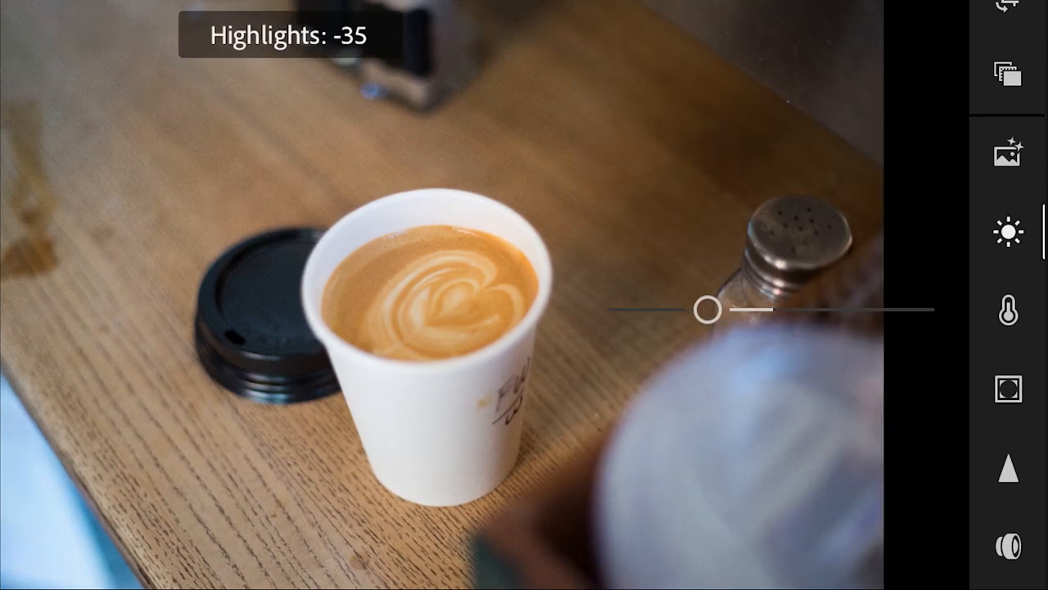
left_click_drag(707, 310, 675, 310)
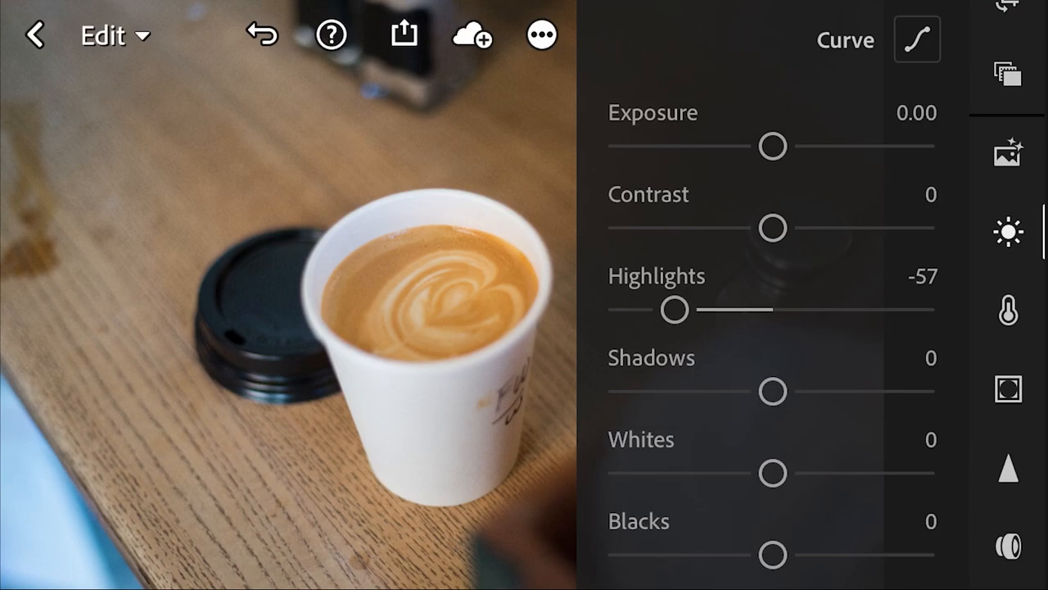
left_click_drag(675, 310, 623, 310)
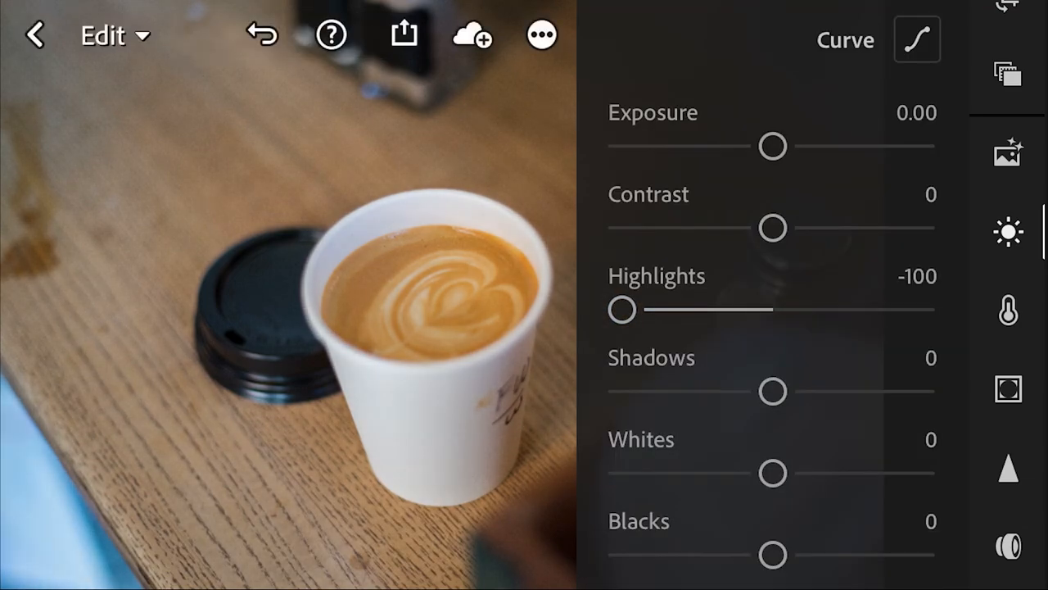
Step: Set shadows to +23, whites to -52 and blacks to +31
left_click_drag(773, 390, 816, 389)
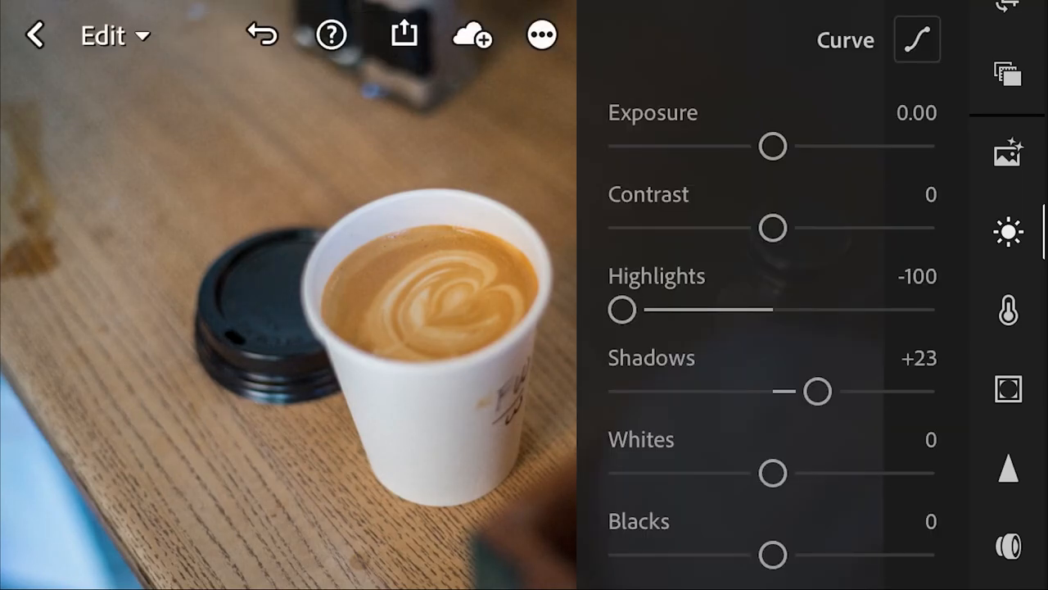
left_click_drag(771, 471, 682, 471)
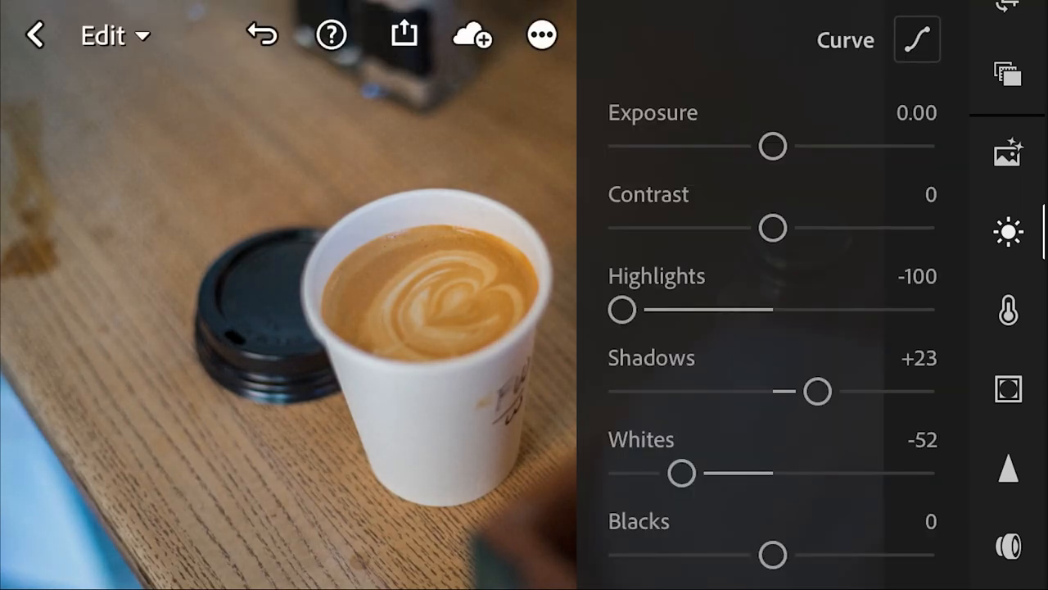
left_click_drag(773, 554, 828, 553)
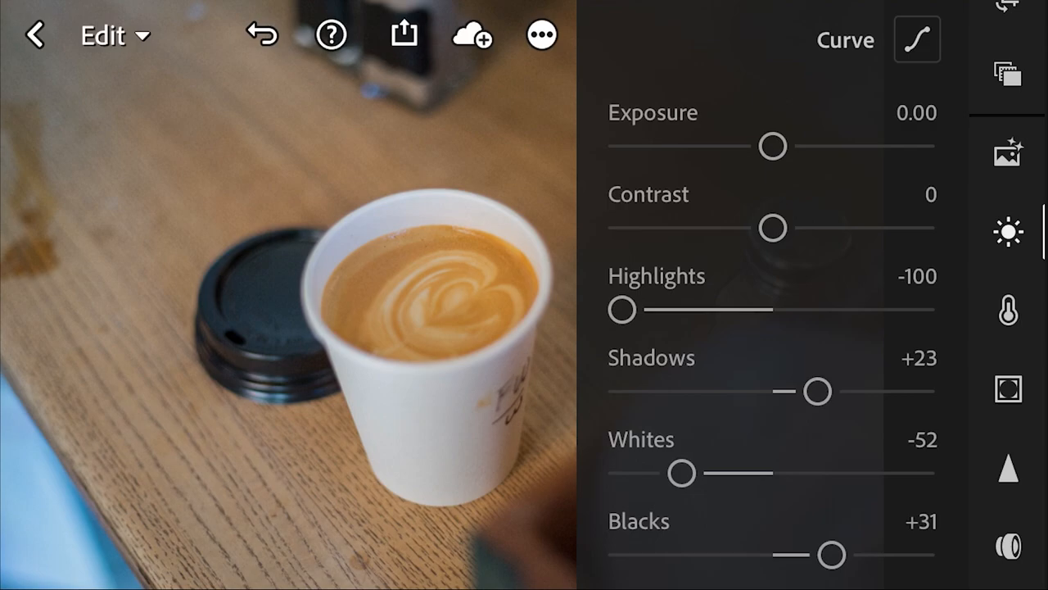
Step: Shape the red channel tone curve into an S and move on through the green channel
left_click(917, 40)
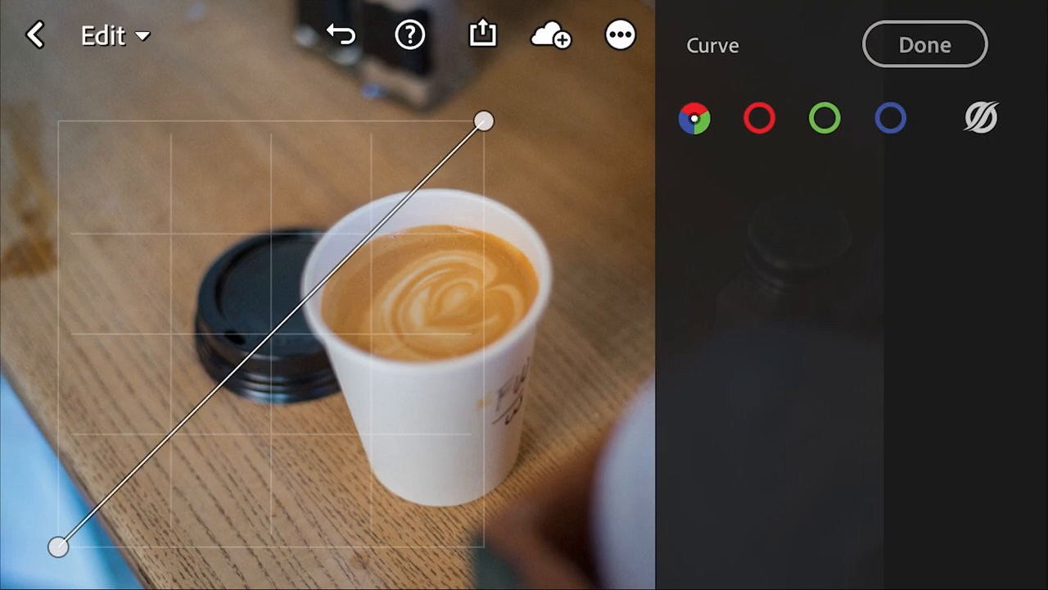
left_click(759, 118)
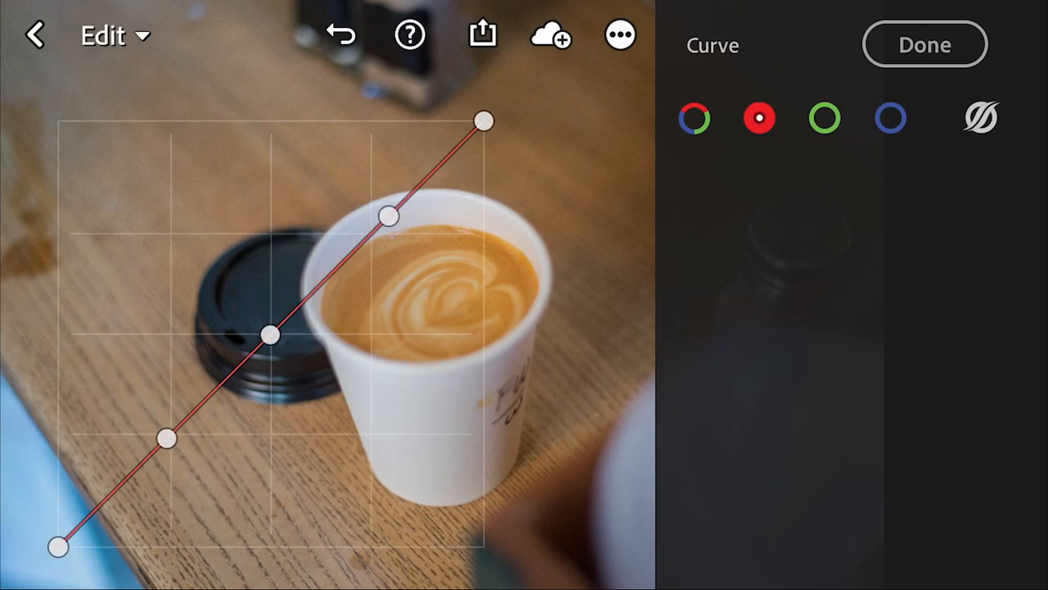
left_click_drag(389, 215, 380, 196)
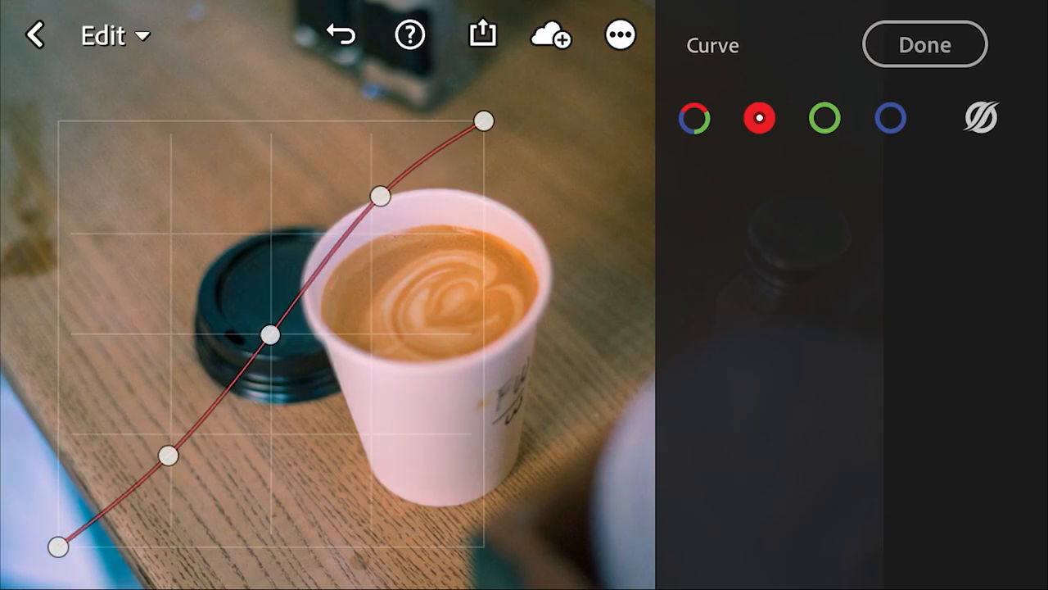
left_click_drag(167, 455, 168, 470)
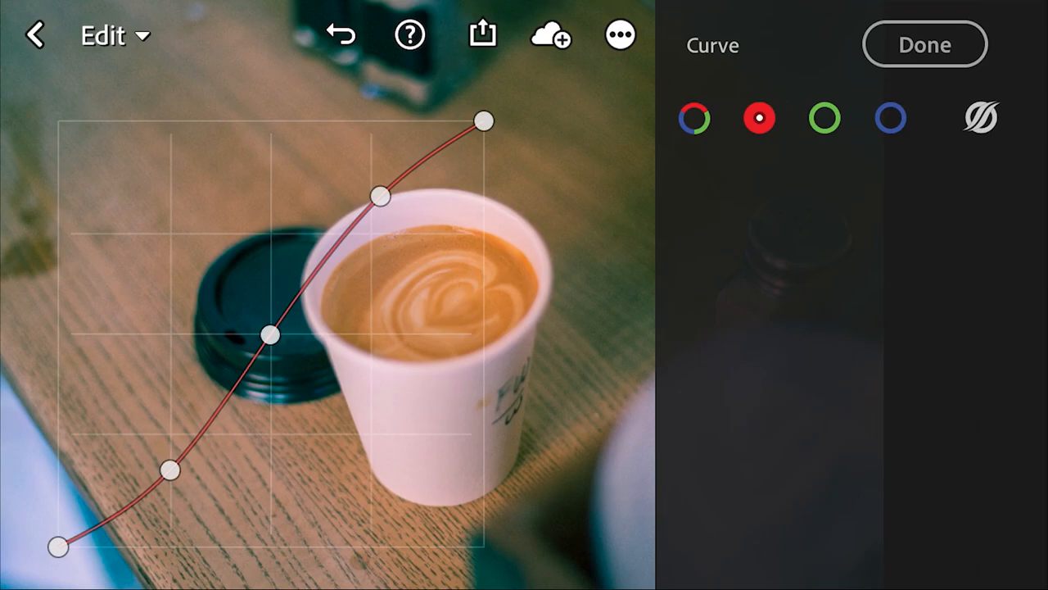
left_click(824, 118)
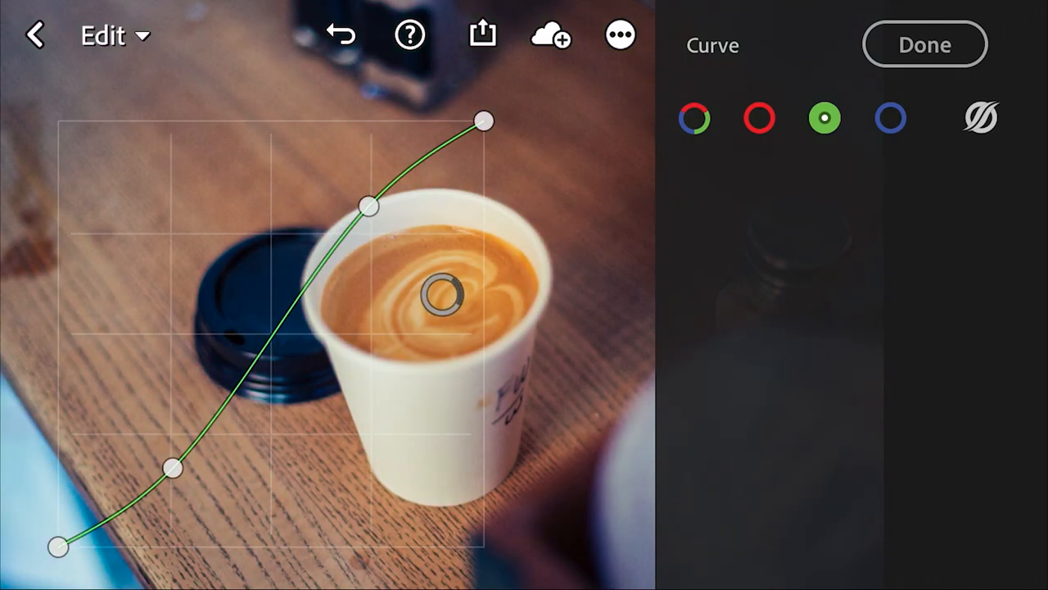
Step: Bend the blue channel tone curve into an S-shape
left_click(891, 118)
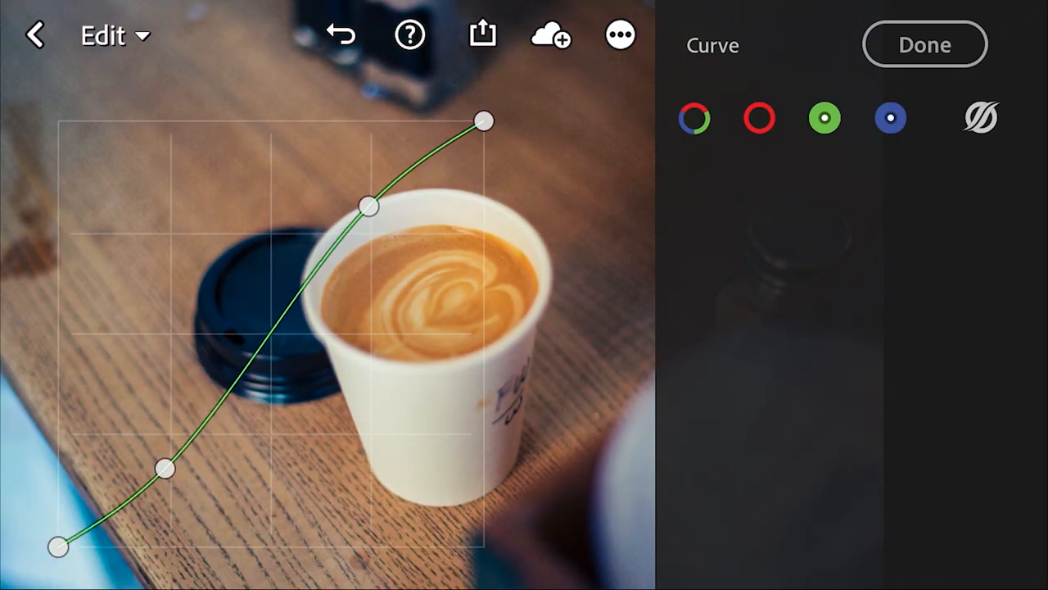
left_click(890, 118)
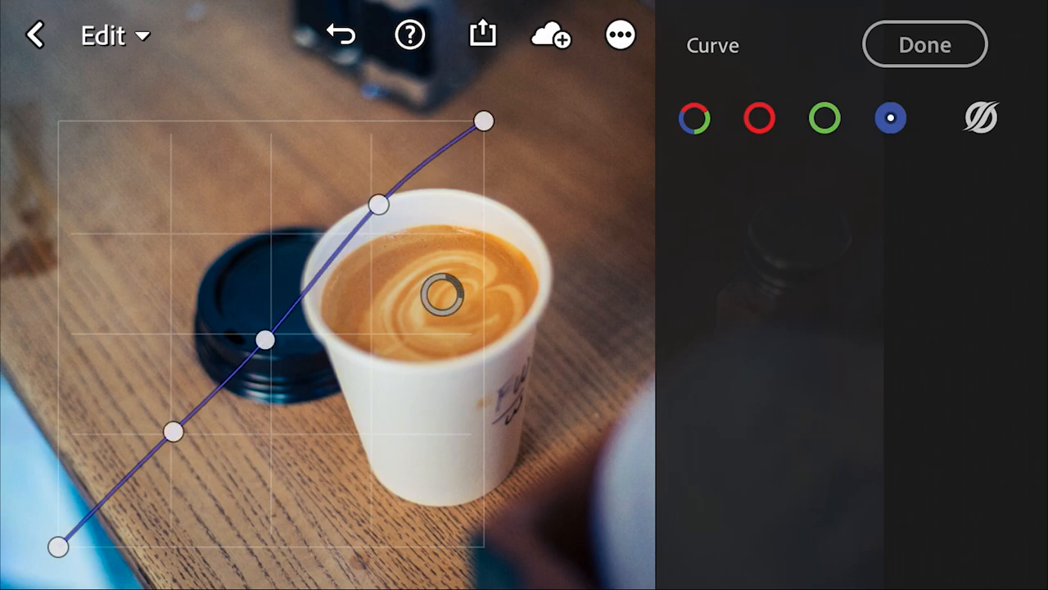
left_click_drag(174, 433, 164, 455)
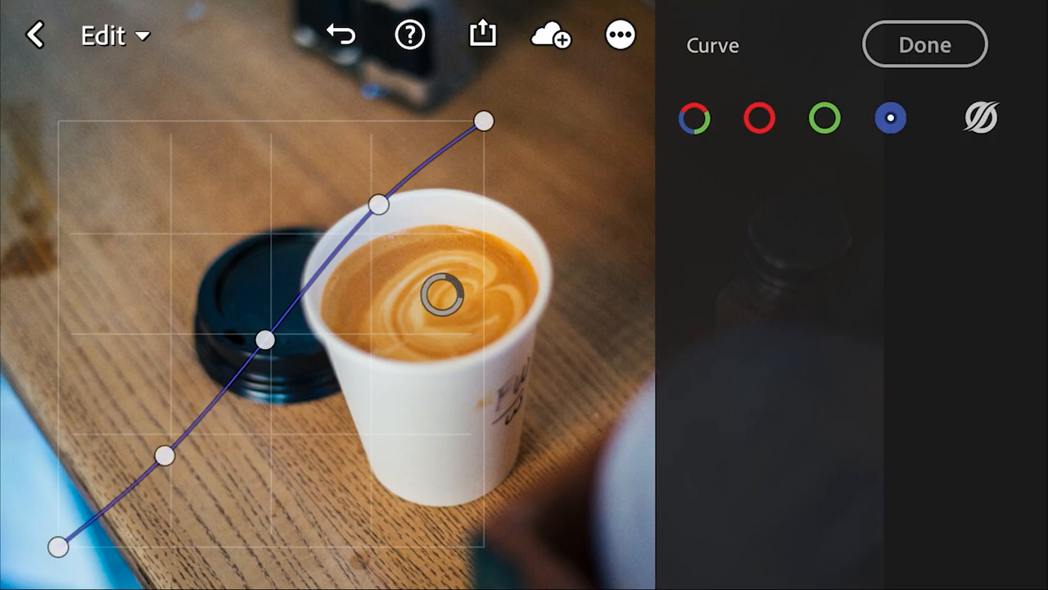
left_click_drag(378, 203, 373, 213)
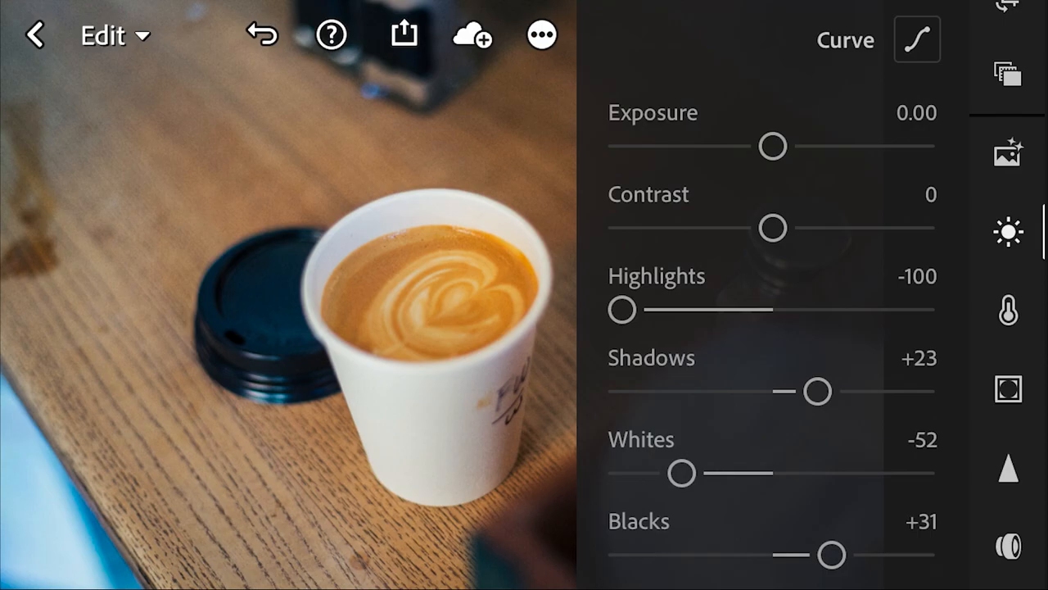
Step: Cool the latte photo's colour temperature to -21
left_click(1009, 233)
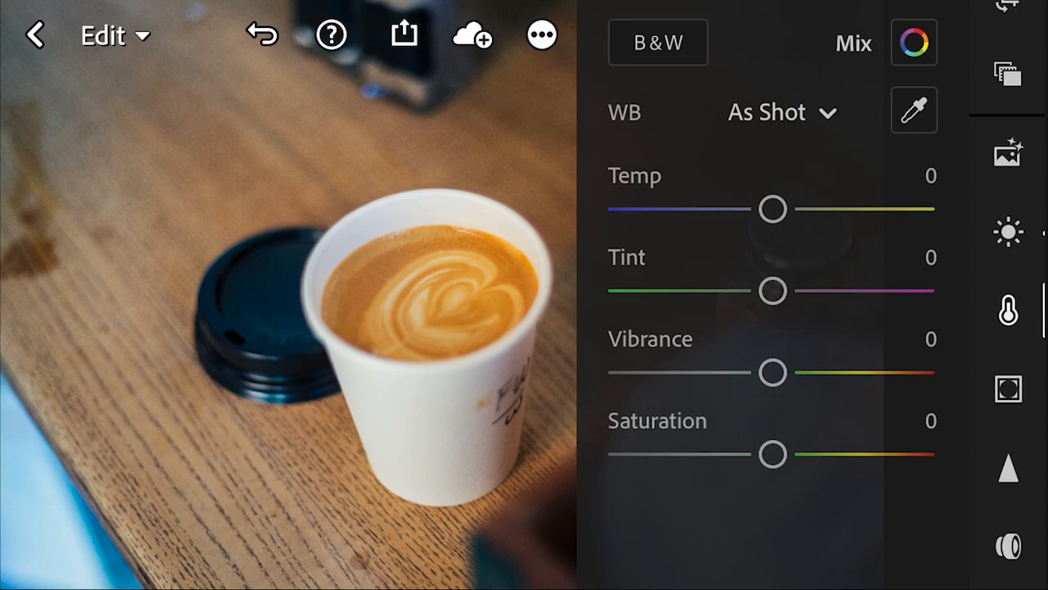
left_click_drag(773, 210, 752, 209)
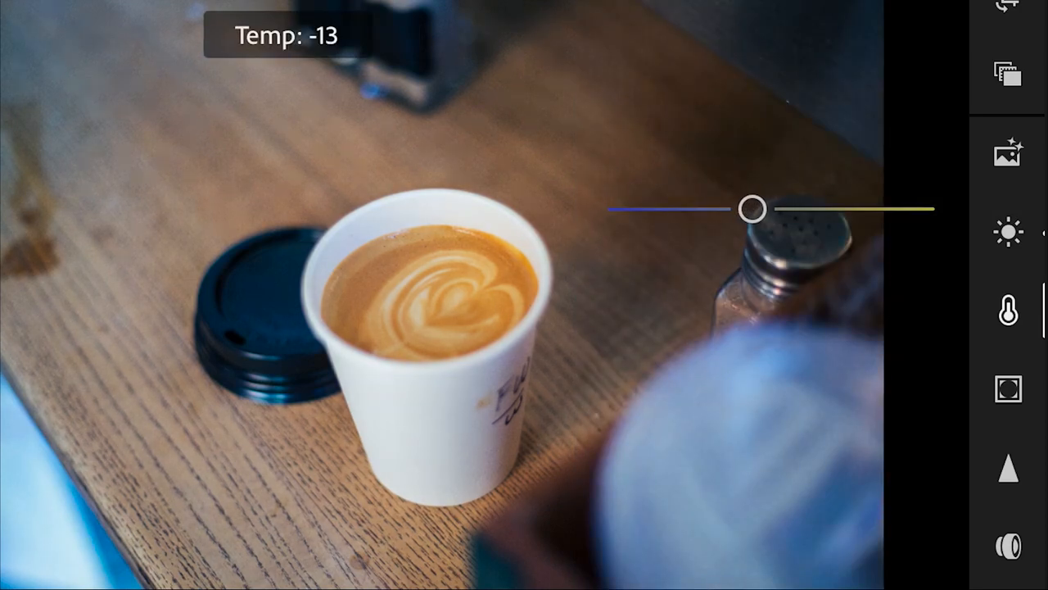
left_click_drag(752, 209, 744, 210)
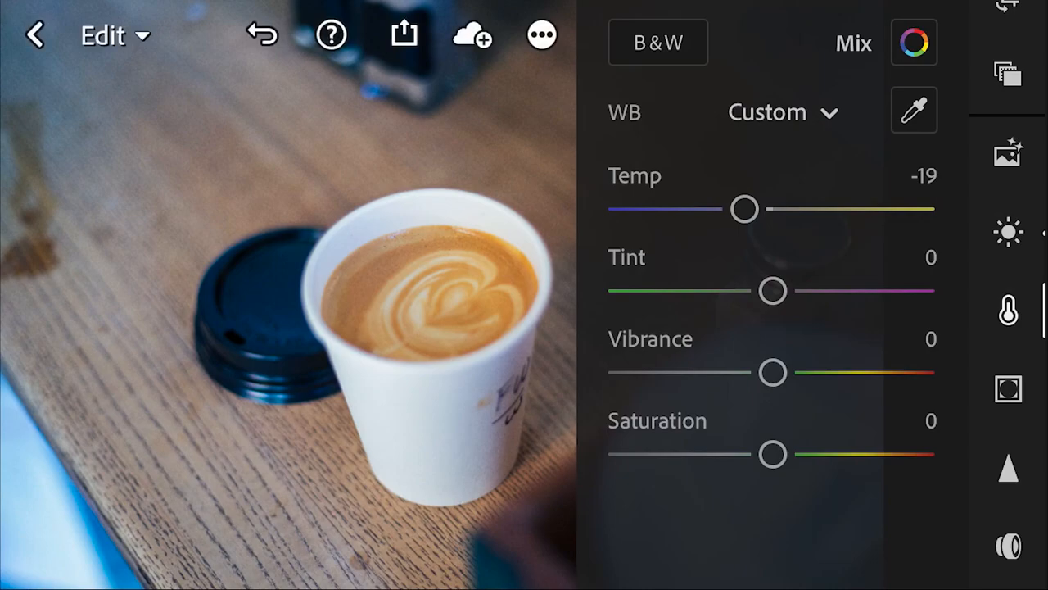
left_click_drag(743, 210, 741, 209)
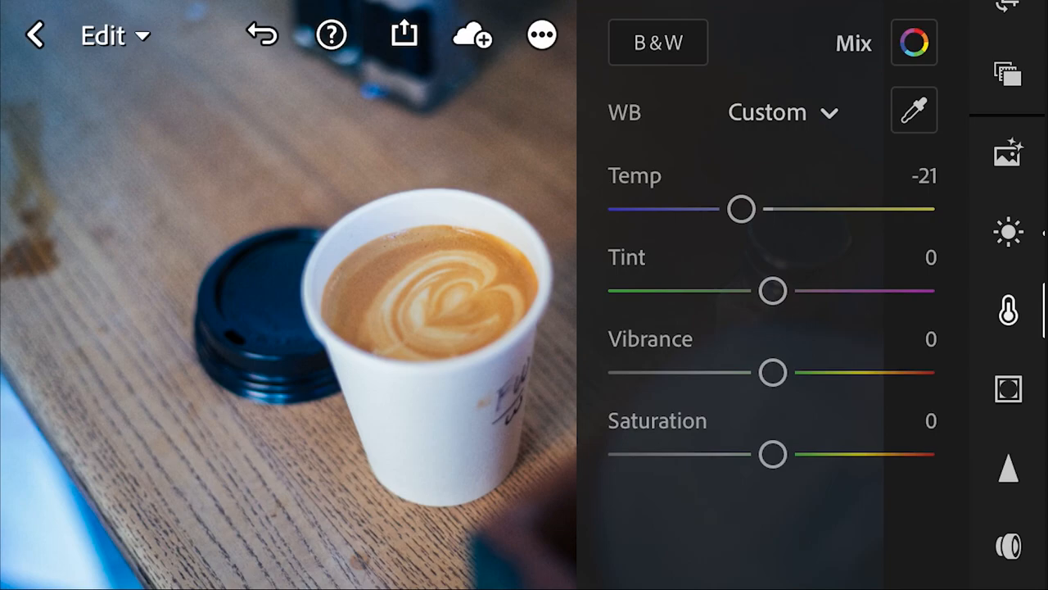
Step: Lower vibrance to -55 and nudge the saturation slider slightly
left_click_drag(773, 373, 712, 373)
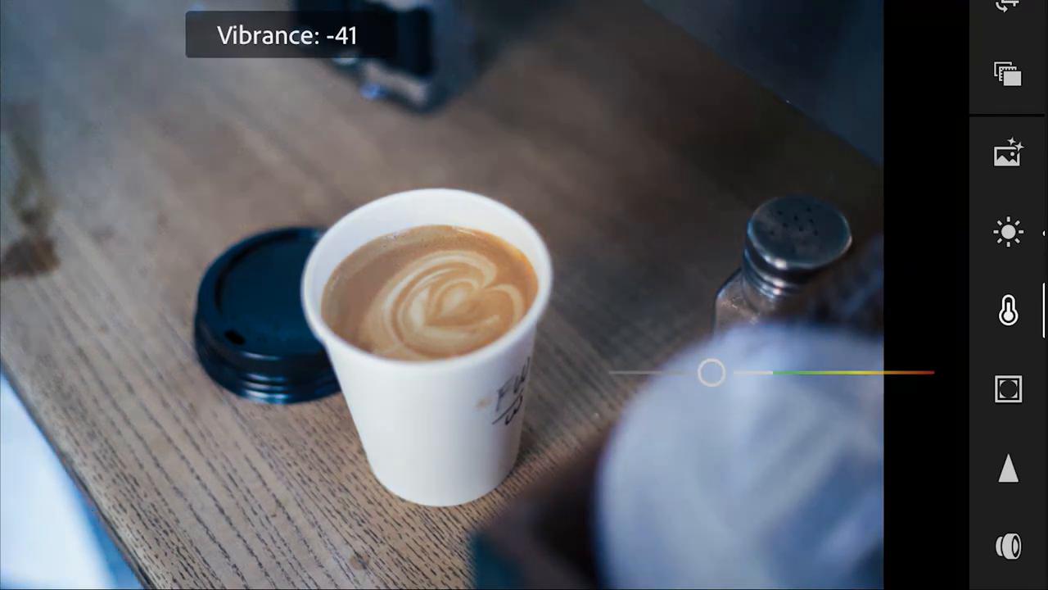
left_click_drag(714, 374, 690, 373)
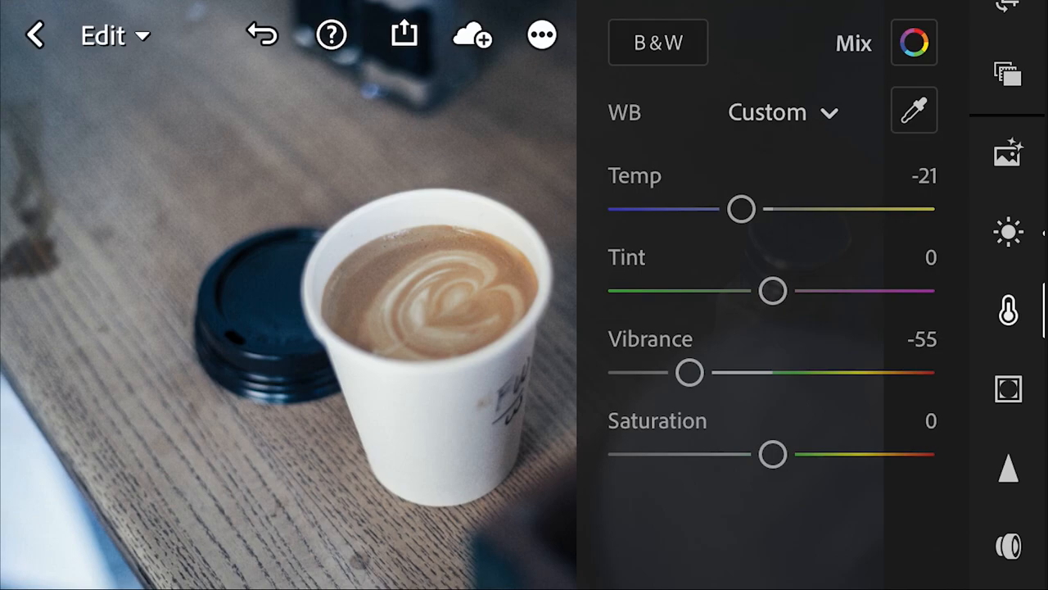
left_click_drag(773, 456, 802, 455)
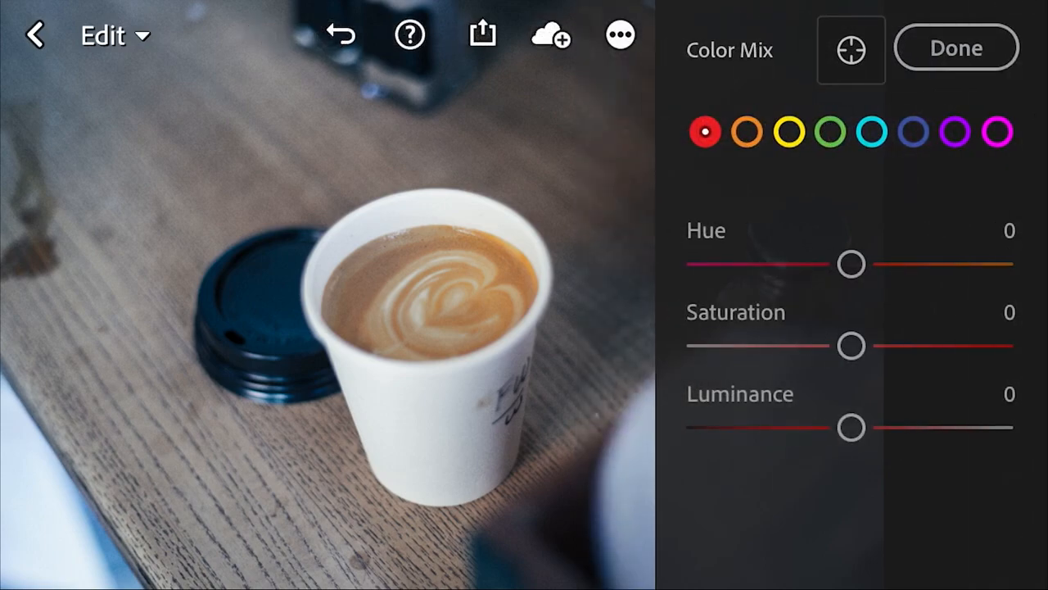
Step: Boost orange saturation to +44 in Color Mix and check the yellow range
left_click(747, 131)
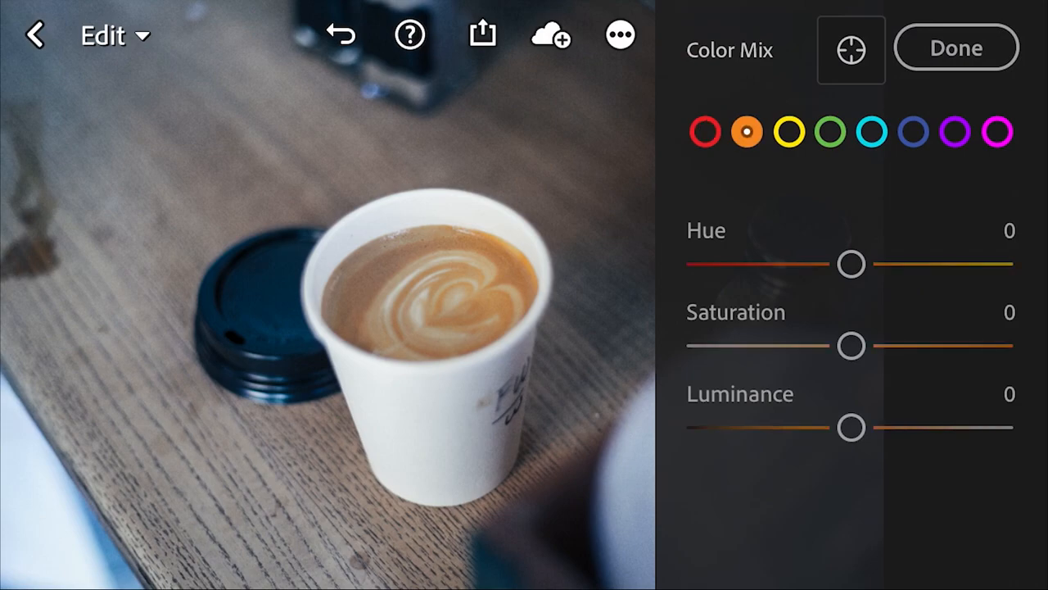
left_click_drag(851, 344, 910, 344)
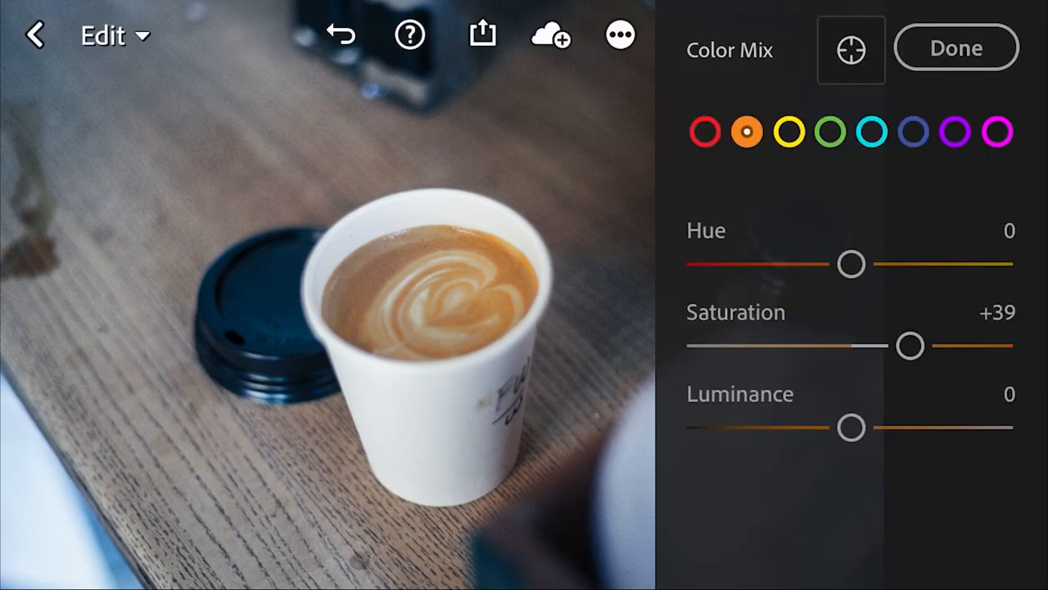
left_click_drag(911, 346, 917, 345)
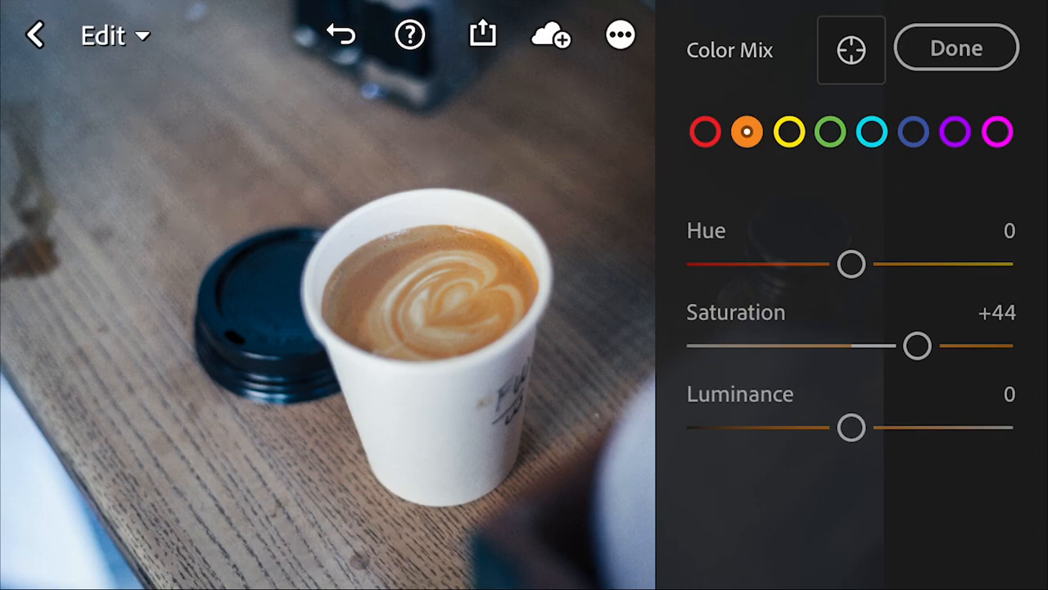
left_click(792, 131)
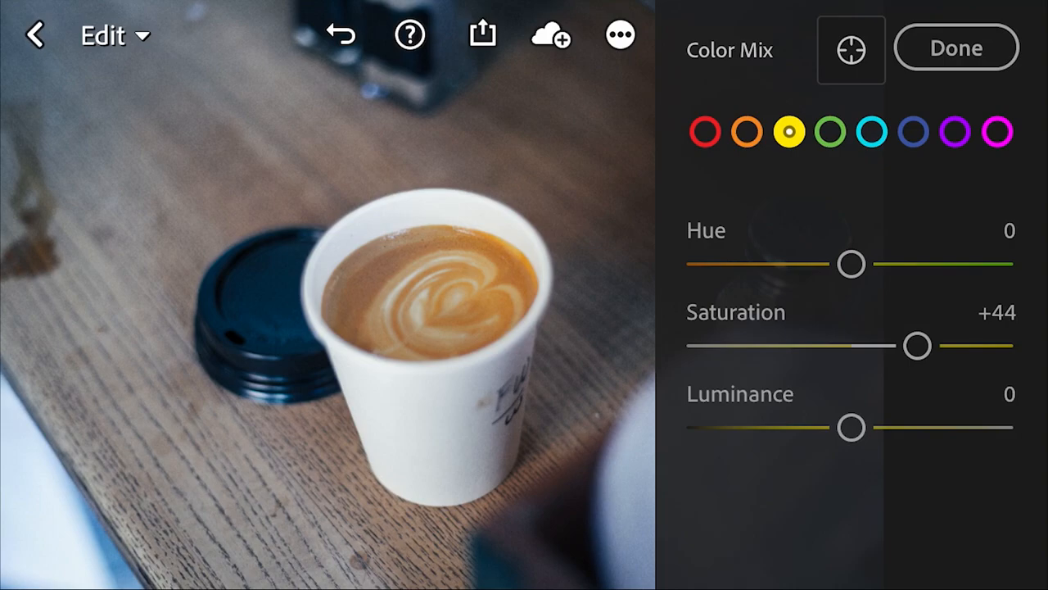
Step: Raise blue saturation to +11, then look over the magenta, purple and aqua ranges
left_click(914, 131)
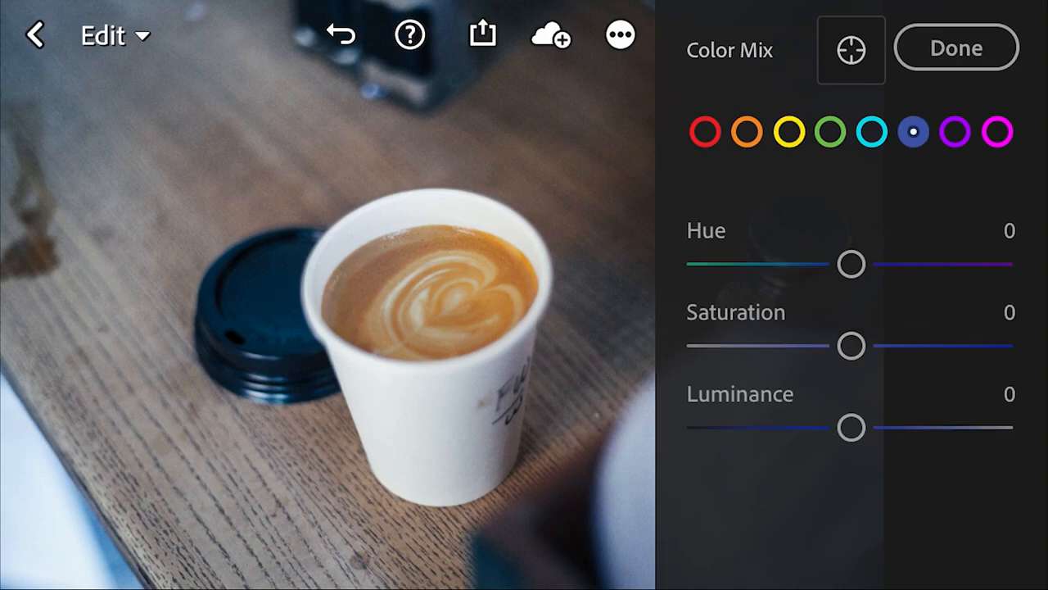
left_click_drag(850, 346, 868, 346)
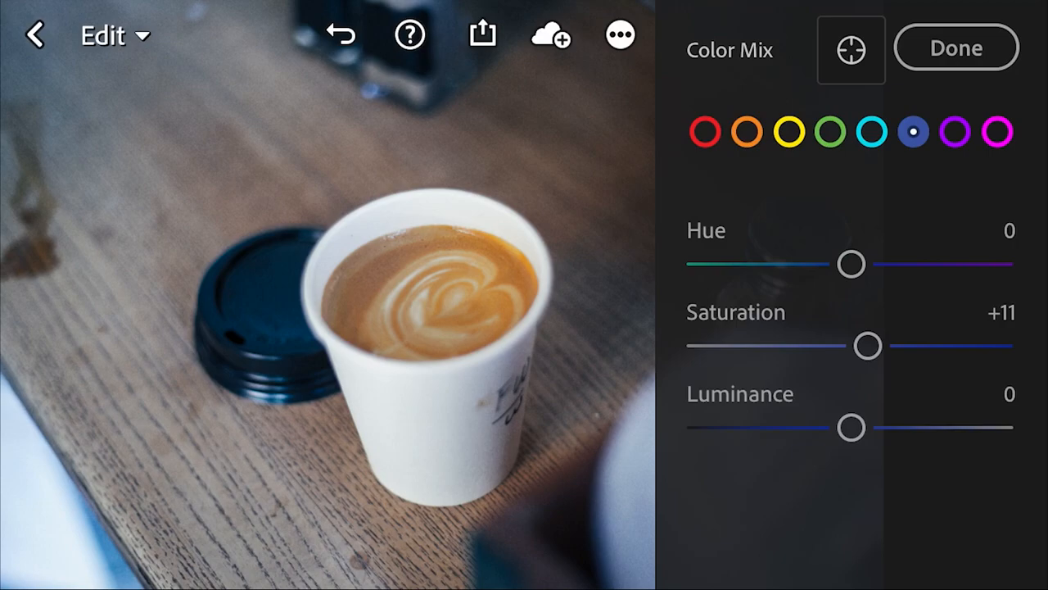
left_click(997, 131)
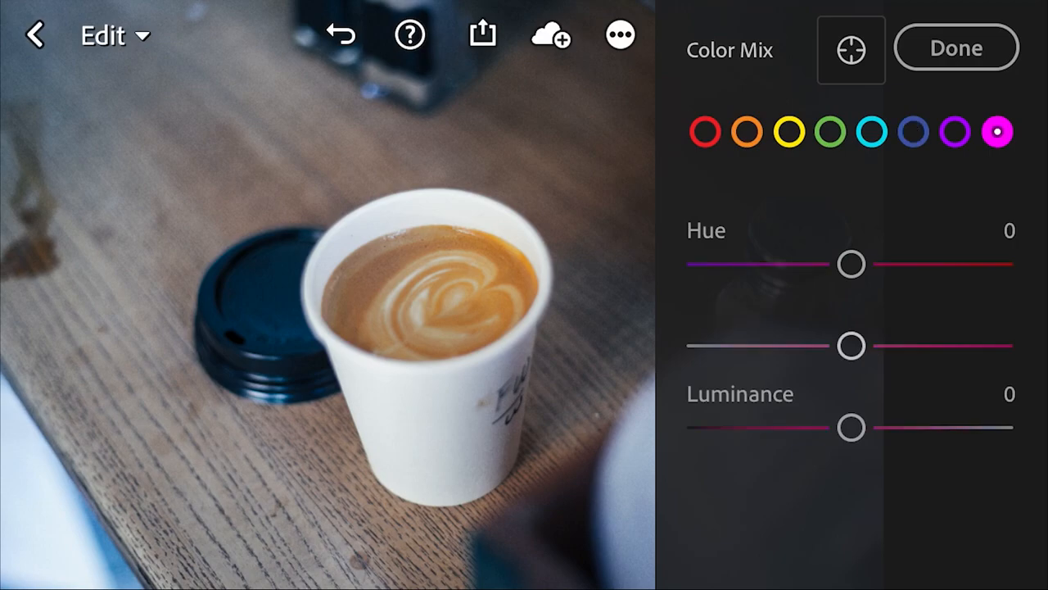
left_click(957, 131)
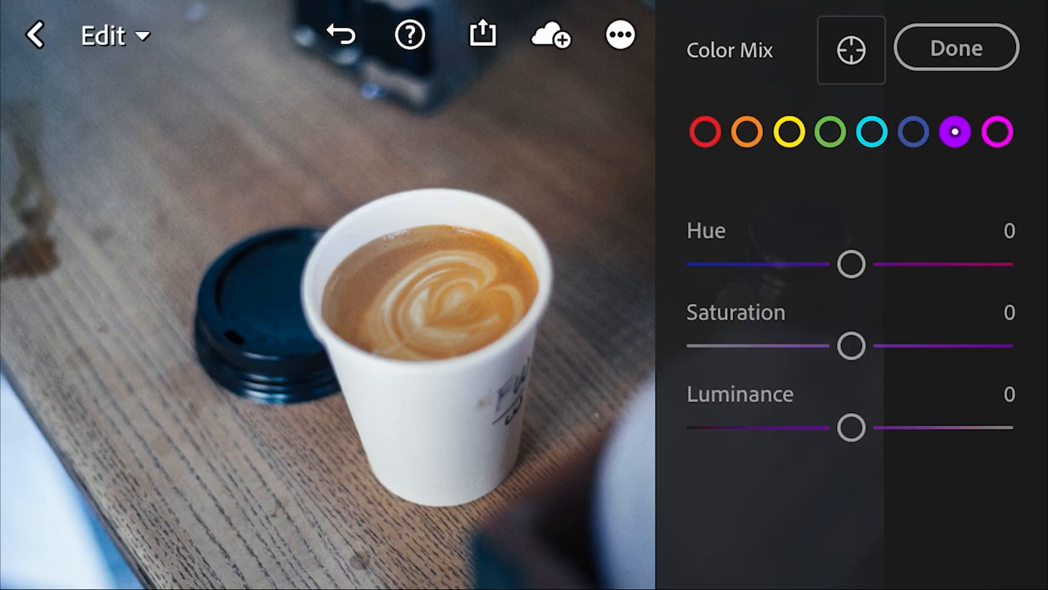
left_click(871, 131)
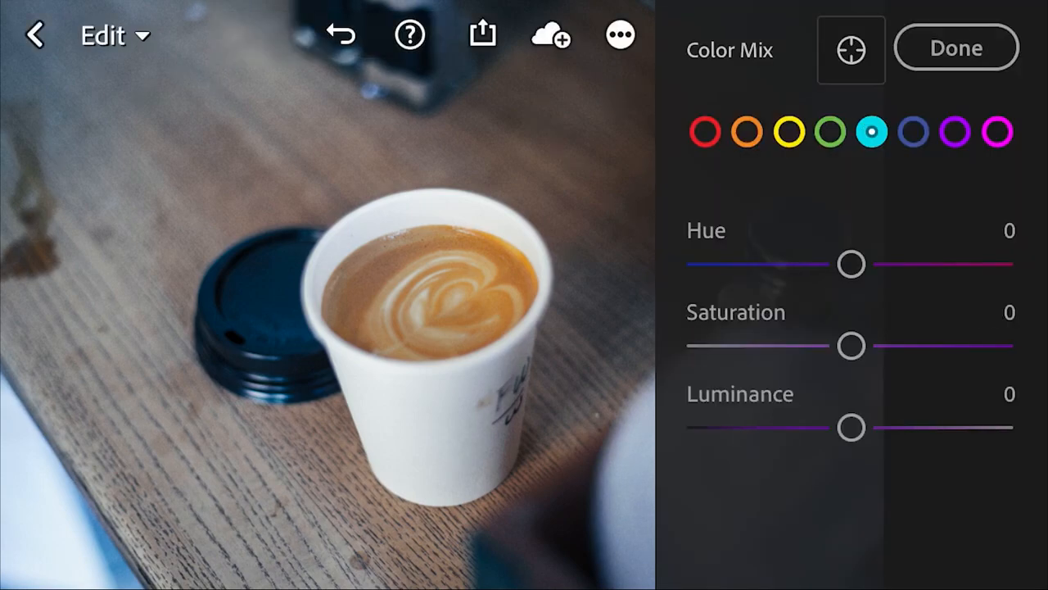
left_click_drag(852, 345, 700, 346)
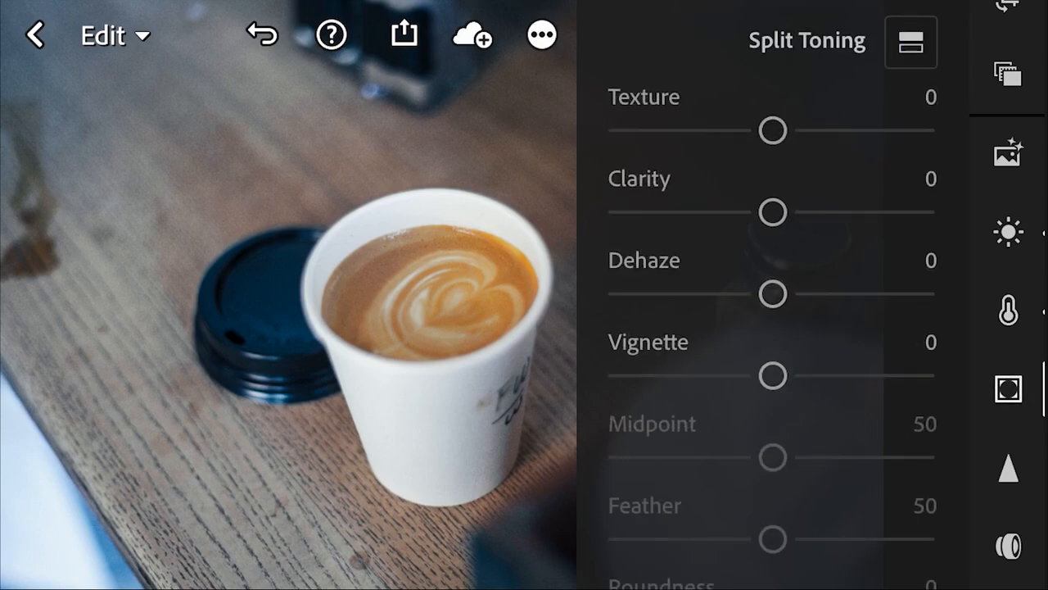
Step: Try a slider in the Effects panel before moving to selective adjustments
left_click_drag(772, 211, 832, 211)
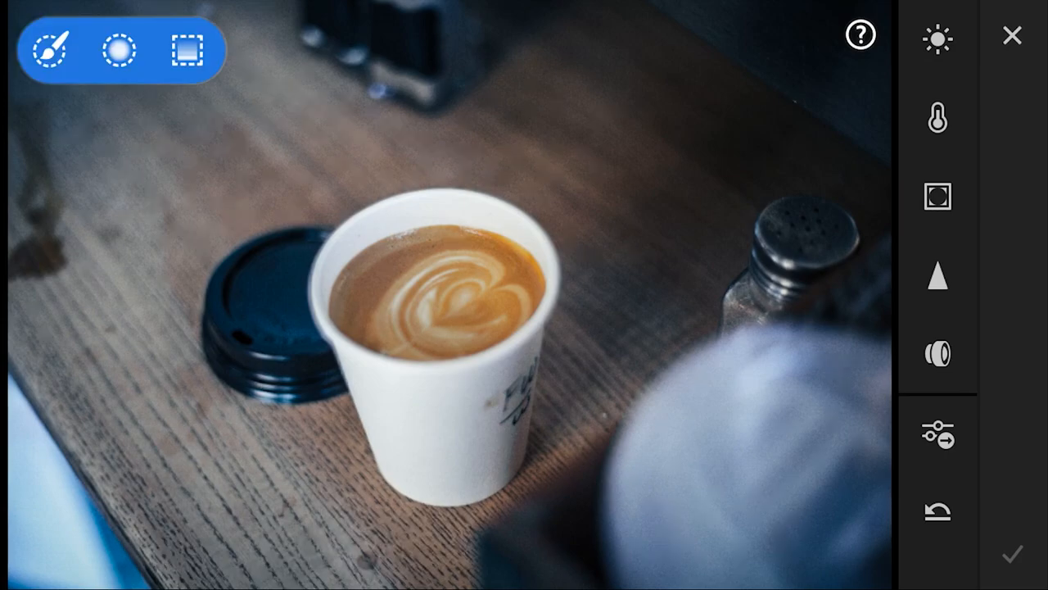
Step: Place a radial mask over the coffee and settle its clarity around +62
left_click(118, 49)
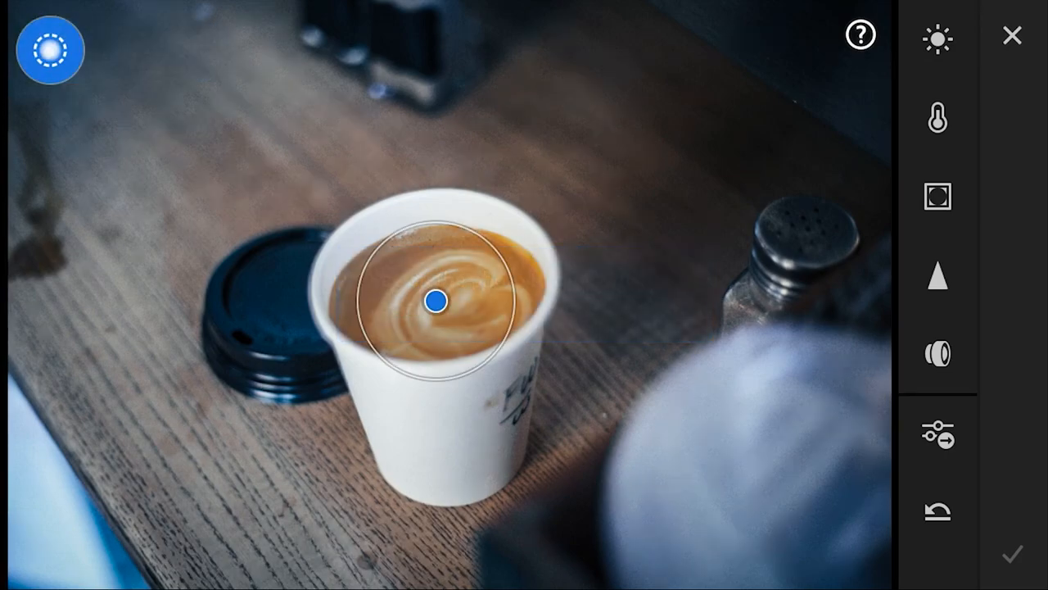
left_click(50, 49)
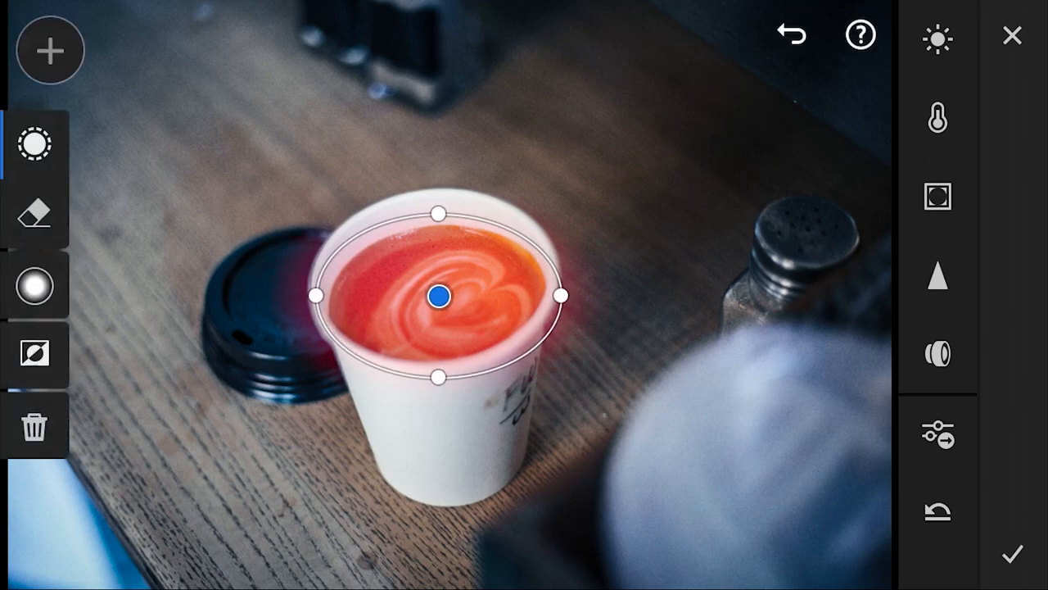
left_click(936, 196)
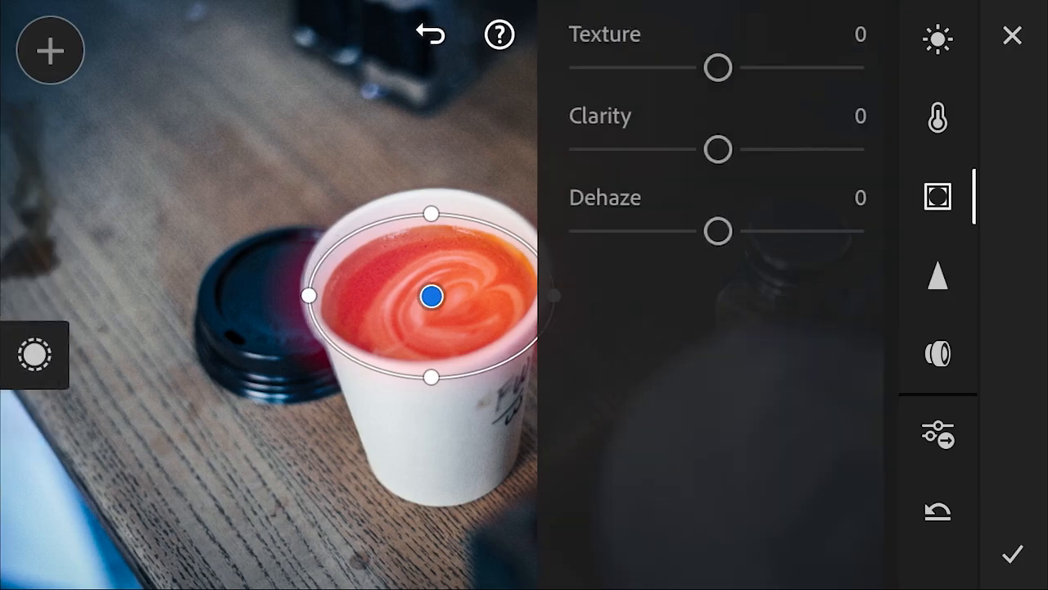
left_click_drag(717, 149, 737, 149)
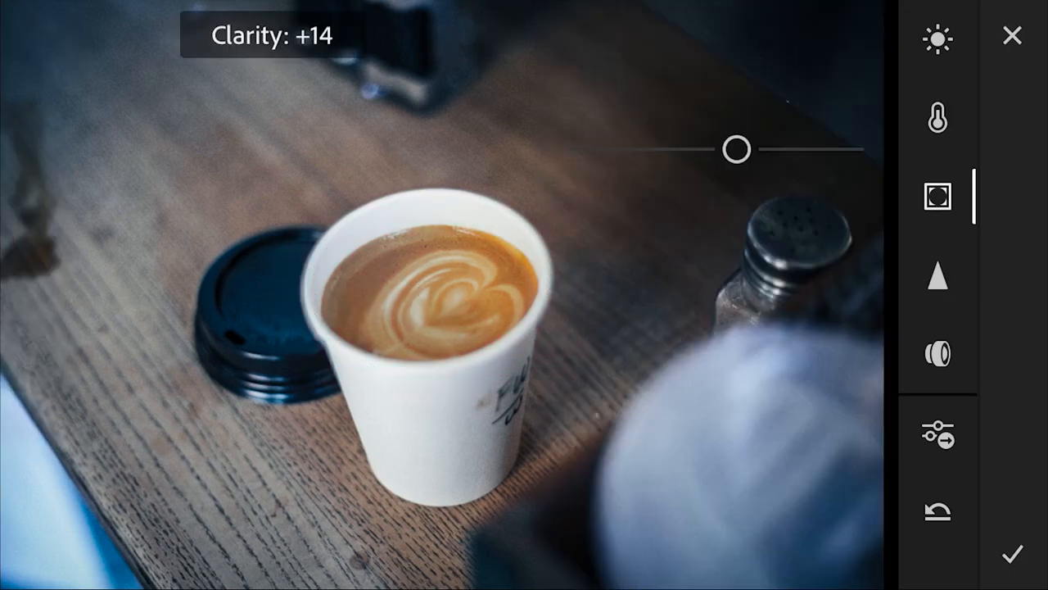
left_click_drag(733, 148, 784, 147)
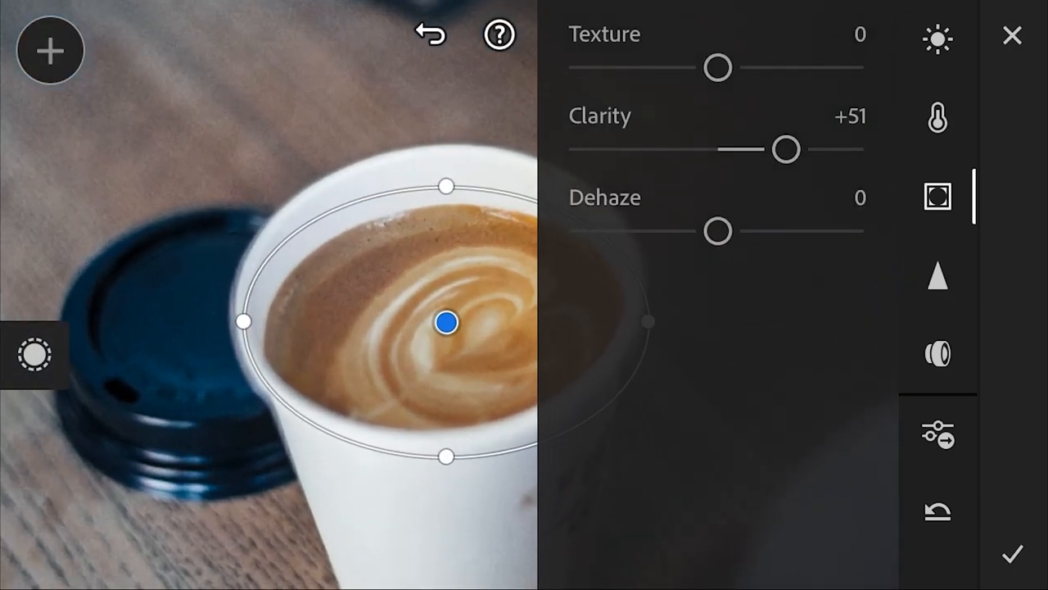
left_click_drag(784, 147, 584, 147)
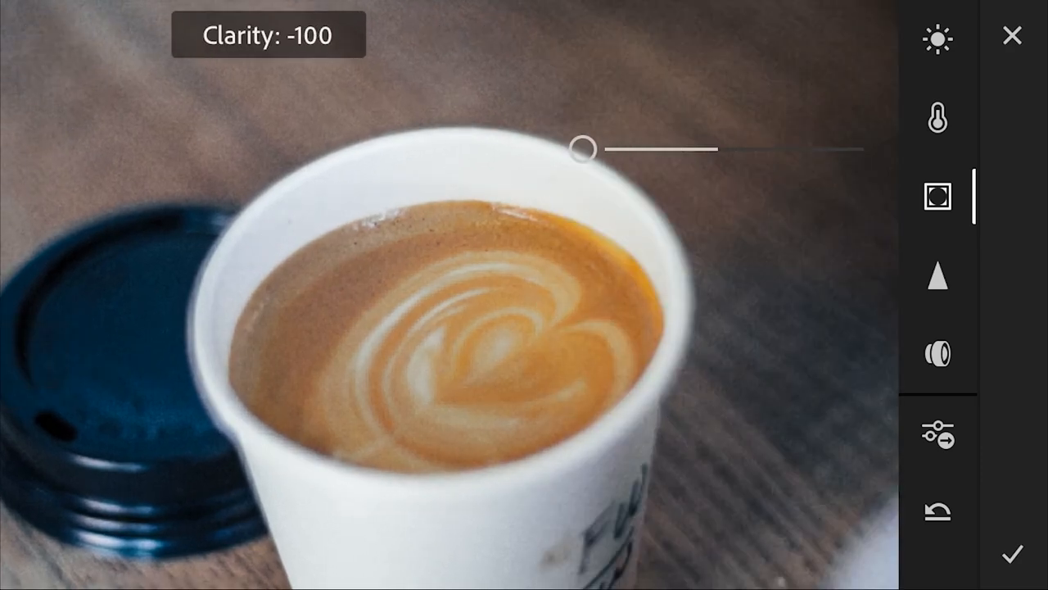
left_click_drag(583, 147, 845, 148)
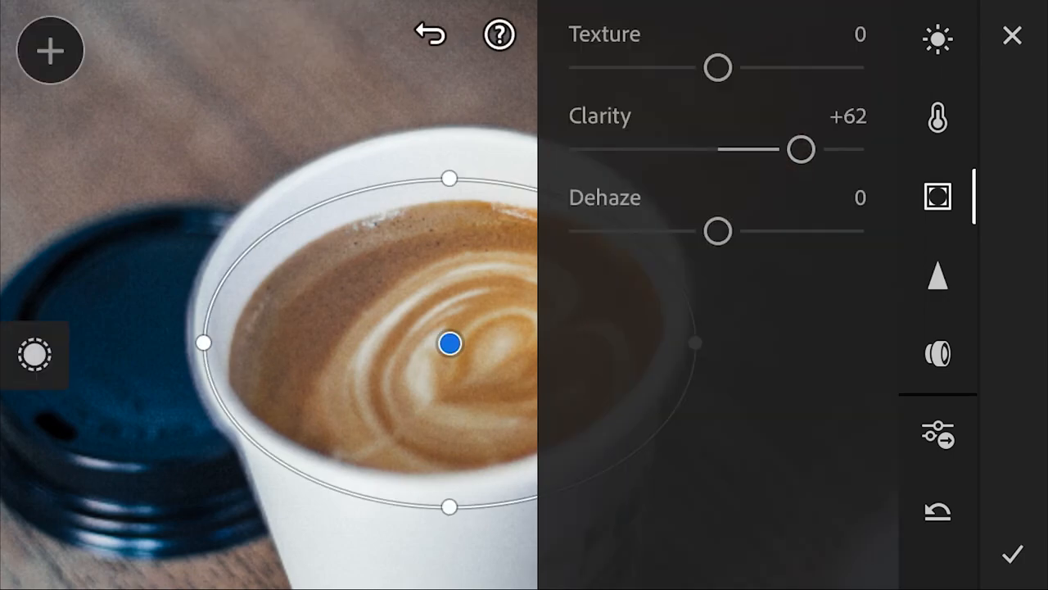
Step: Check the mask's colour settings and slightly adjust its light
left_click(936, 118)
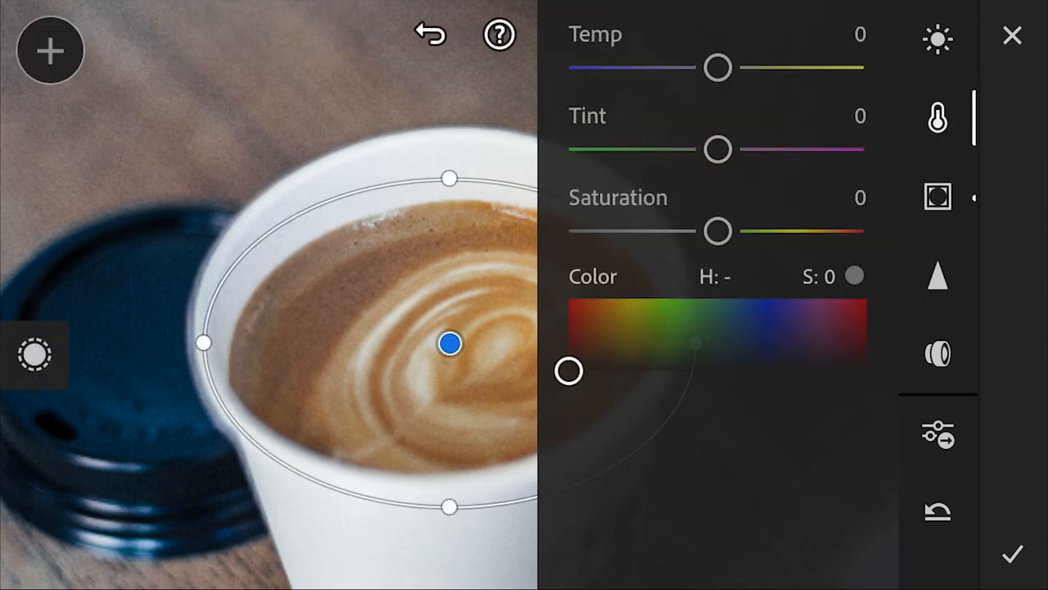
left_click(937, 39)
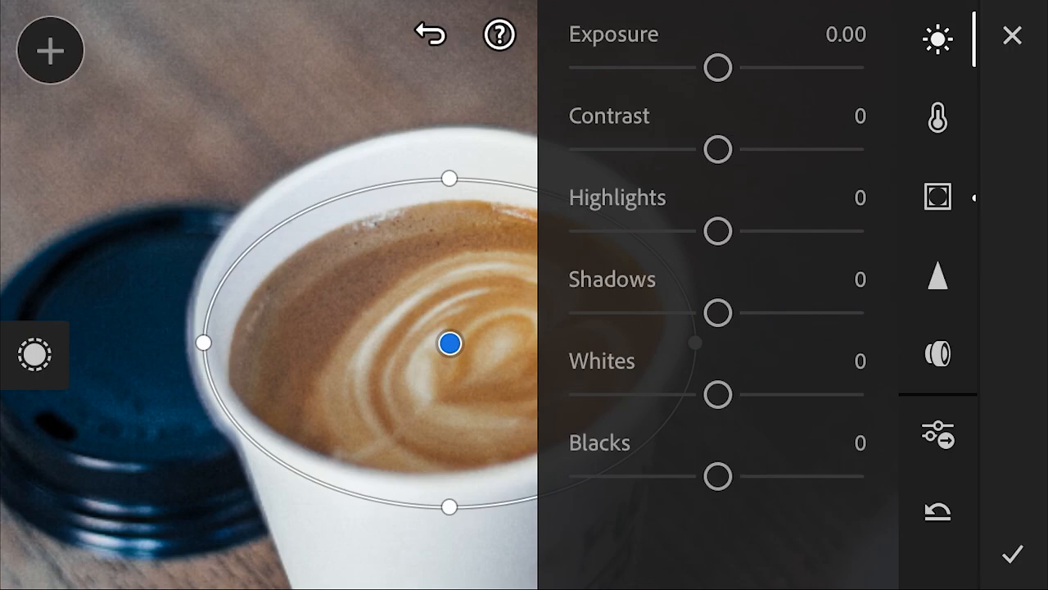
left_click_drag(717, 69, 743, 69)
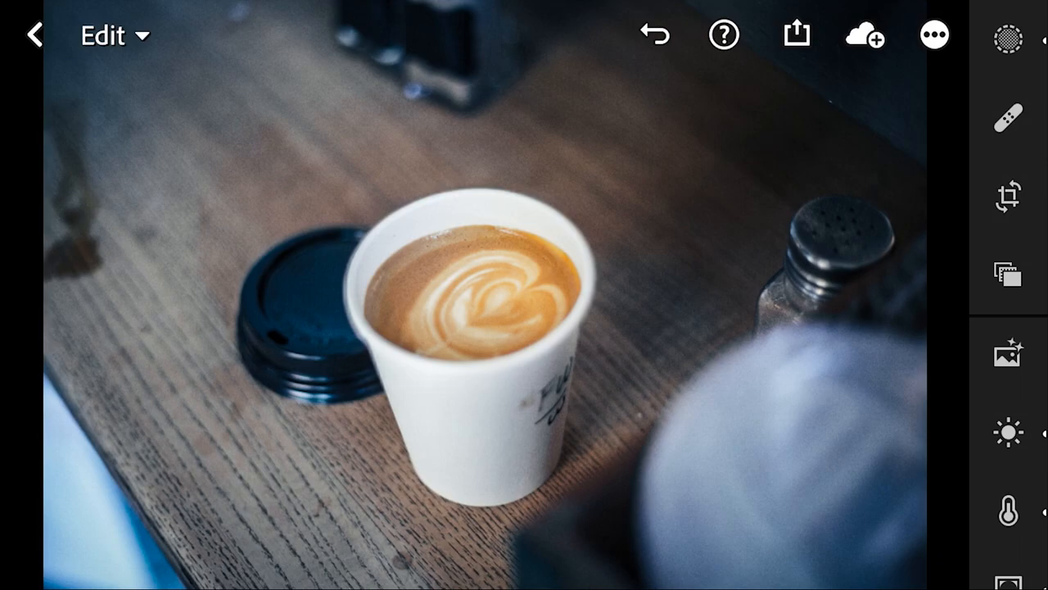
Step: Return to the library and open the cafe photo of the seated man
left_click(31, 36)
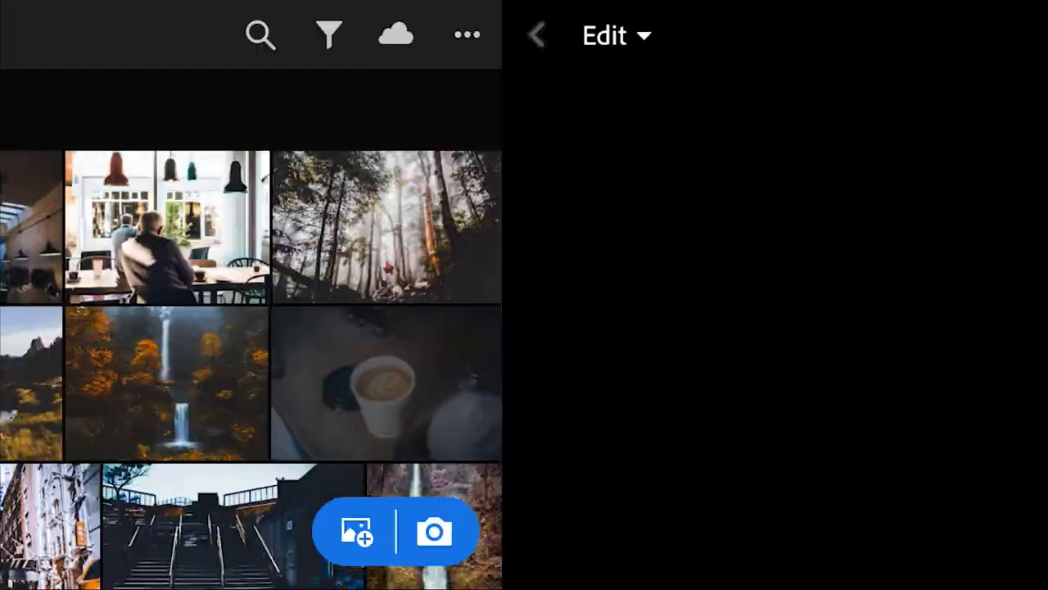
left_click(538, 36)
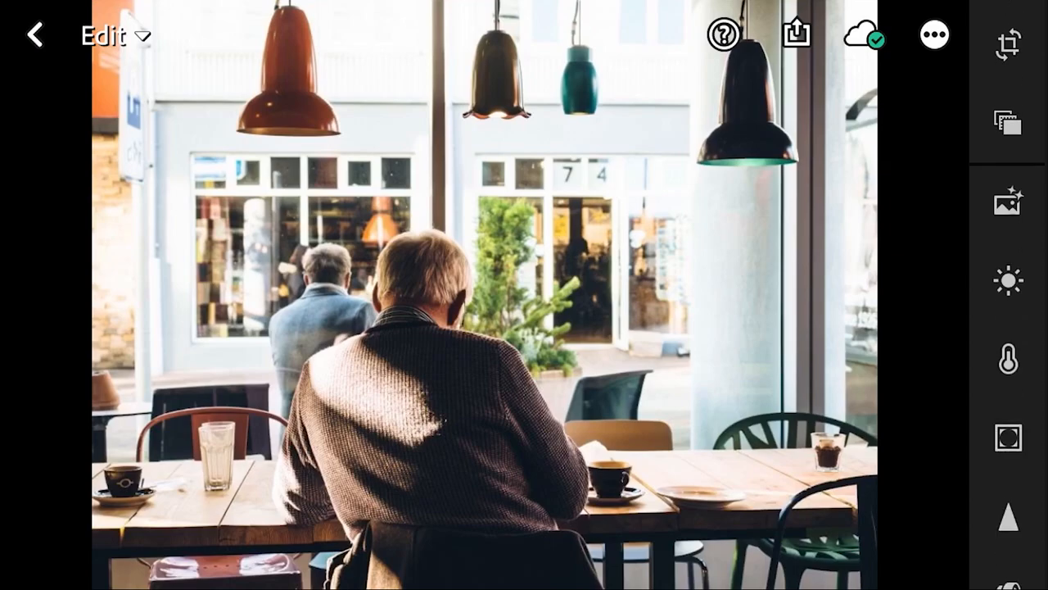
Step: Set the cafe photo's highlights to -100 and reduce its whites in the Light adjustments
left_click(1009, 280)
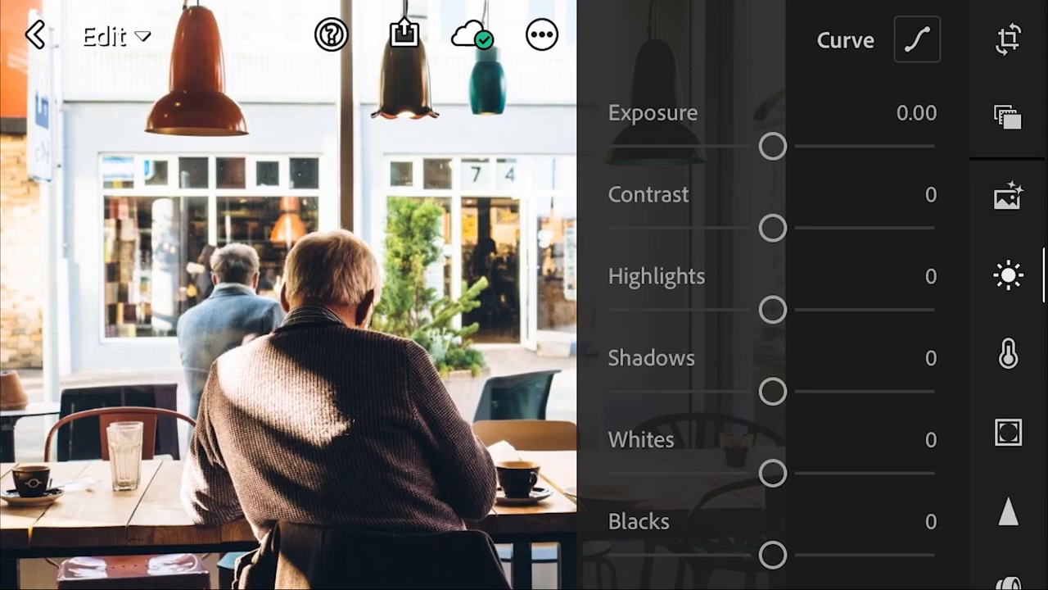
left_click_drag(770, 309, 622, 309)
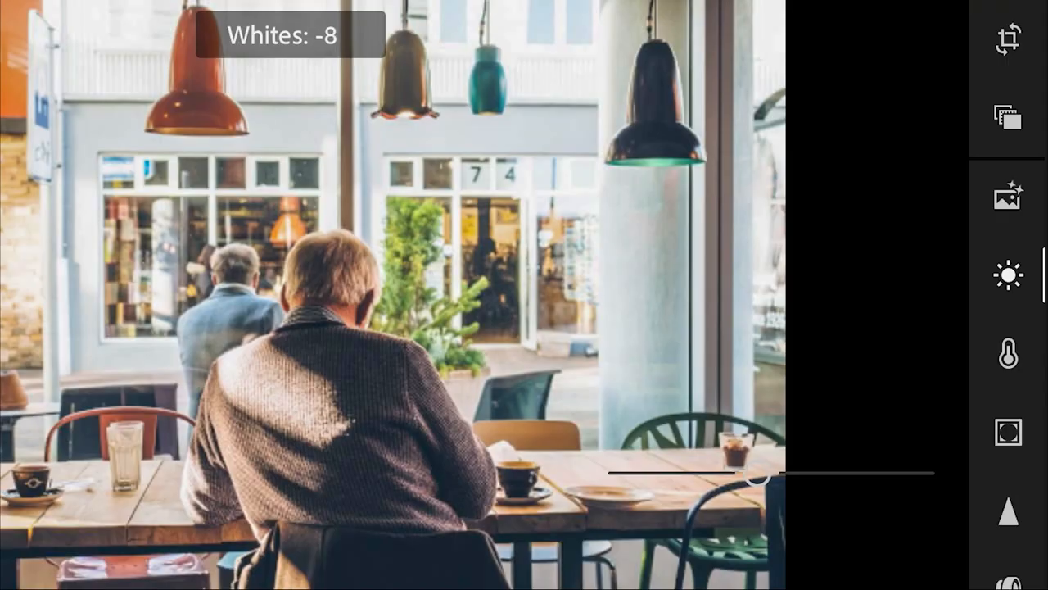
left_click_drag(753, 471, 734, 471)
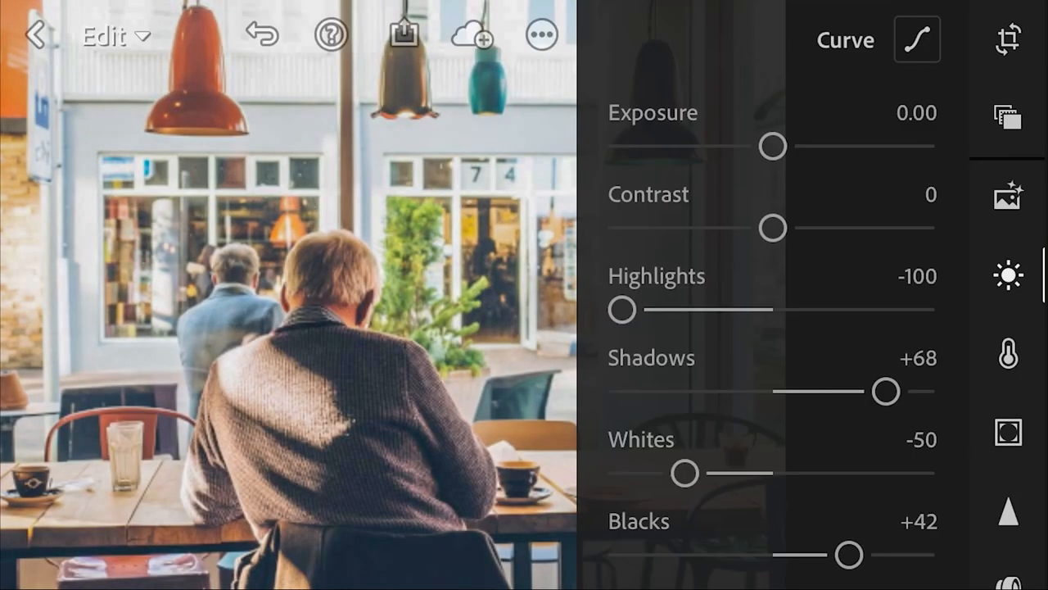
left_click(917, 39)
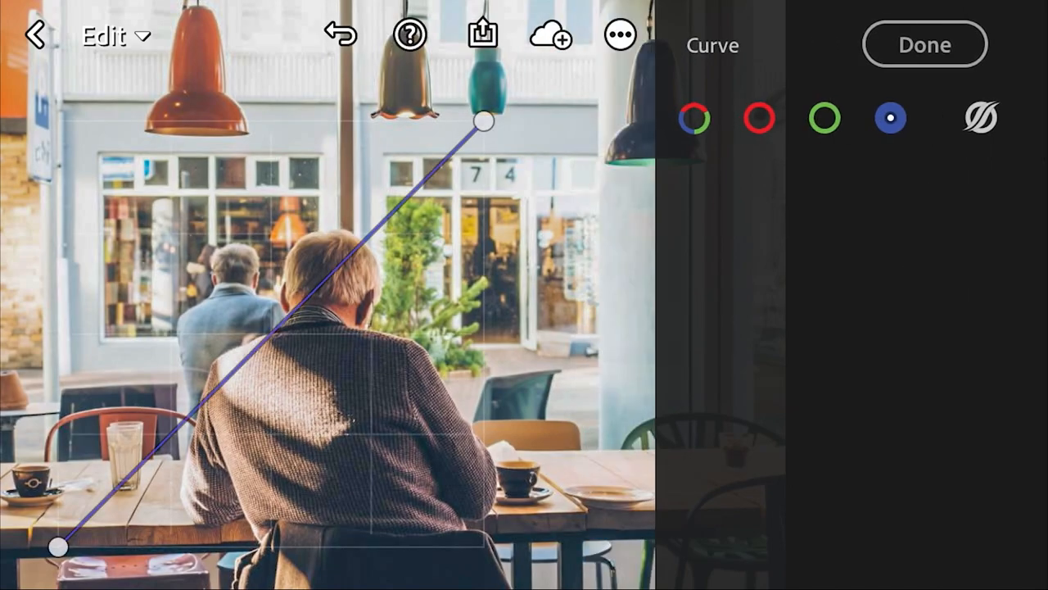
Step: Reshape the red channel curve, then switch through the green and blue channels
left_click(758, 118)
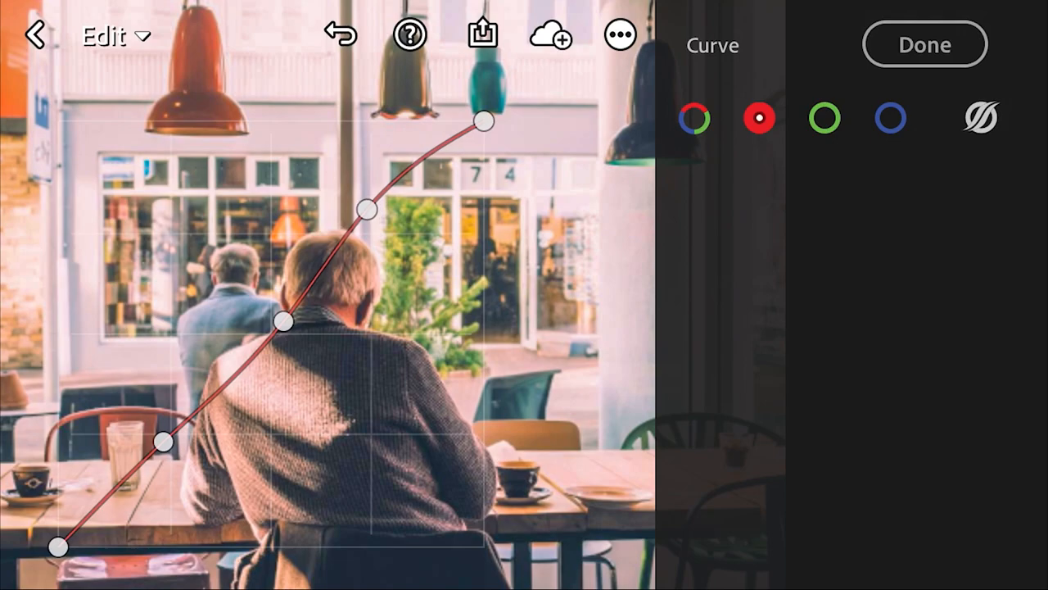
left_click_drag(164, 442, 164, 472)
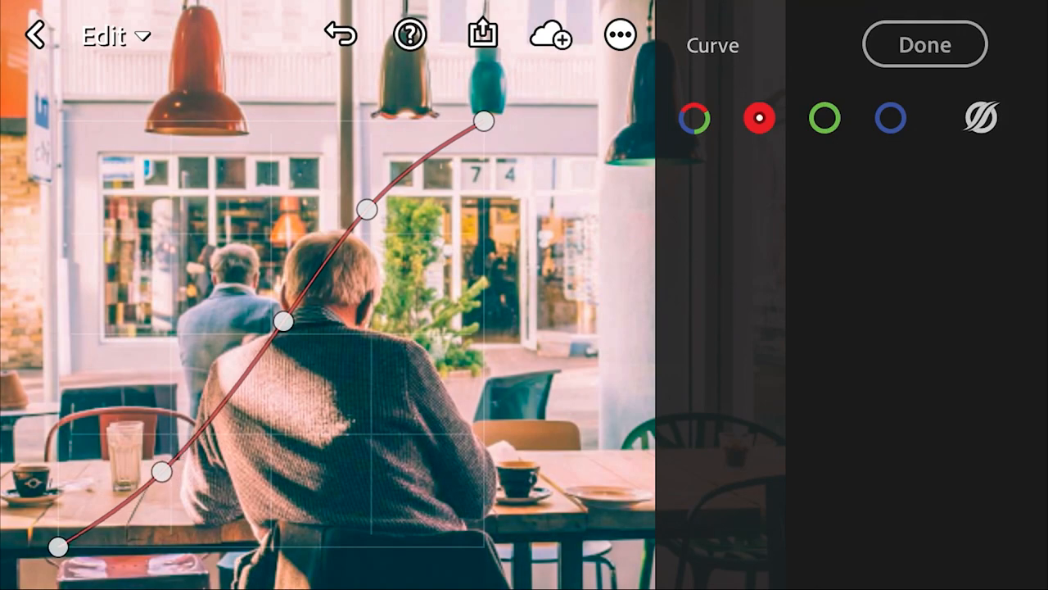
left_click(823, 118)
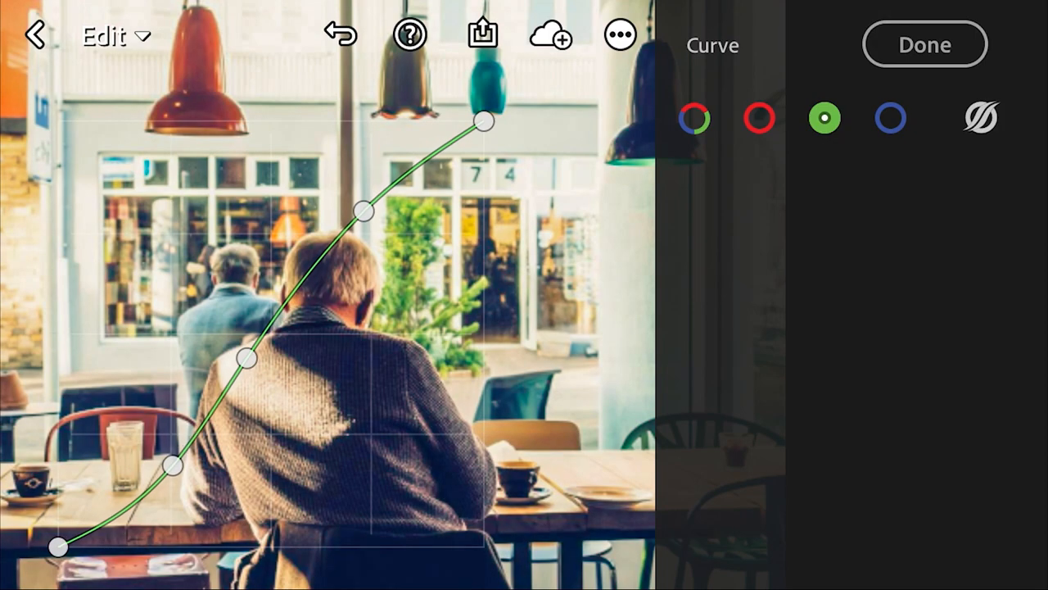
left_click(890, 118)
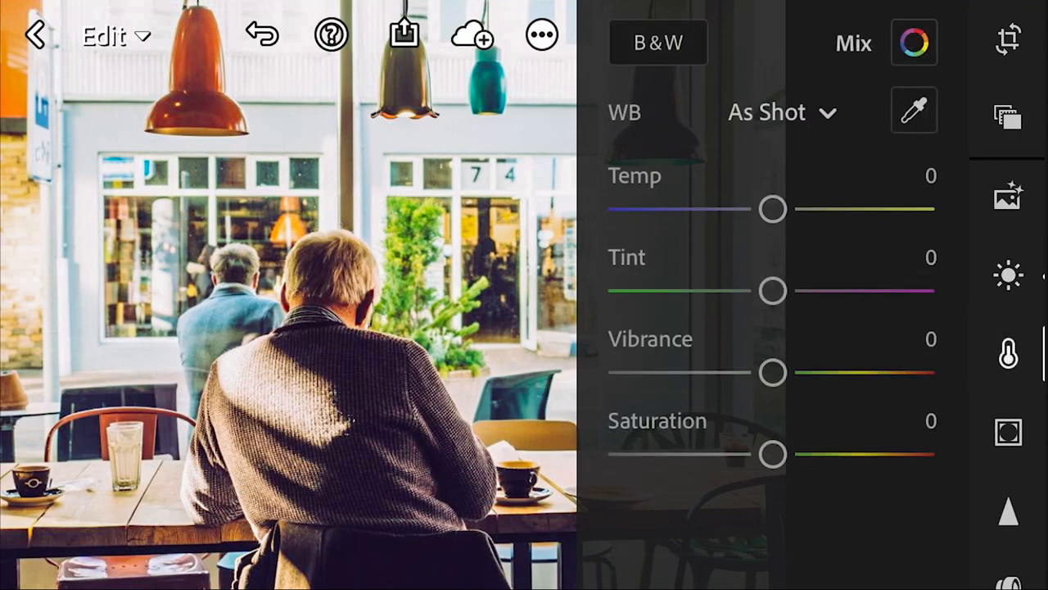
Step: Cool the cafe photo's temperature to -14 and fine-tune the colour balance
left_click_drag(773, 210, 752, 209)
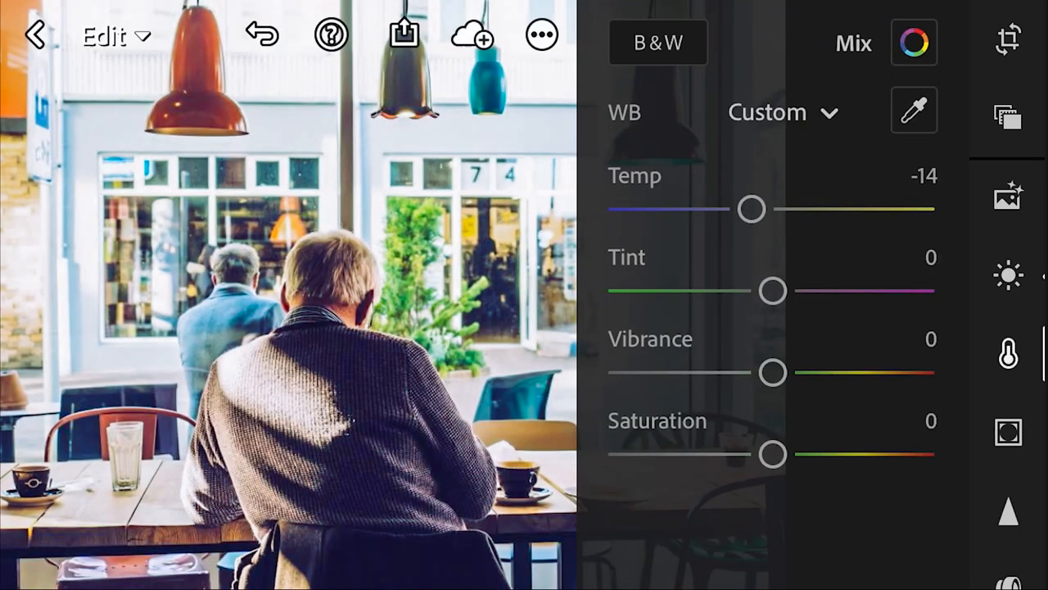
left_click_drag(773, 373, 711, 374)
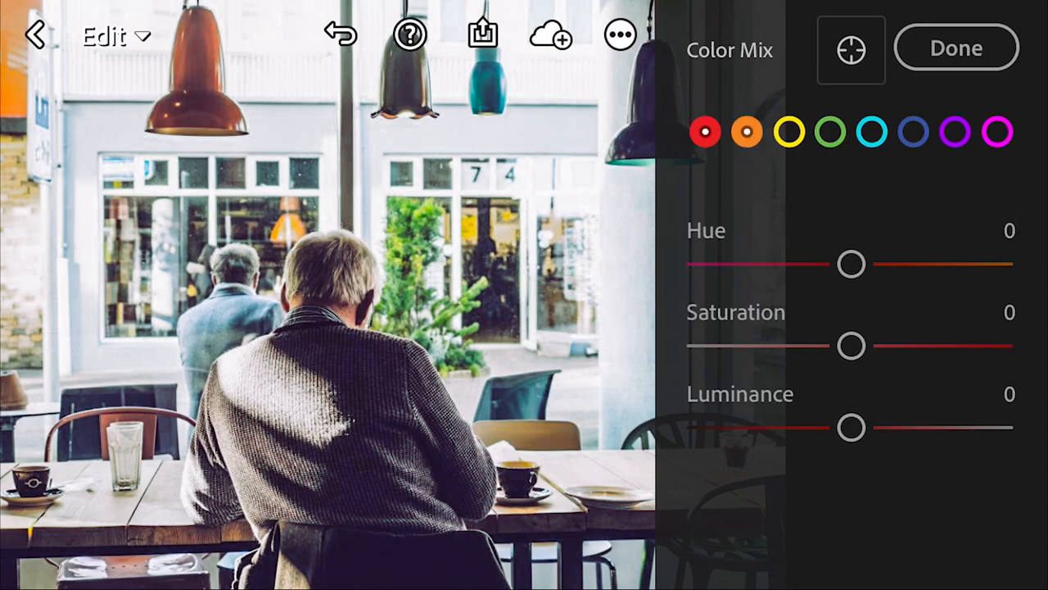
Step: Raise orange saturation to +29 and blue saturation to a slight +7 in Color Mix
left_click(747, 131)
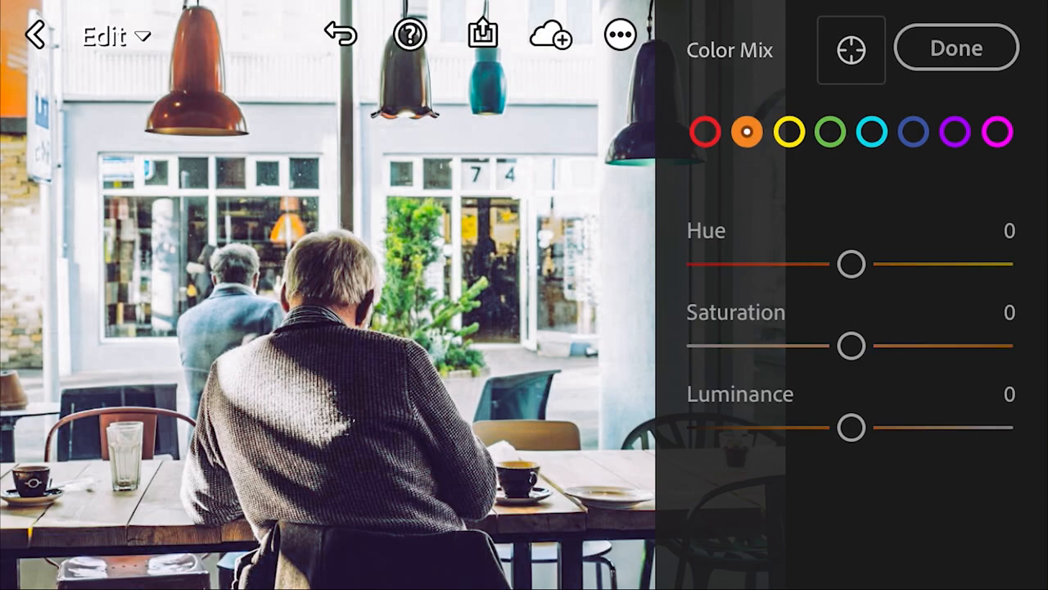
left_click_drag(852, 345, 893, 346)
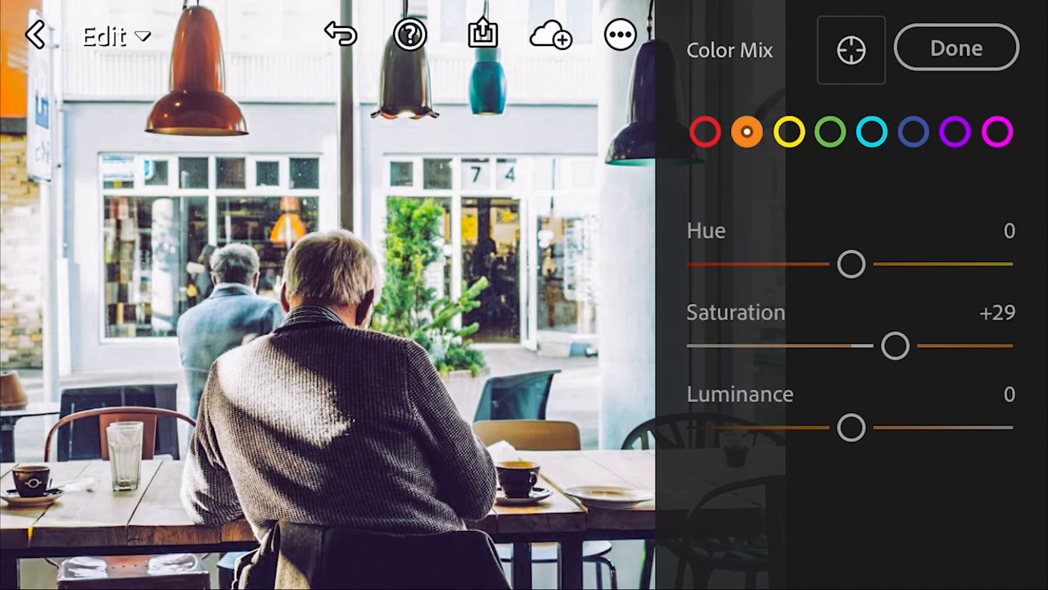
left_click(791, 131)
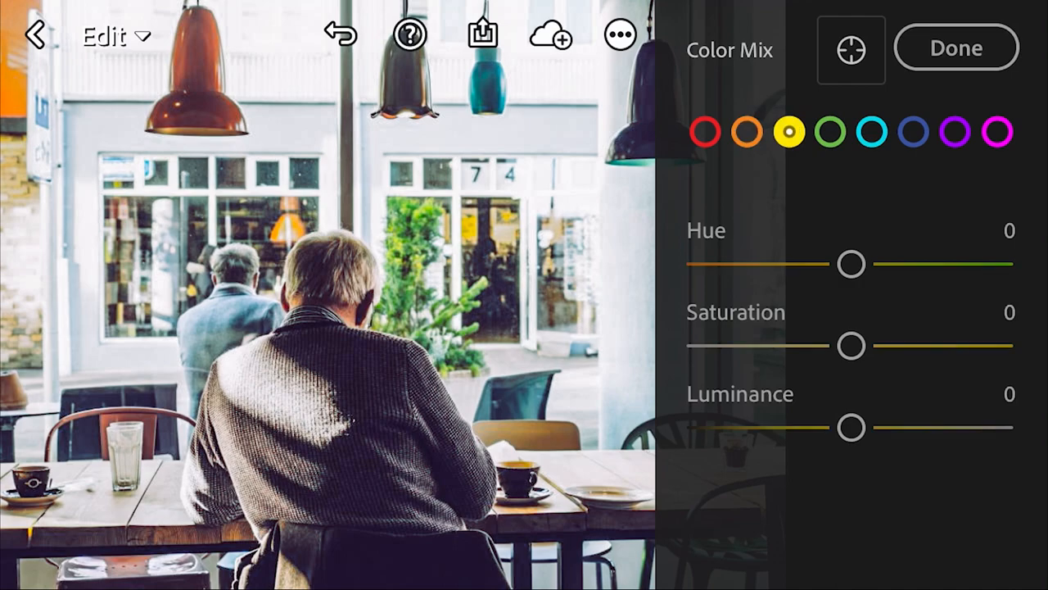
left_click_drag(852, 344, 897, 344)
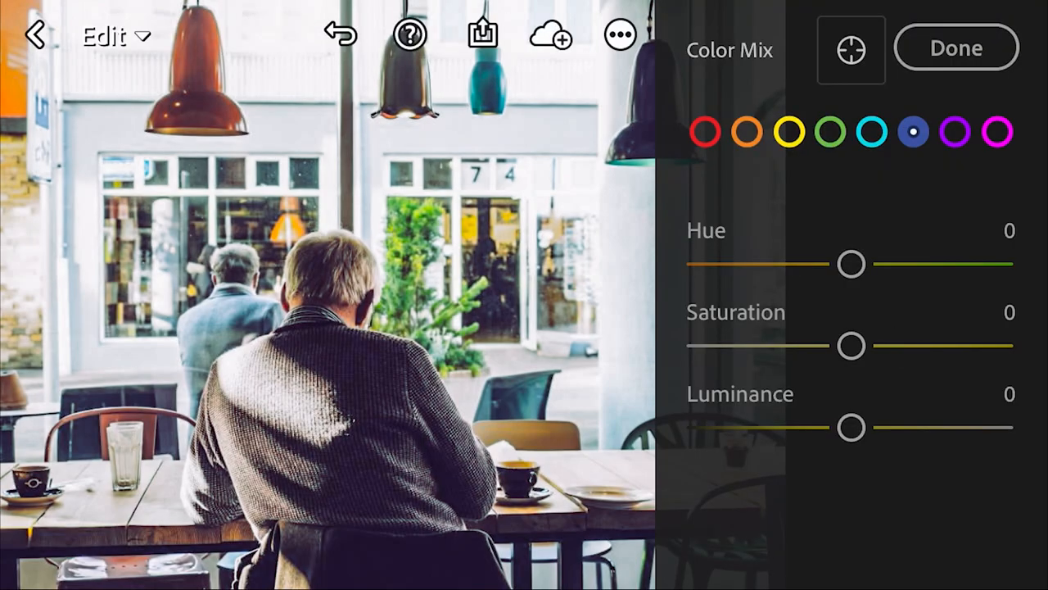
left_click_drag(852, 344, 892, 344)
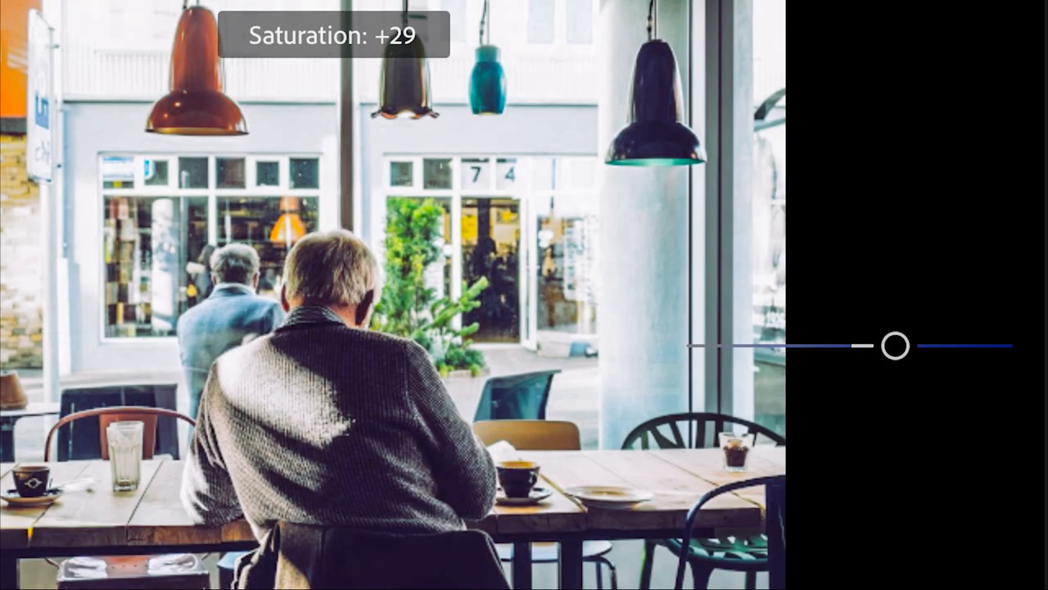
left_click_drag(894, 344, 868, 344)
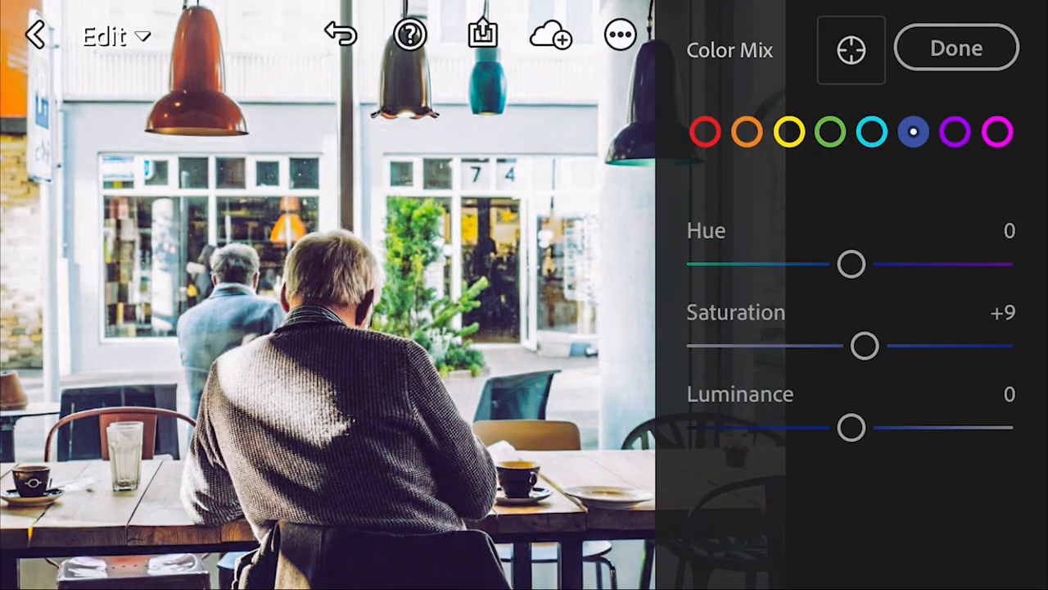
left_click_drag(865, 346, 851, 346)
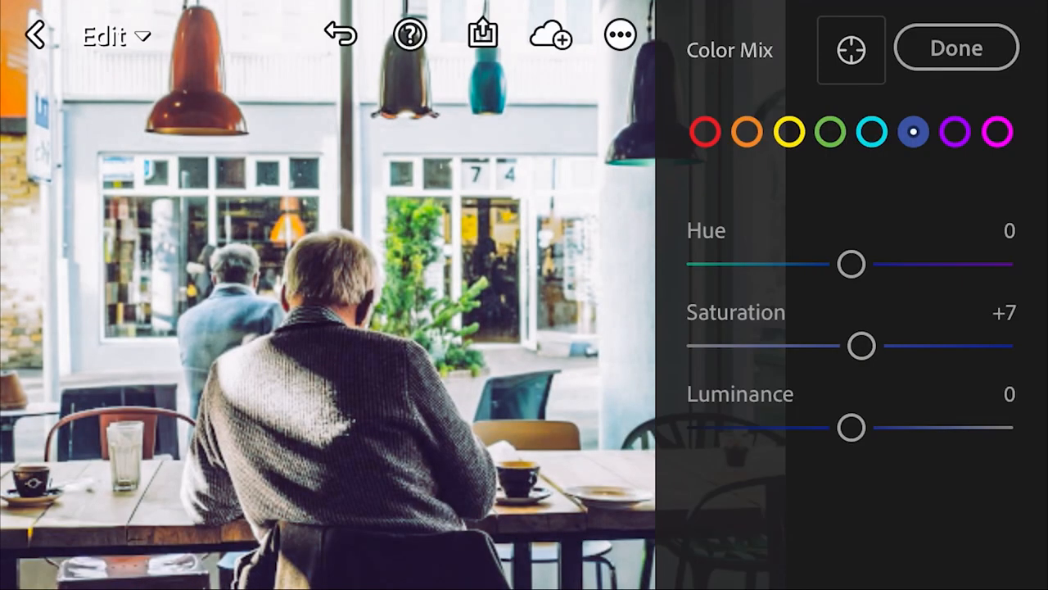
Step: Fully desaturate the purple, aqua and green ranges to -100
left_click(995, 131)
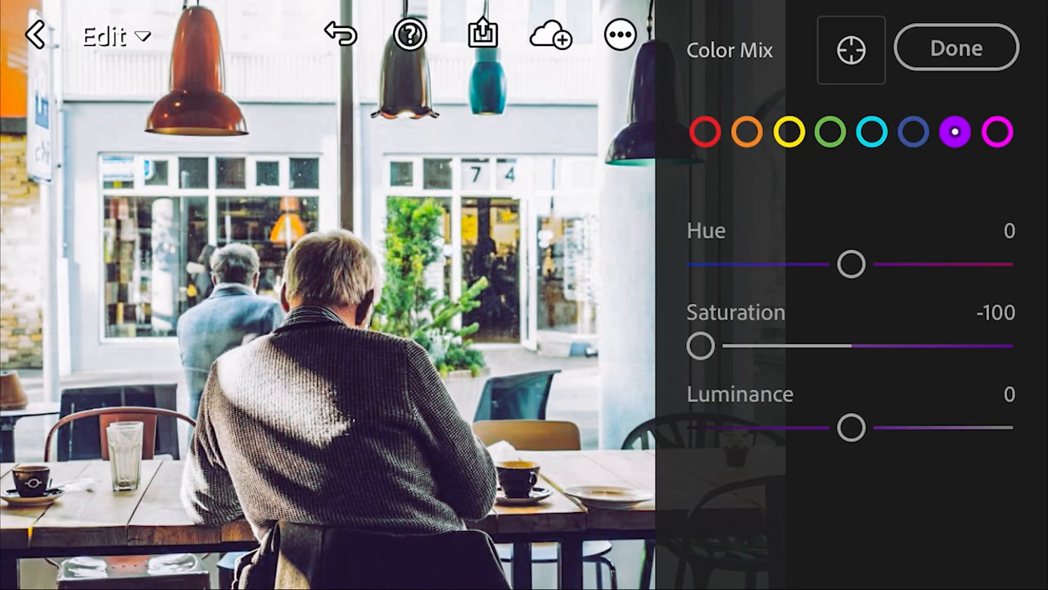
left_click(871, 132)
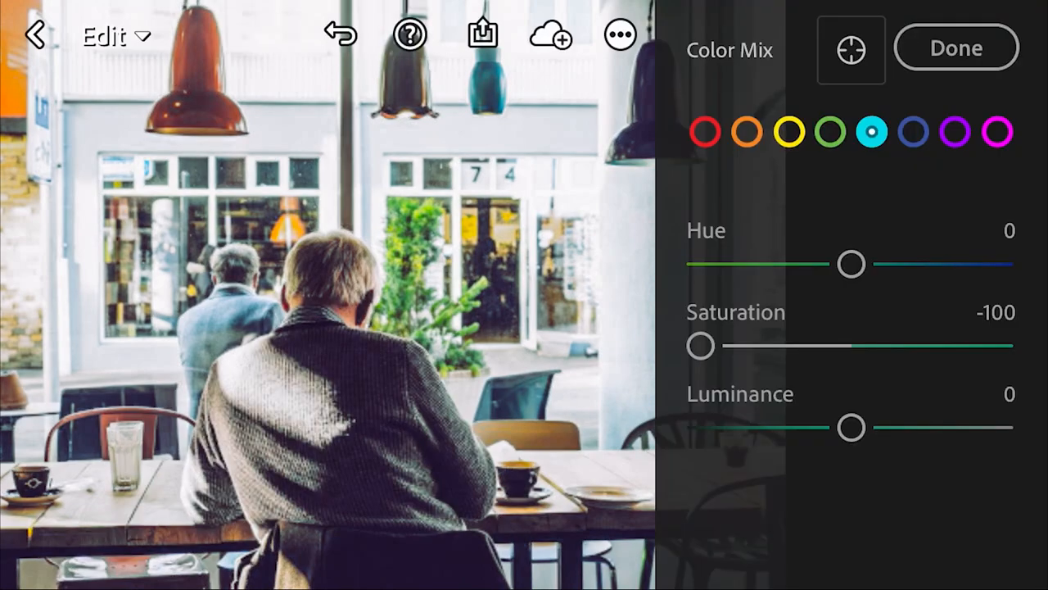
left_click(829, 131)
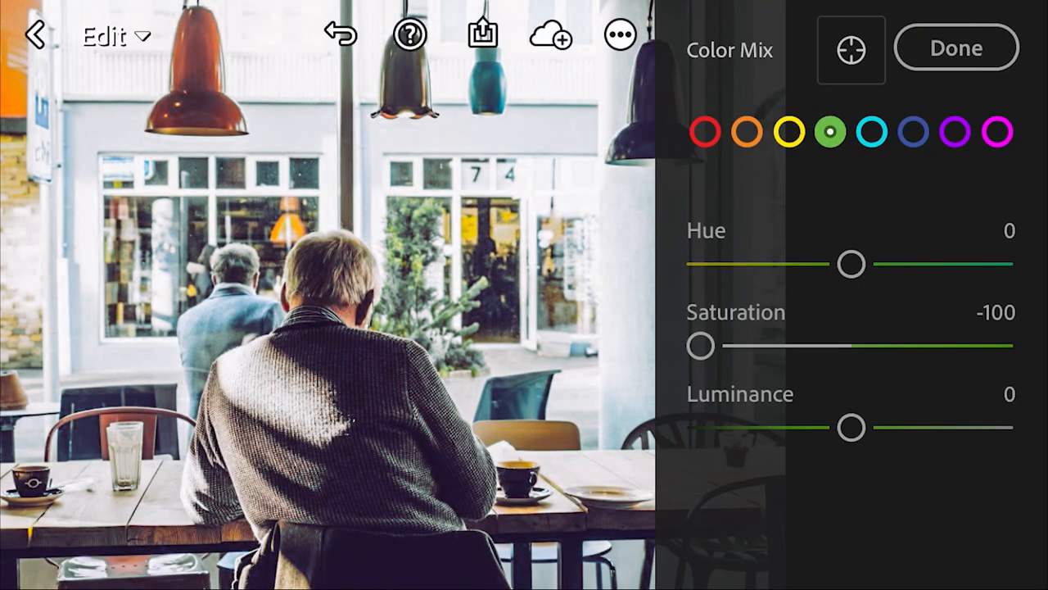
left_click(747, 131)
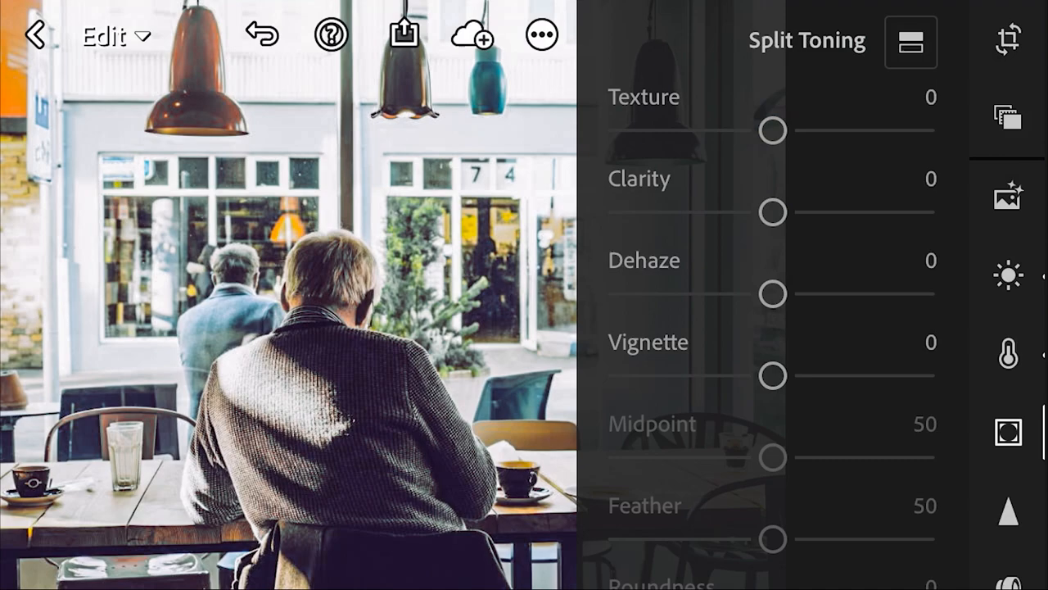
Step: Add +30 clarity to the cafe photo in the Effects panel
left_click_drag(770, 212, 817, 211)
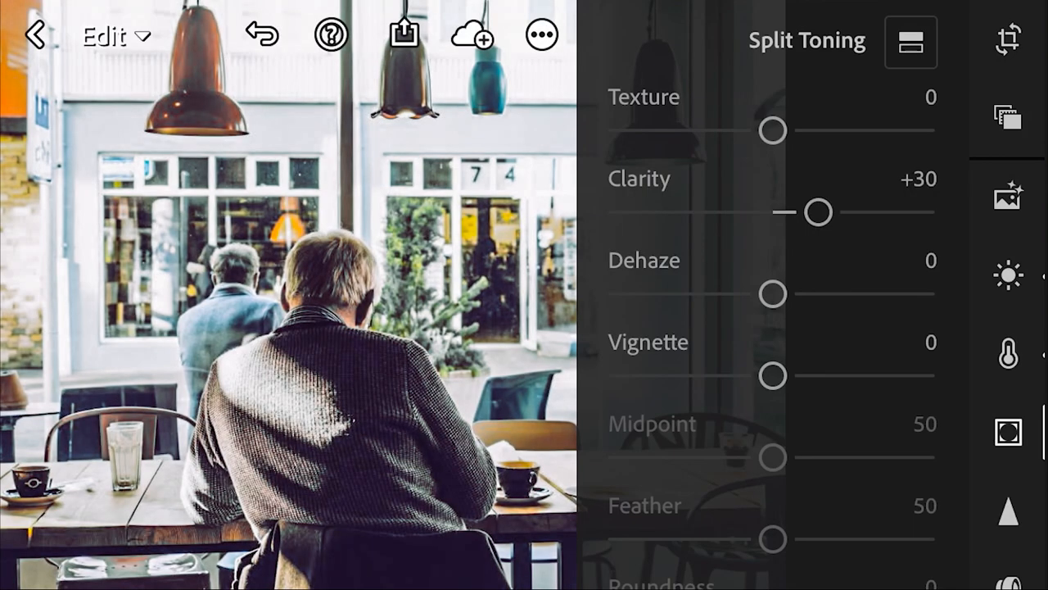
left_click_drag(773, 375, 695, 375)
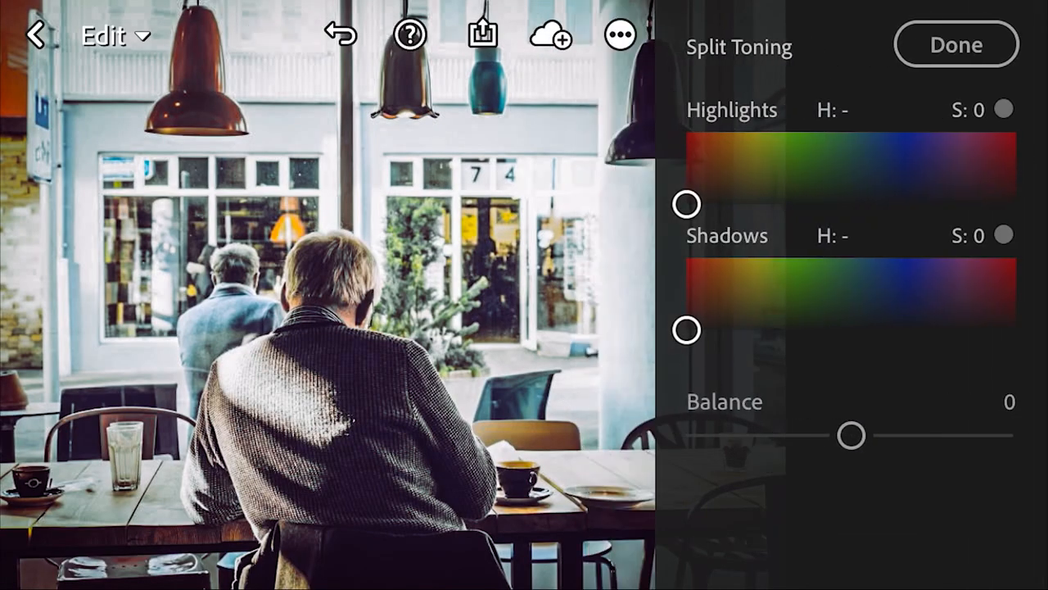
Step: Split-tone with highlights at hue 38°/saturation 30 and shadows at hue 235°/saturation 28, then move to the COFFEE photo
left_click_drag(686, 203, 897, 190)
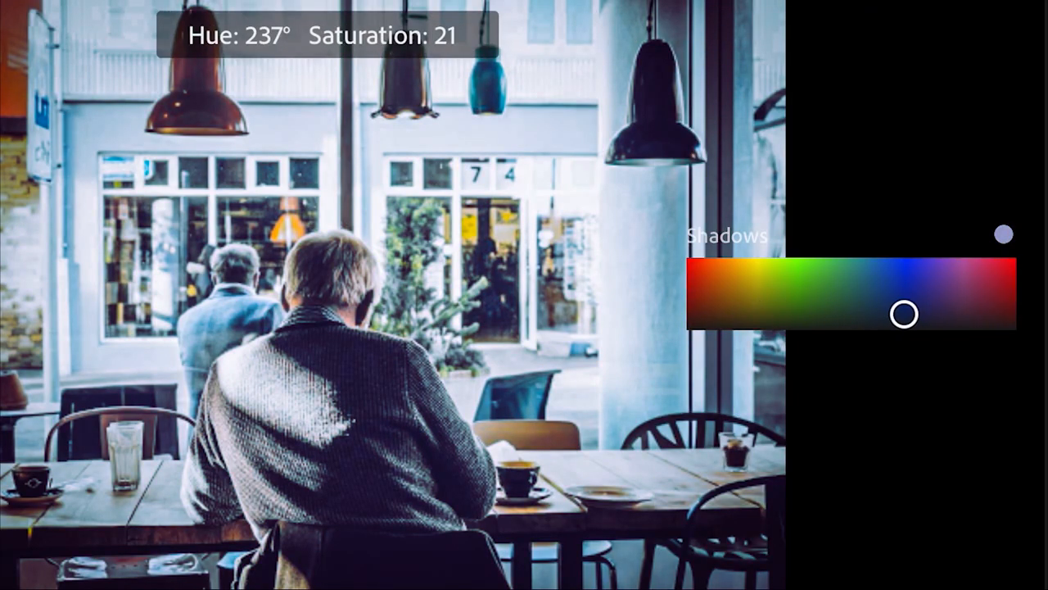
left_click_drag(904, 314, 876, 321)
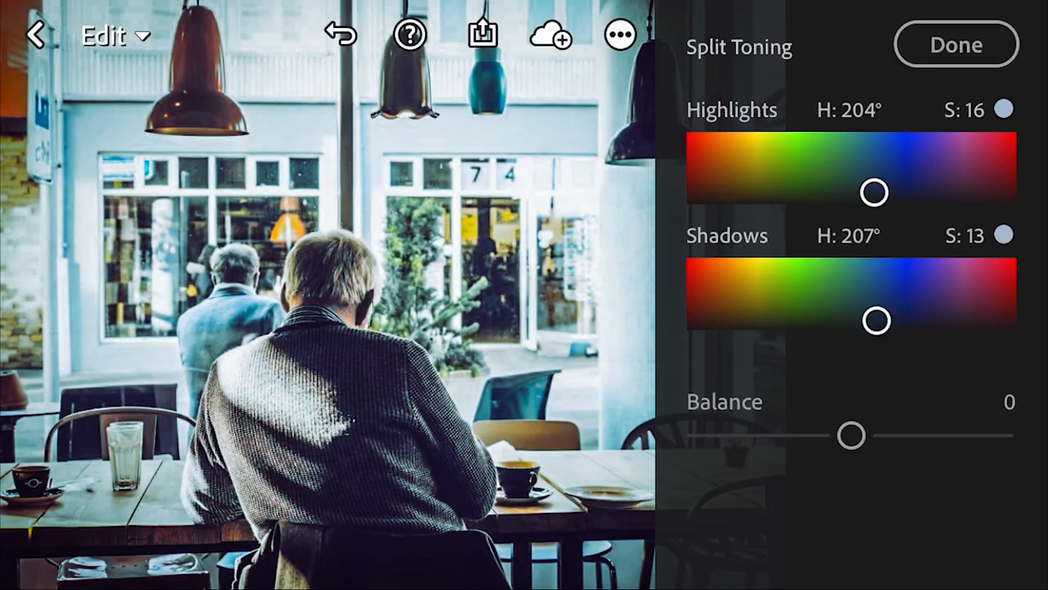
left_click_drag(874, 192, 701, 191)
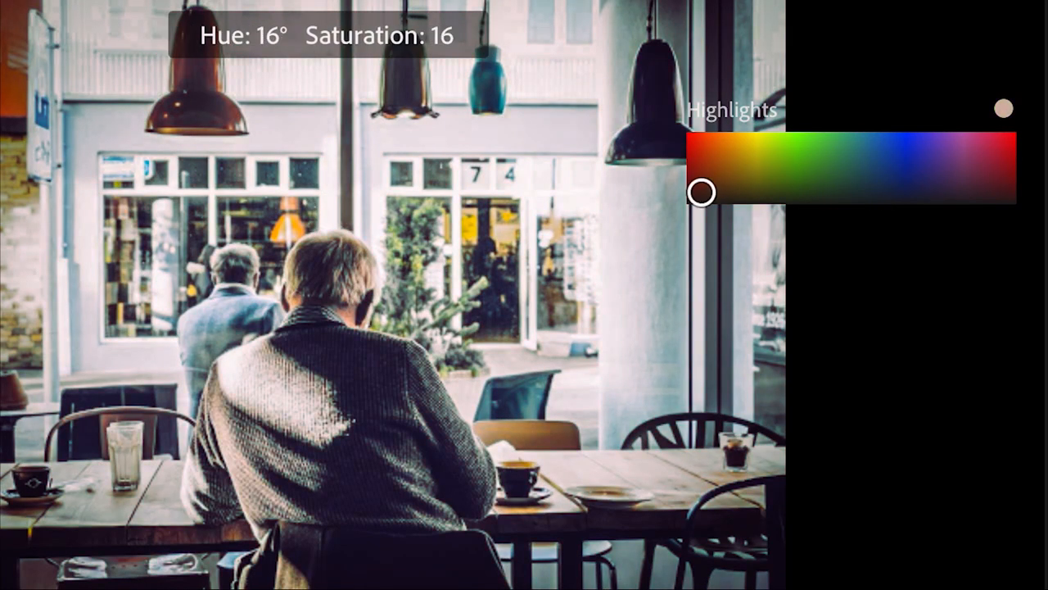
left_click_drag(701, 191, 721, 182)
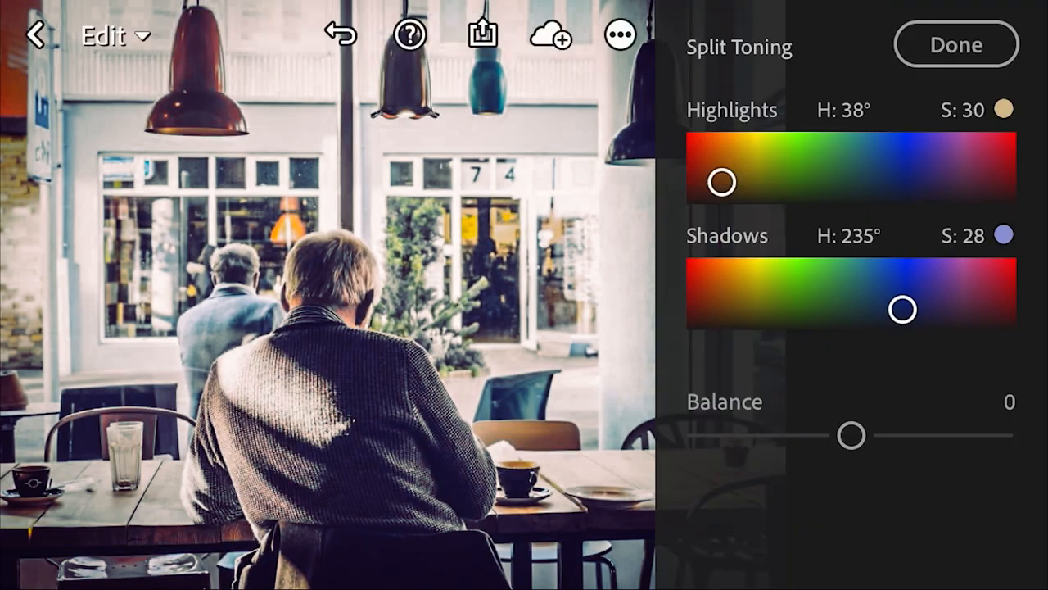
left_click(957, 44)
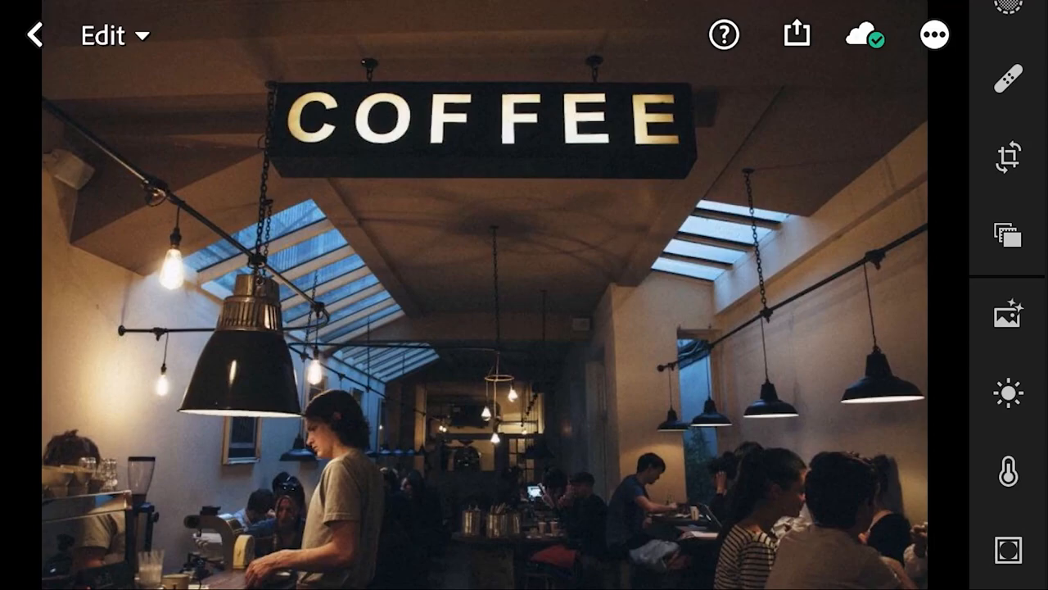
Step: Set Exposure +0.85, Contrast +66, Highlights -11, Shadows +17 and Whites -4 on the COFFEE photo
left_click(1009, 393)
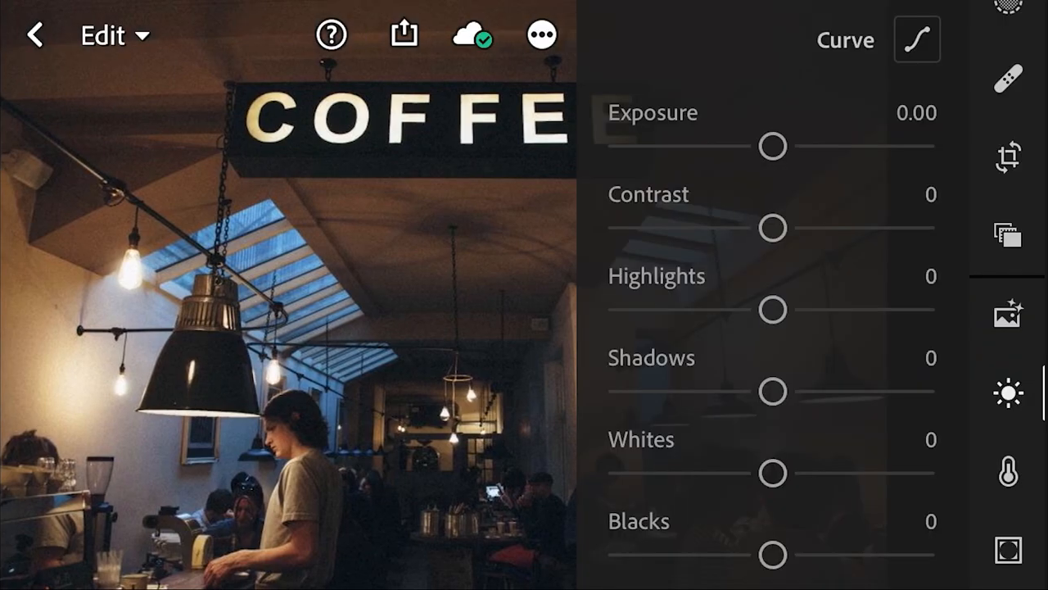
left_click_drag(773, 146, 783, 146)
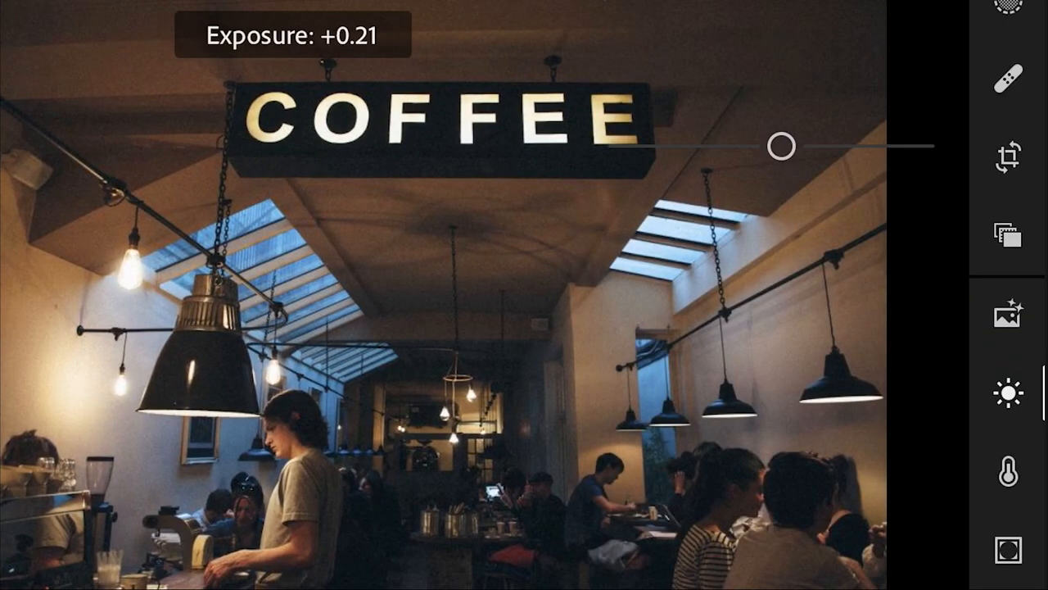
left_click_drag(783, 144, 746, 226)
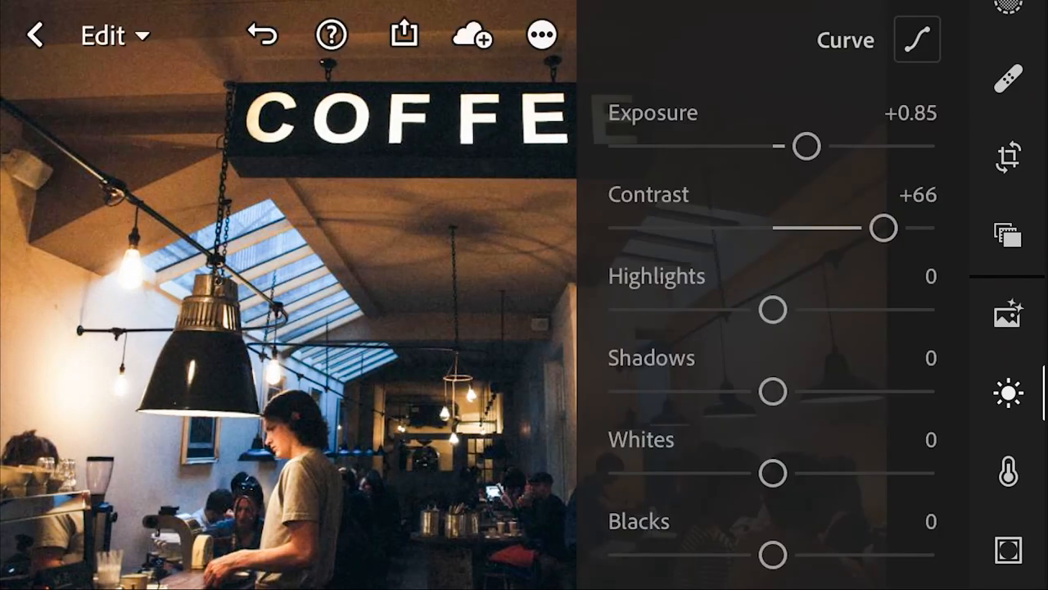
left_click_drag(773, 309, 737, 309)
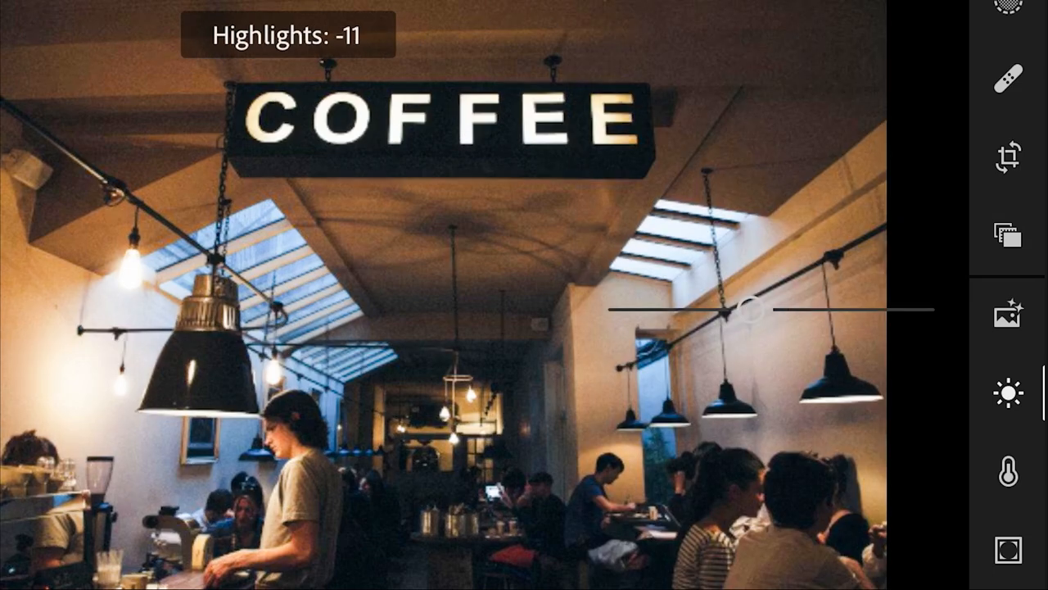
left_click_drag(750, 309, 806, 390)
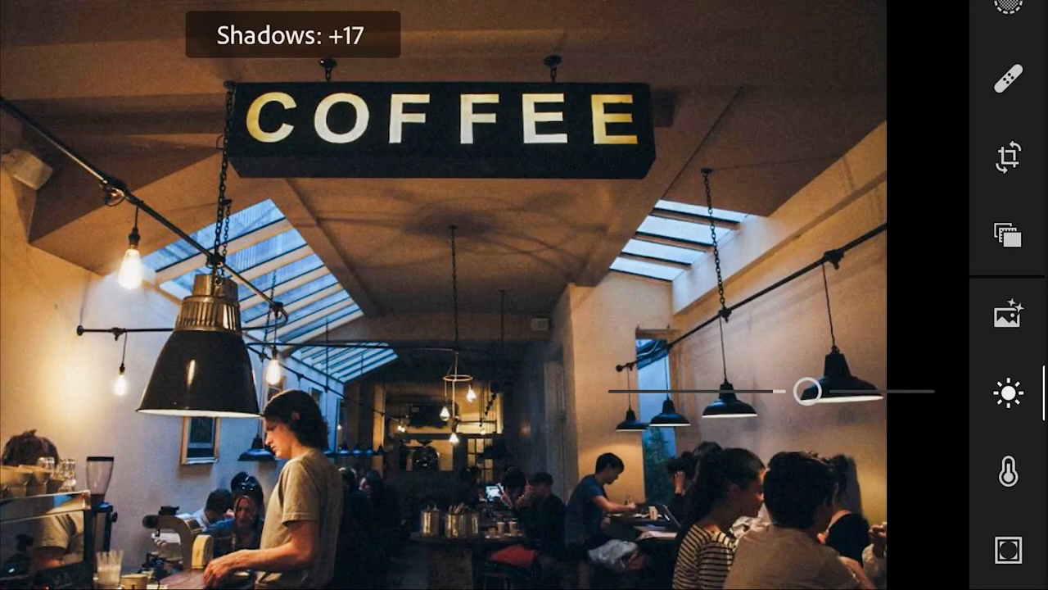
left_click_drag(811, 390, 763, 475)
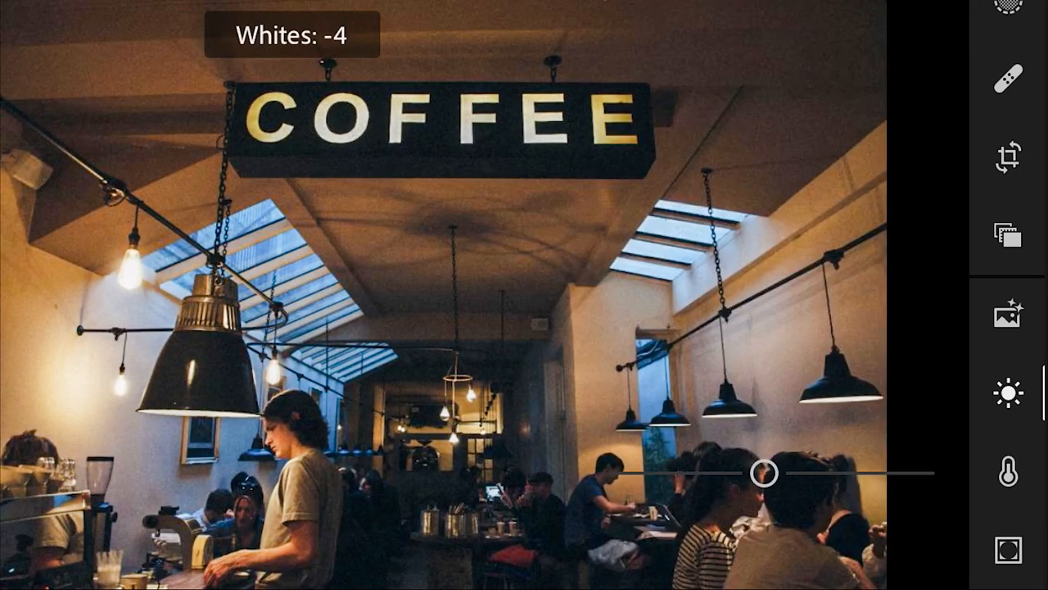
left_click_drag(764, 471, 815, 553)
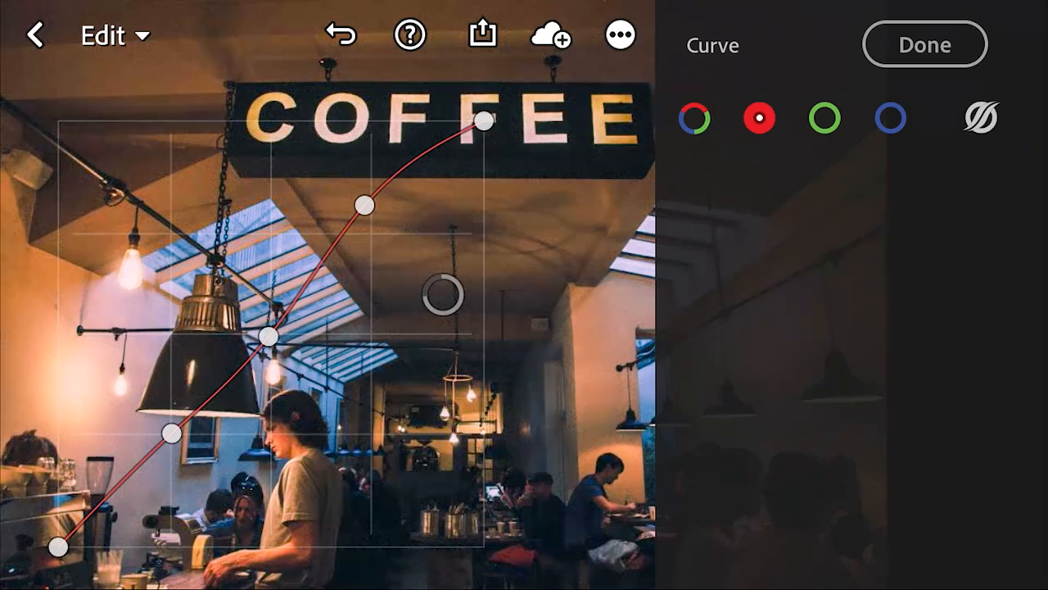
Step: Confirm the tone curve changes and cool the white balance to Temp -14
left_click(824, 118)
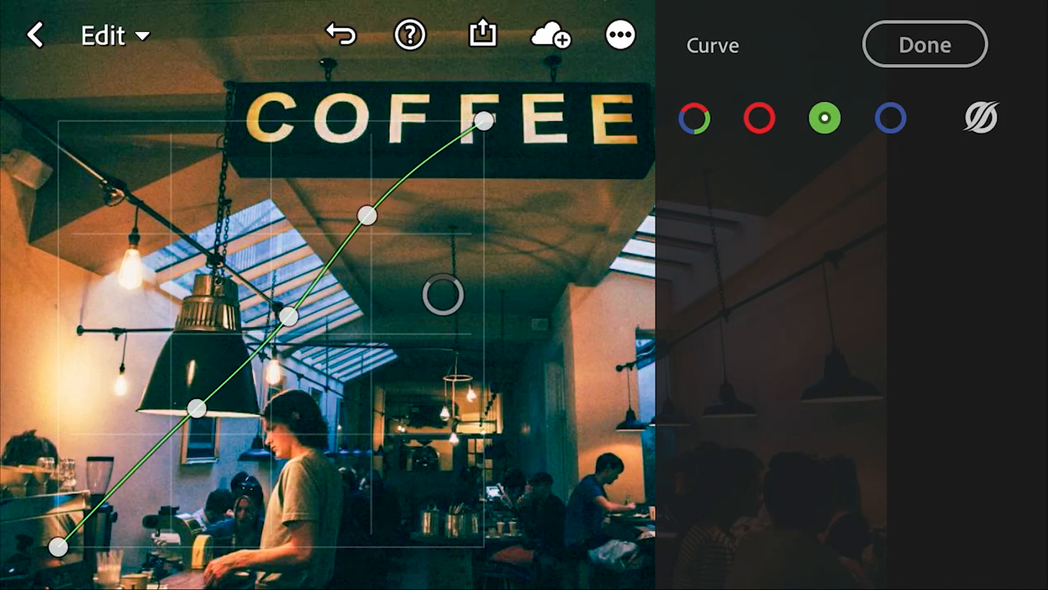
left_click(891, 118)
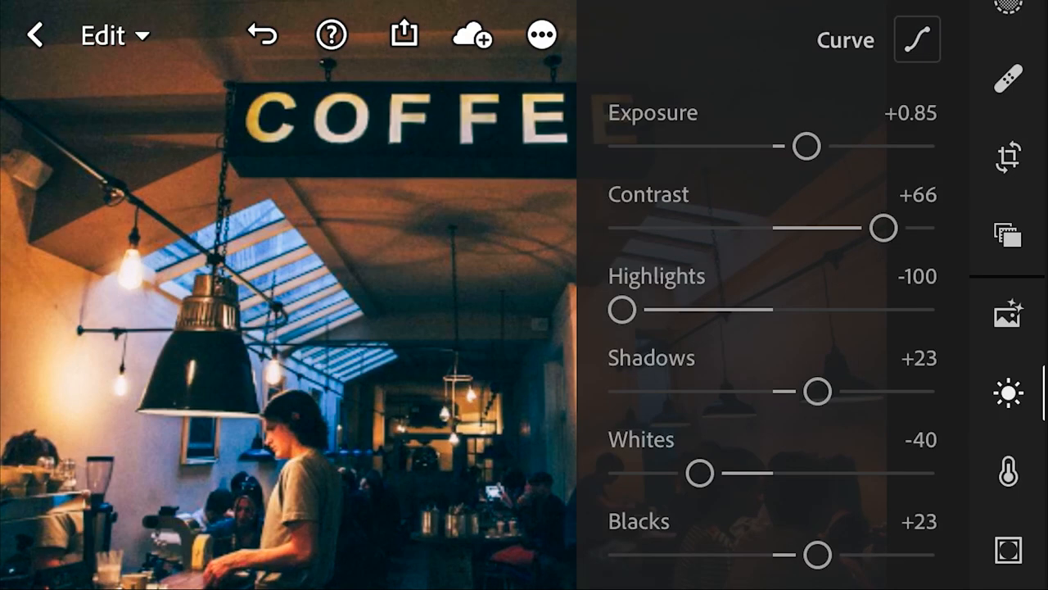
left_click(1009, 472)
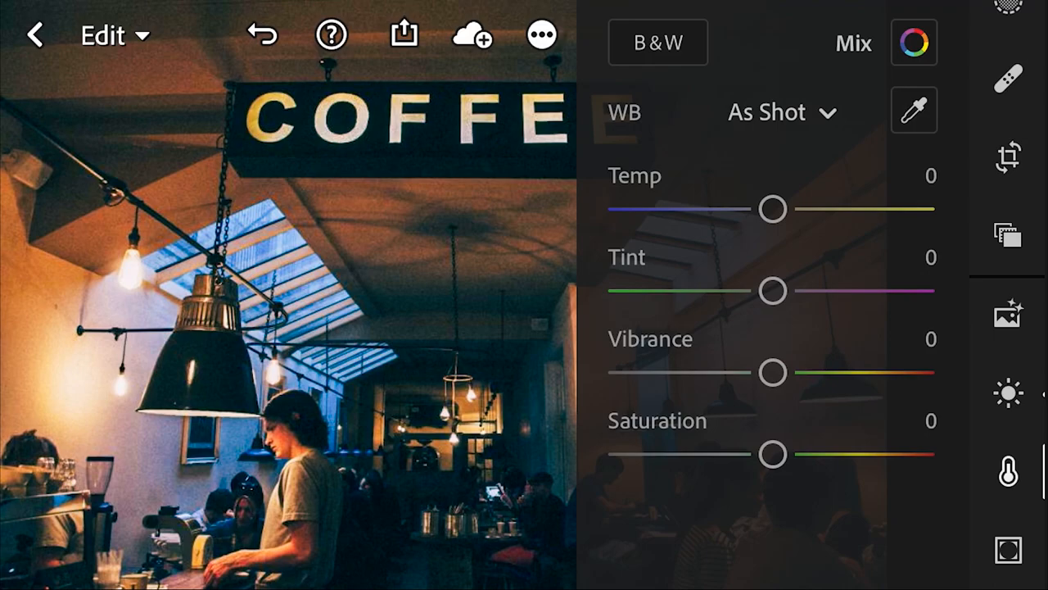
left_click_drag(773, 210, 752, 210)
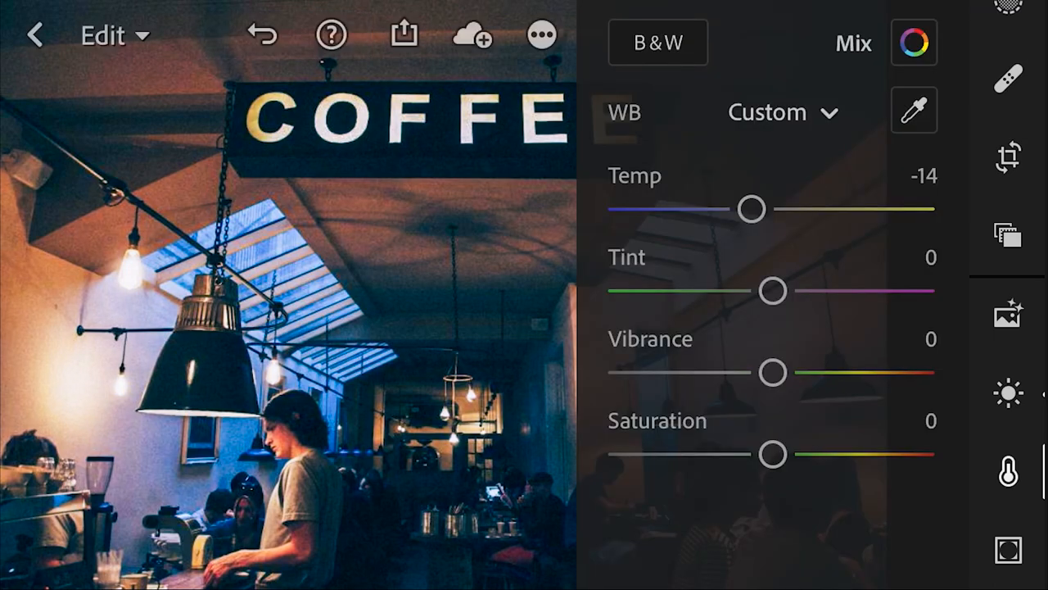
left_click_drag(773, 373, 712, 373)
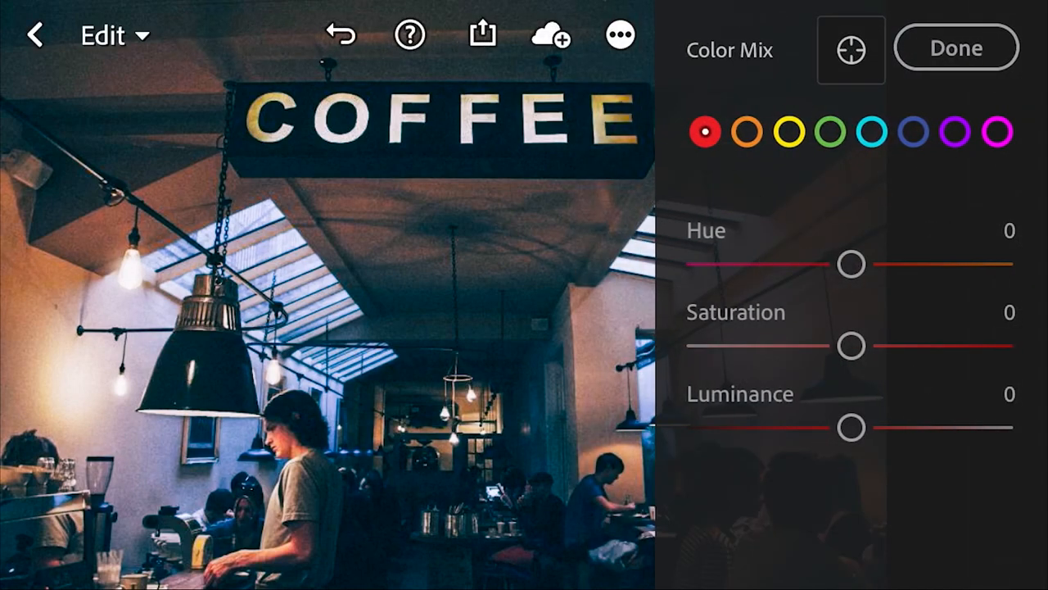
Step: Set Color Mix saturation to red -100, yellow +24, green -100, blue -61 and purple -100
left_click_drag(850, 344, 701, 344)
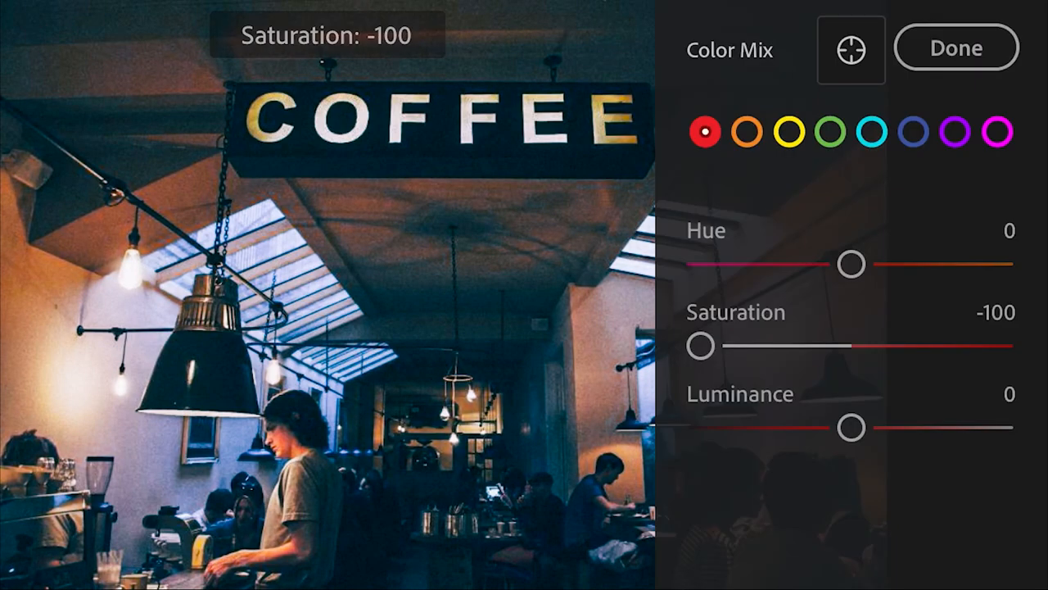
left_click(792, 131)
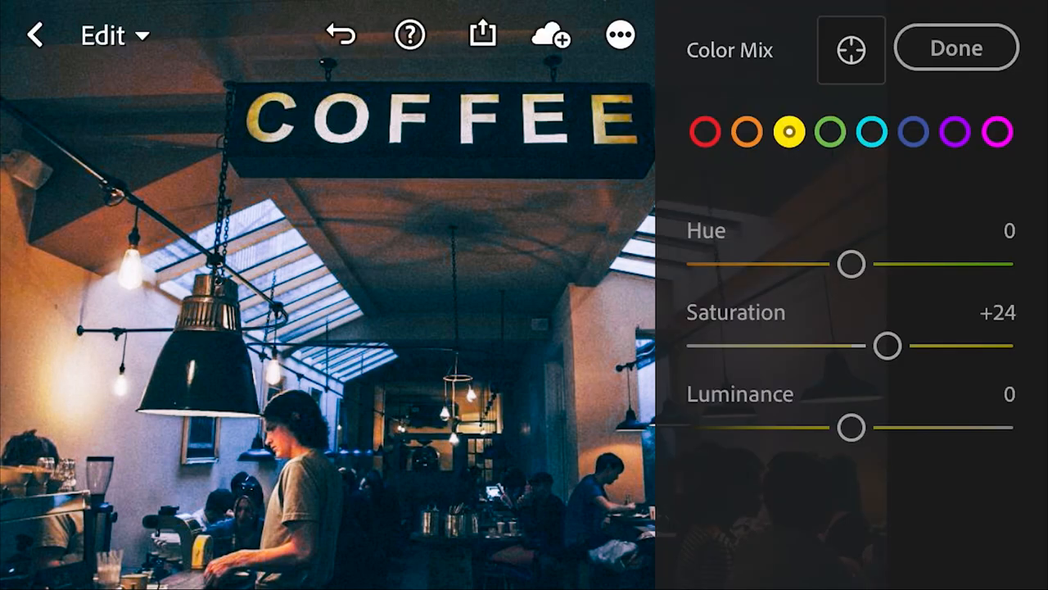
left_click(828, 131)
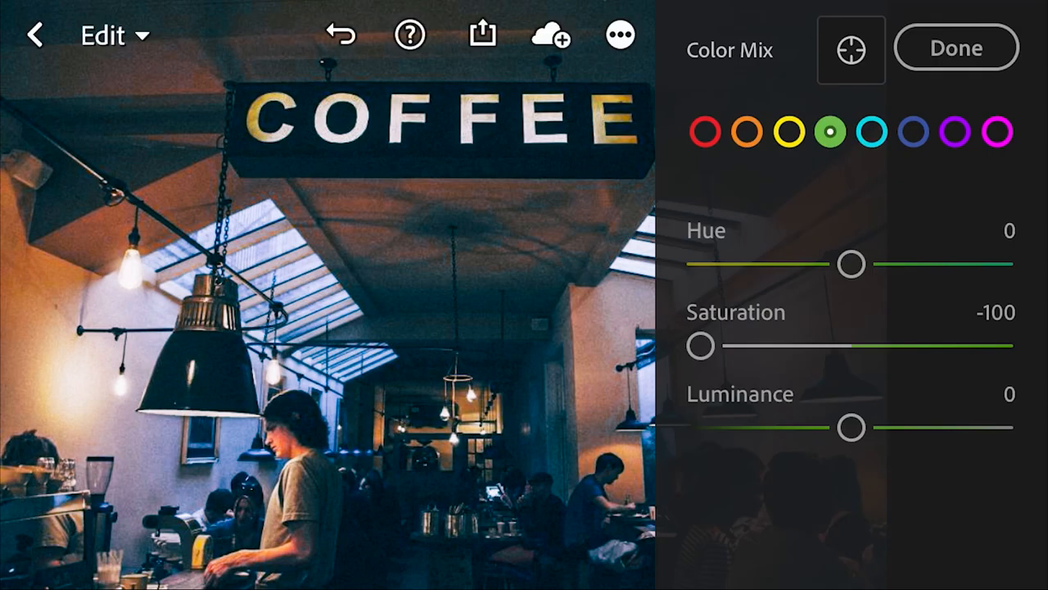
left_click(914, 131)
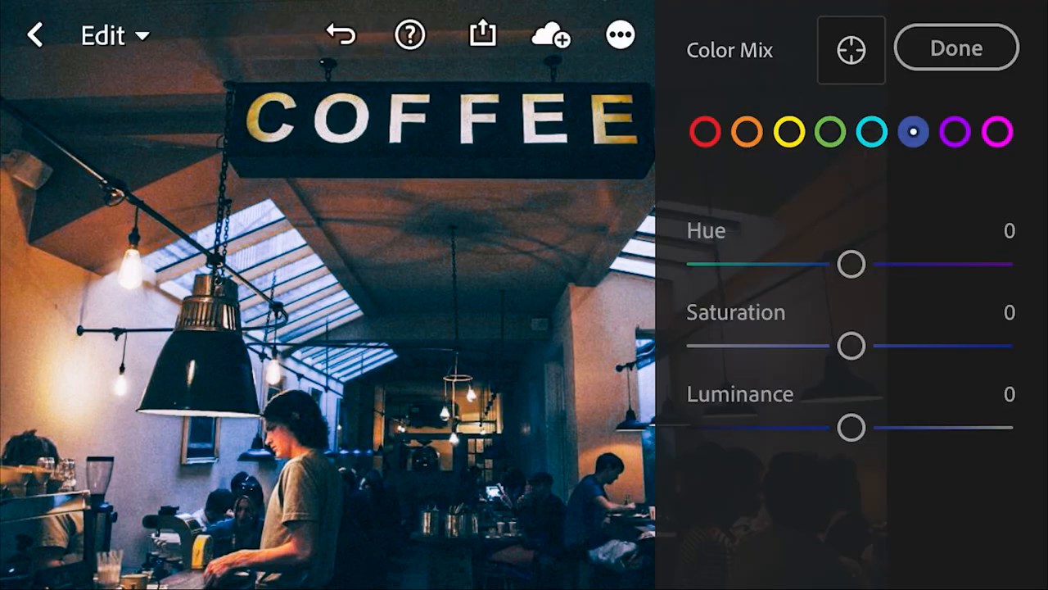
left_click_drag(850, 346, 760, 345)
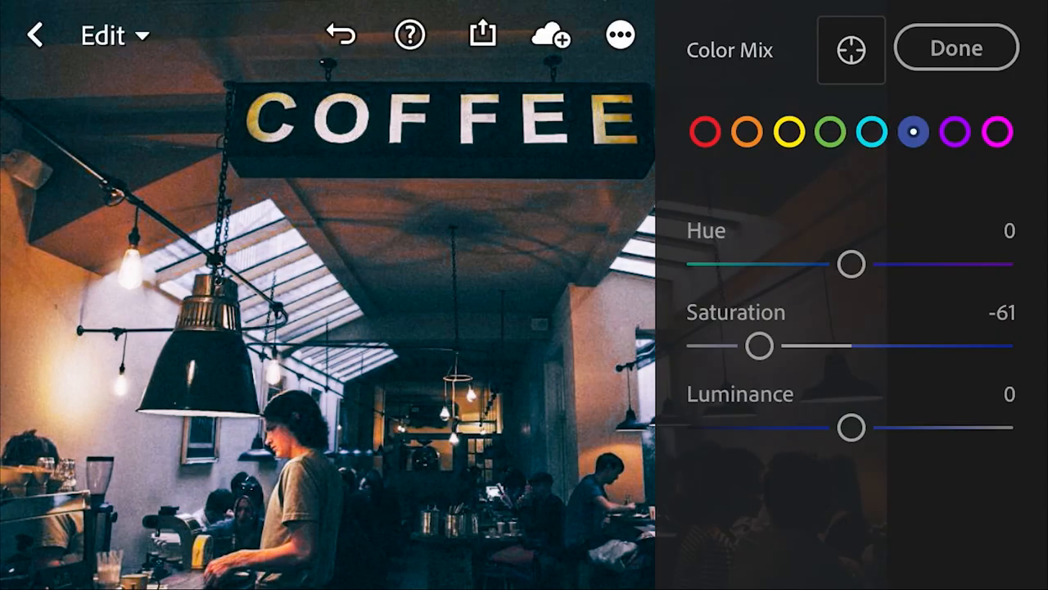
left_click(956, 131)
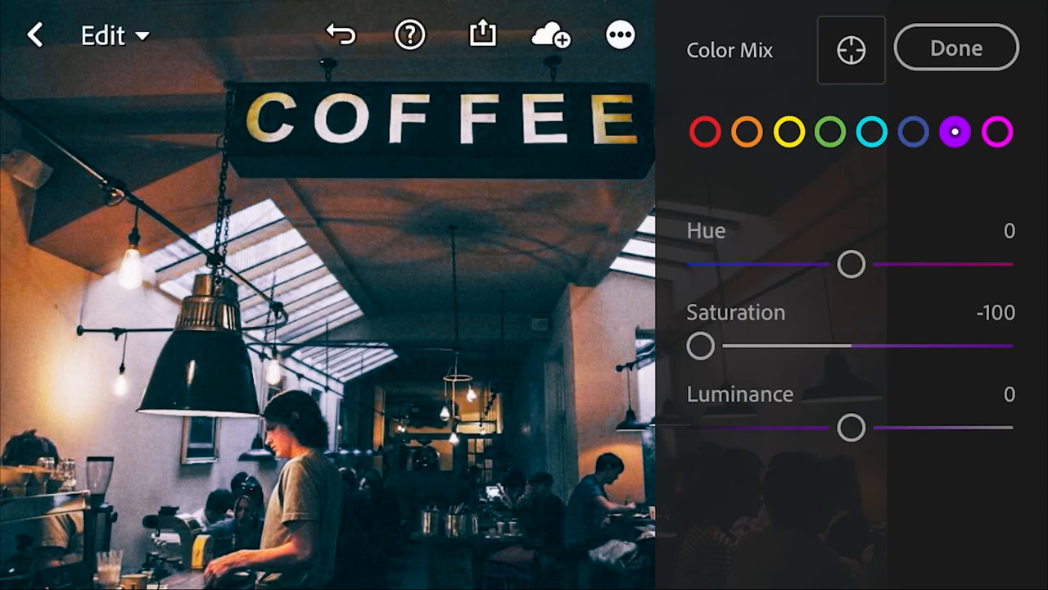
left_click(995, 131)
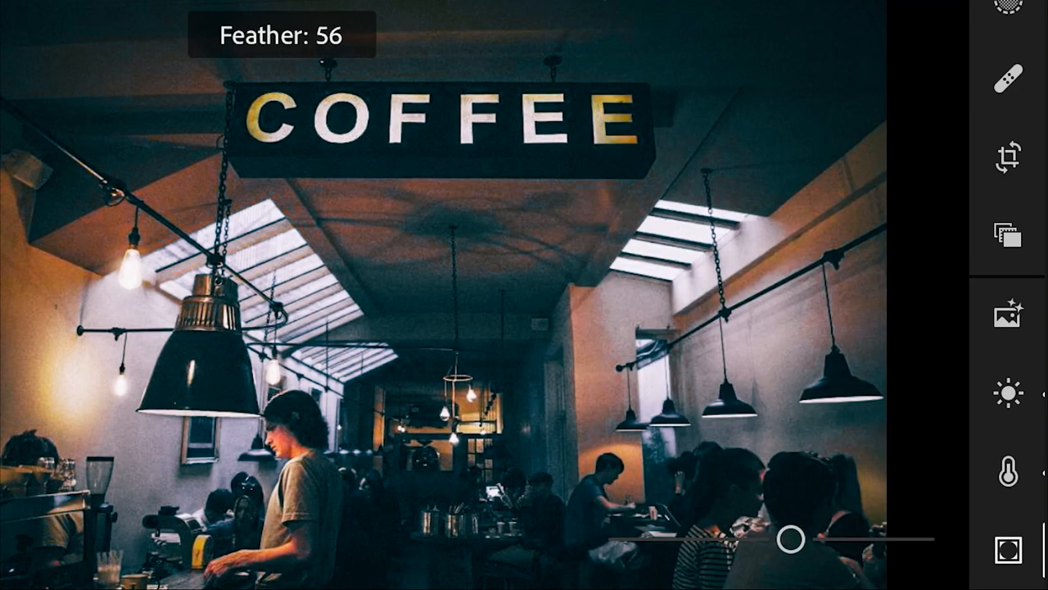
Step: Soften the vignette's feather to 56
left_click_drag(789, 539, 815, 539)
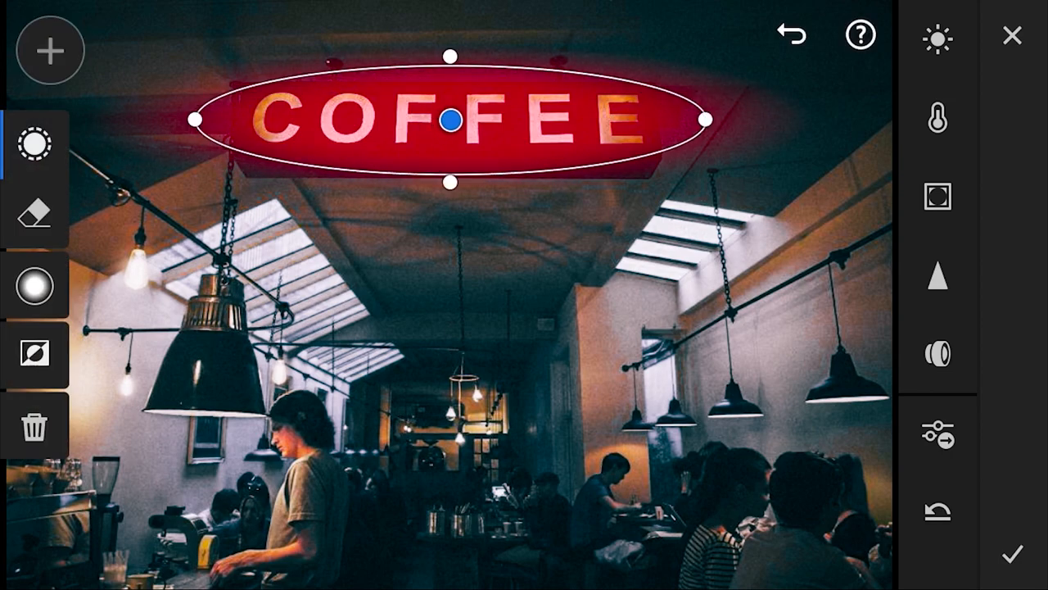
Step: Brighten the COFFEE sign mask to Exposure +1.12 and deepen its Blacks to -58
left_click(937, 118)
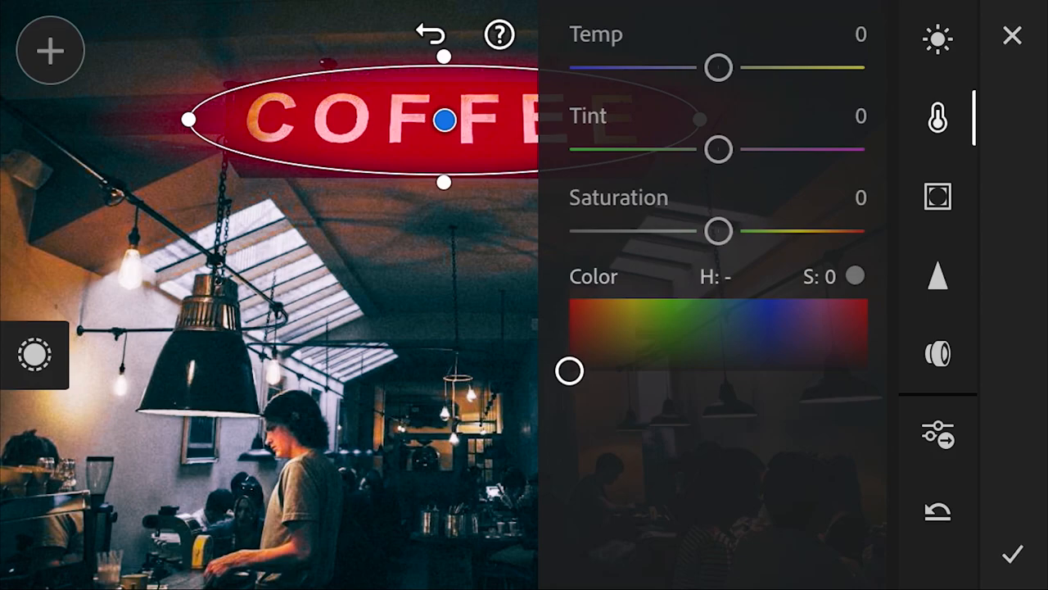
left_click(936, 39)
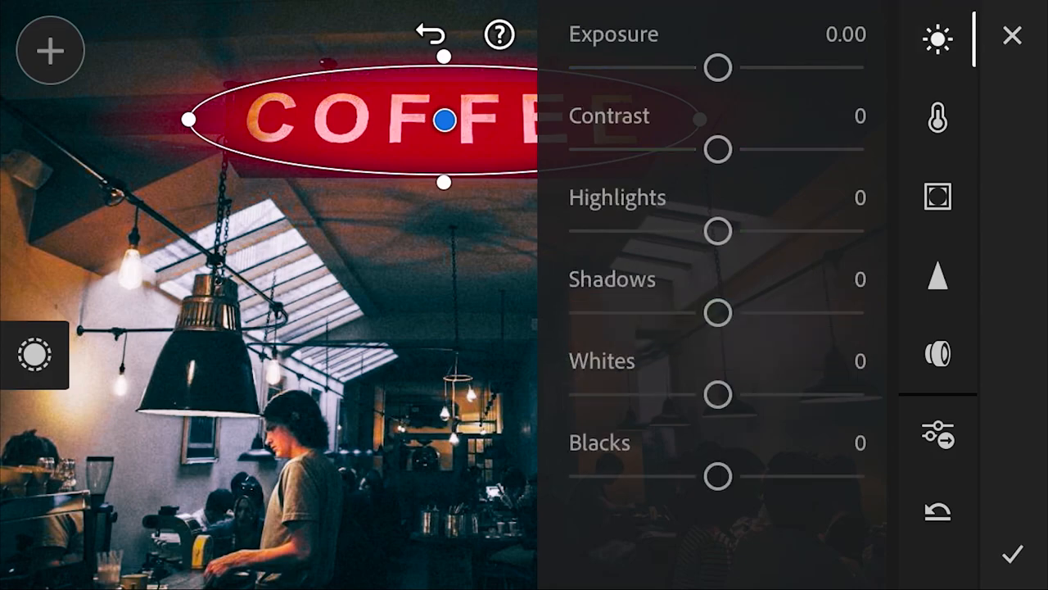
left_click_drag(718, 69, 773, 68)
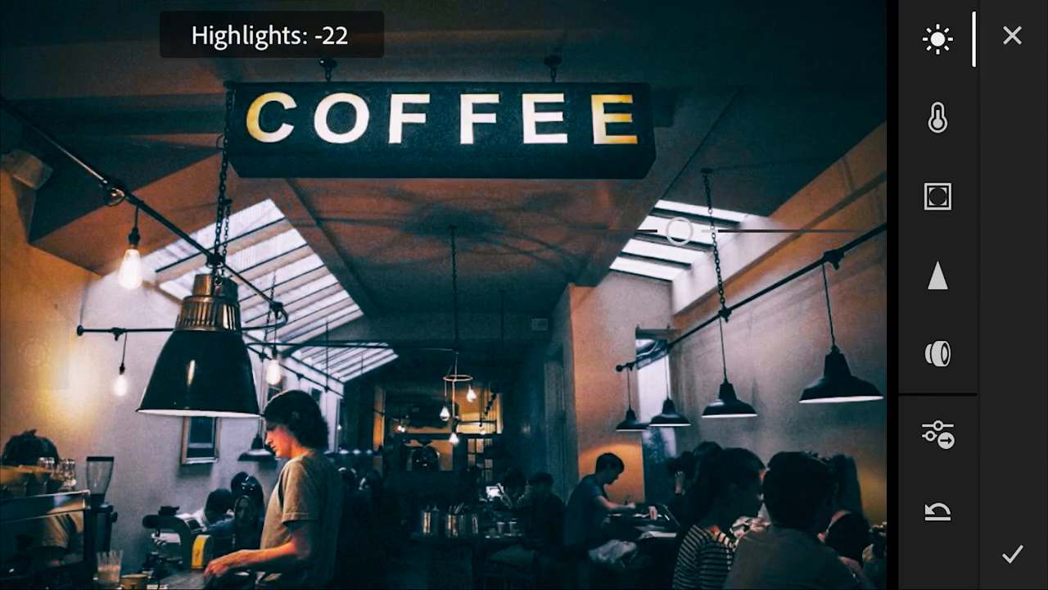
left_click_drag(680, 231, 734, 231)
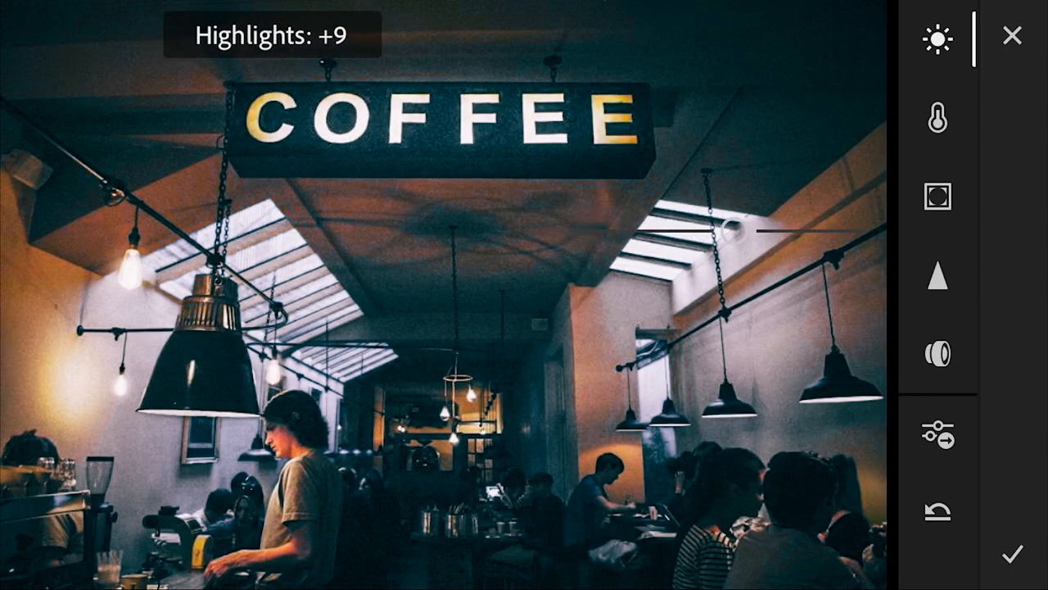
left_click_drag(733, 232, 776, 477)
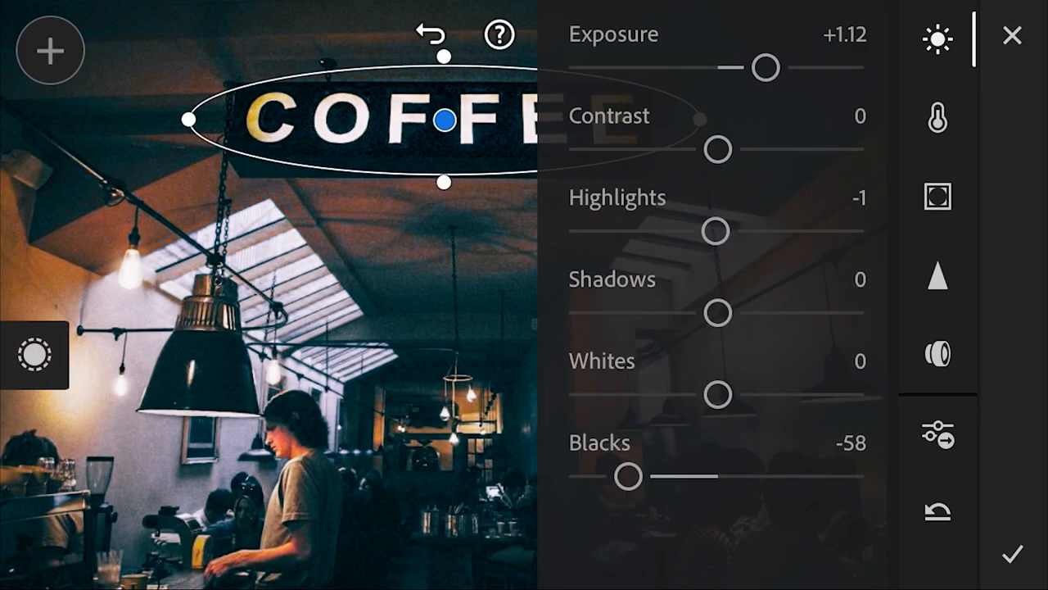
Step: Drop the sign mask's Clarity to -66 for a soft glow
left_click(936, 197)
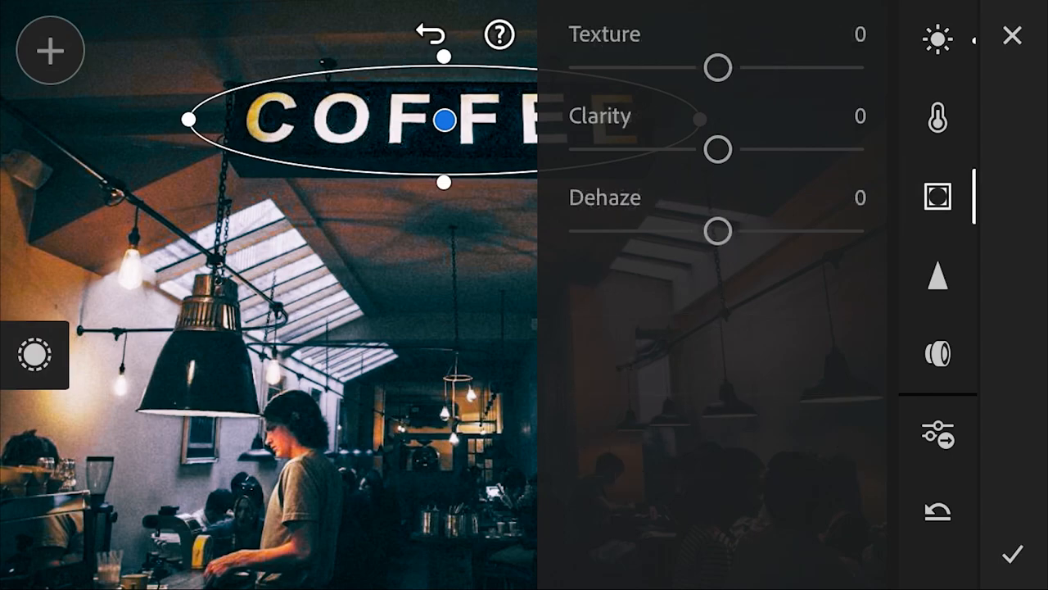
left_click_drag(717, 149, 855, 149)
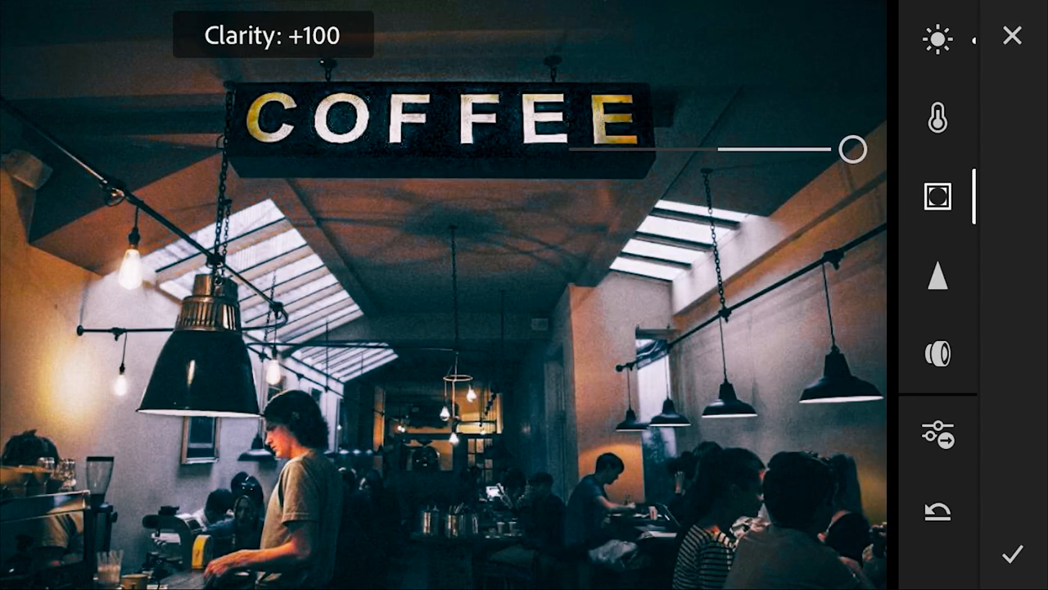
left_click_drag(855, 149, 581, 151)
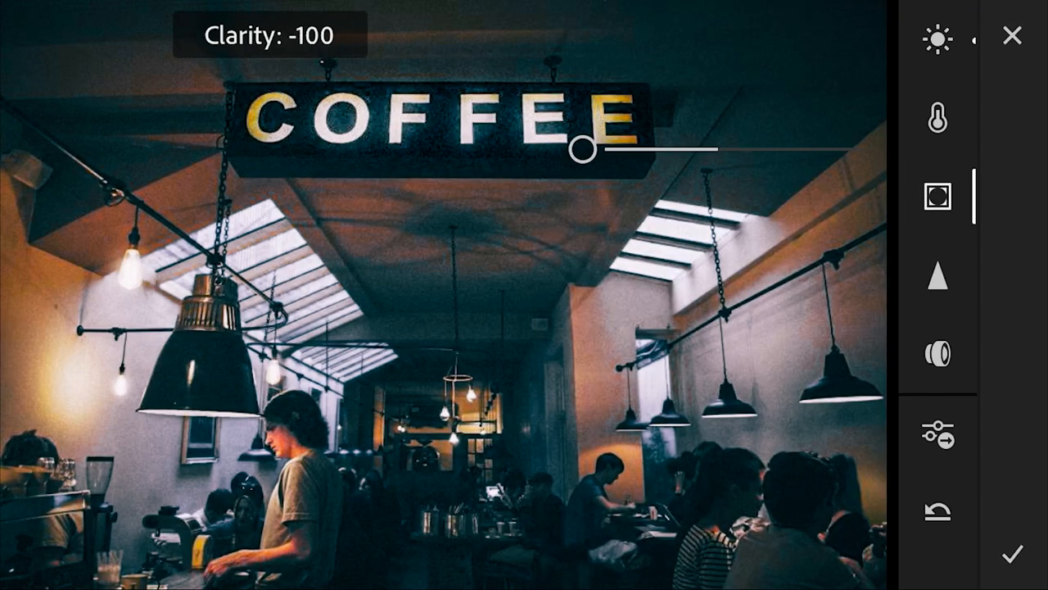
left_click_drag(582, 151, 629, 151)
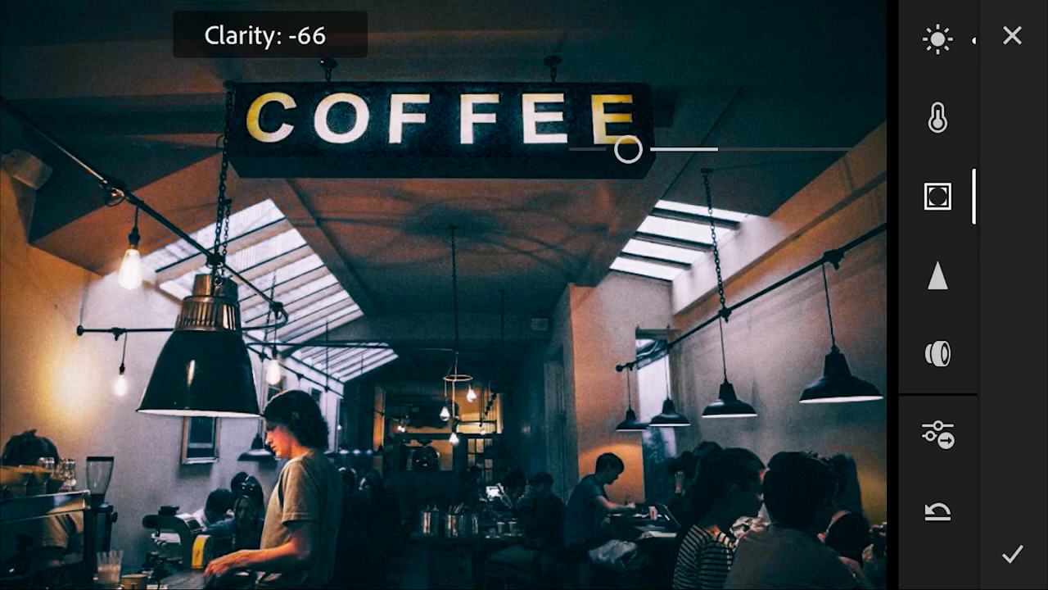
left_click(937, 197)
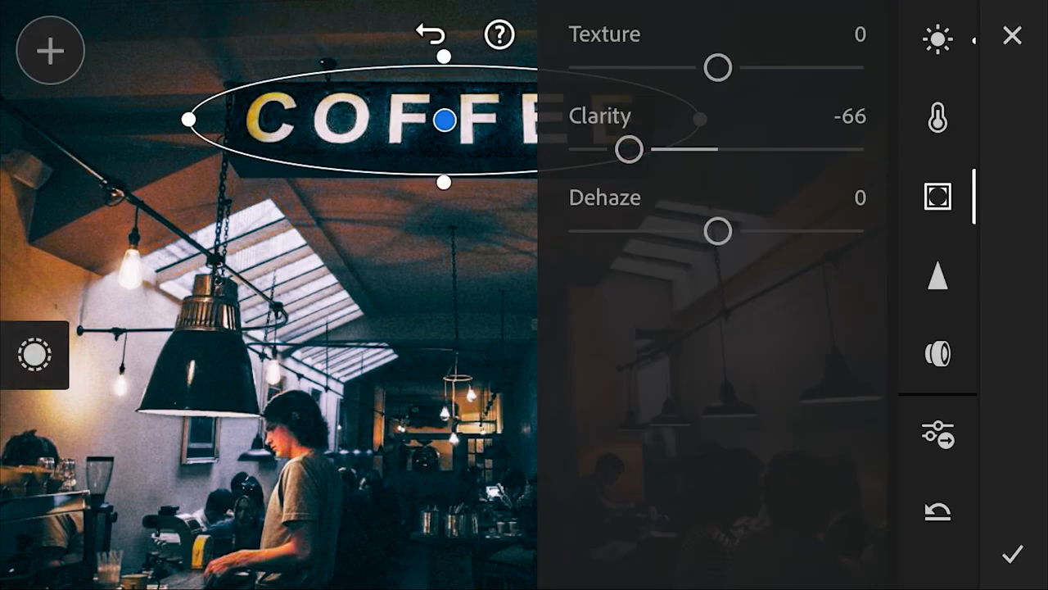
left_click(937, 118)
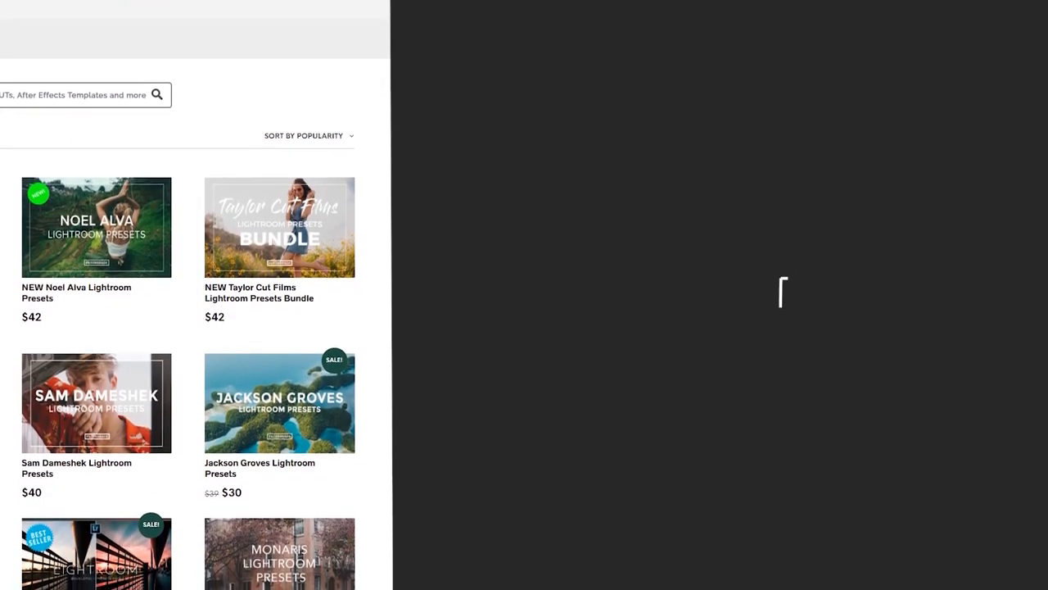
Step: Scroll down the FilterGrade store grid to more Lightroom preset bundles and prices
scroll("down", 3)
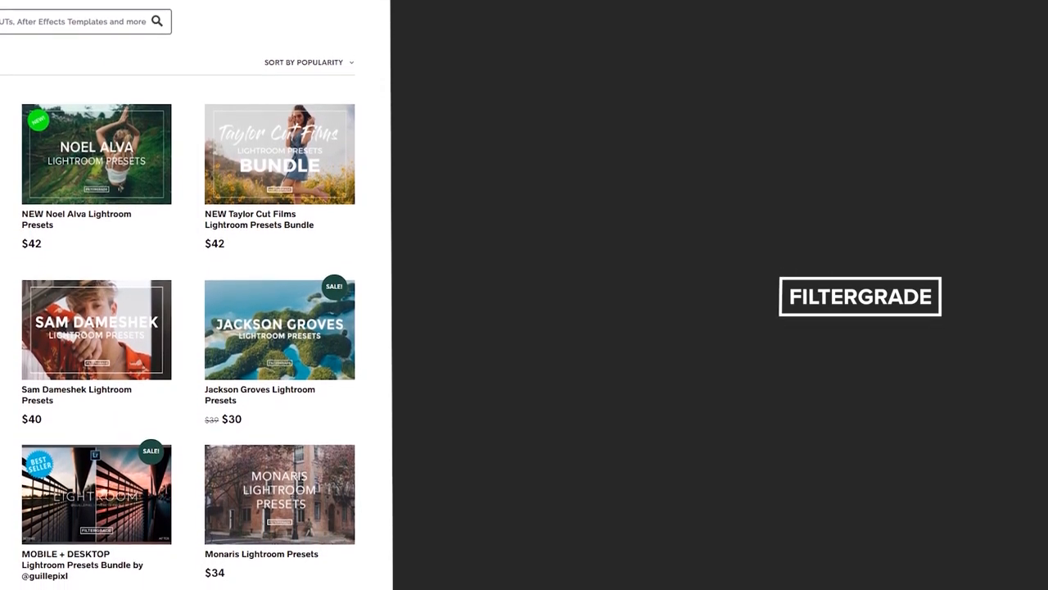
scroll("down", 3)
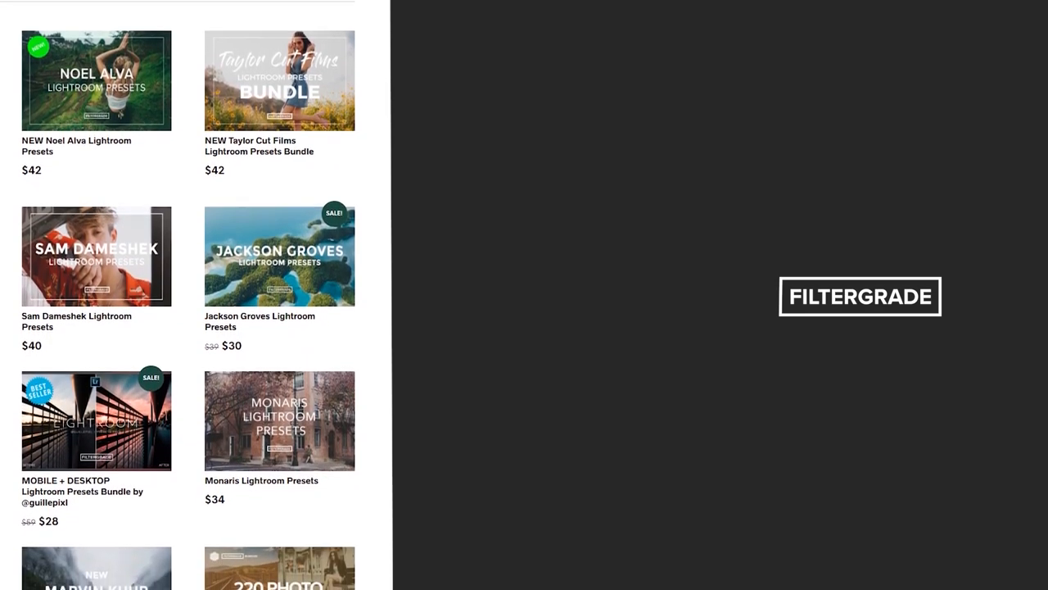
scroll("down", 3)
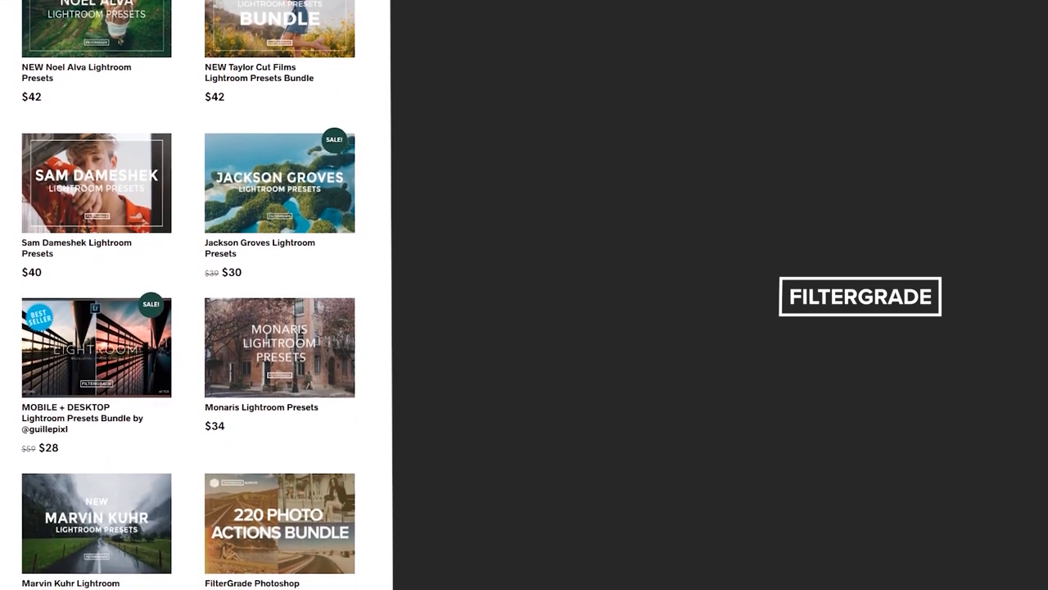
scroll("down", 3)
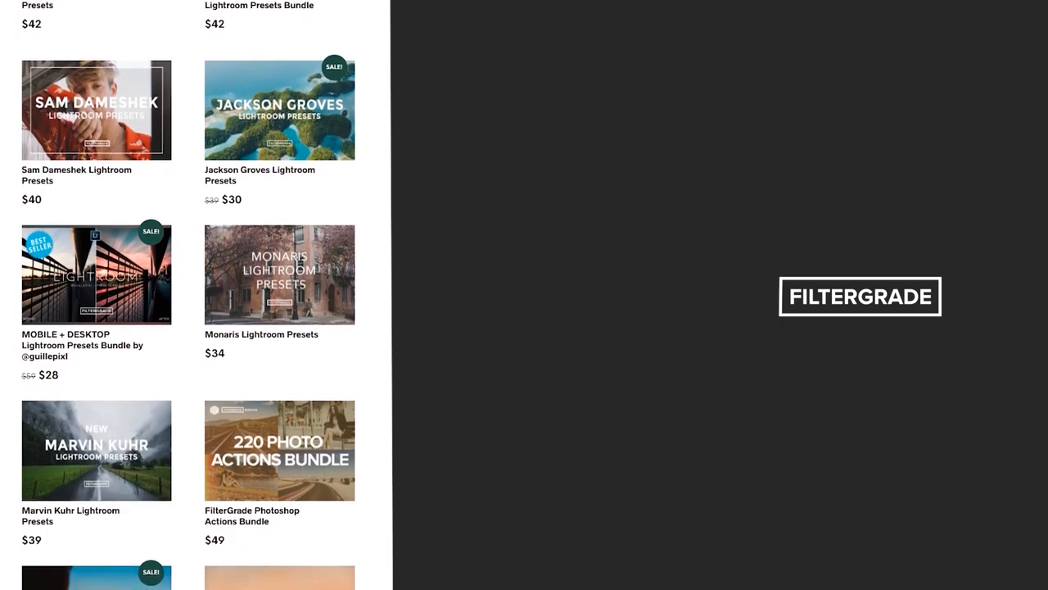
scroll("down", 3)
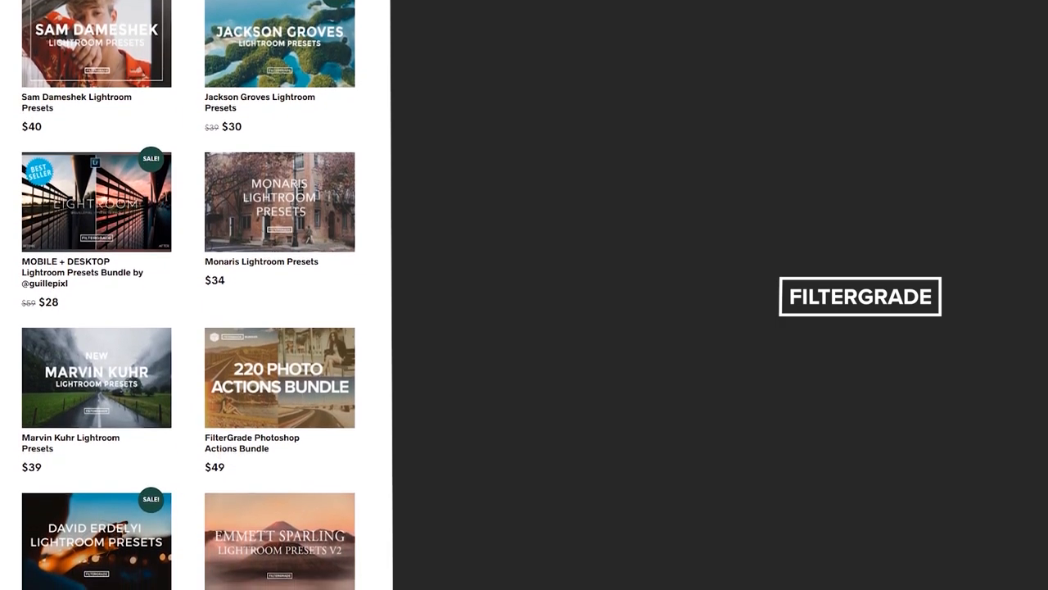
scroll("down", 3)
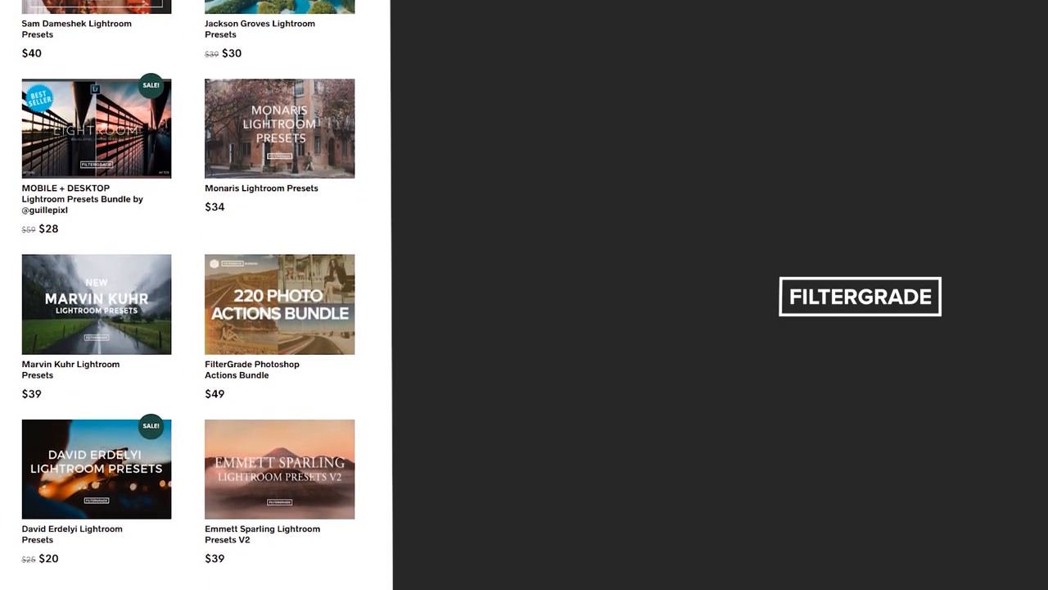